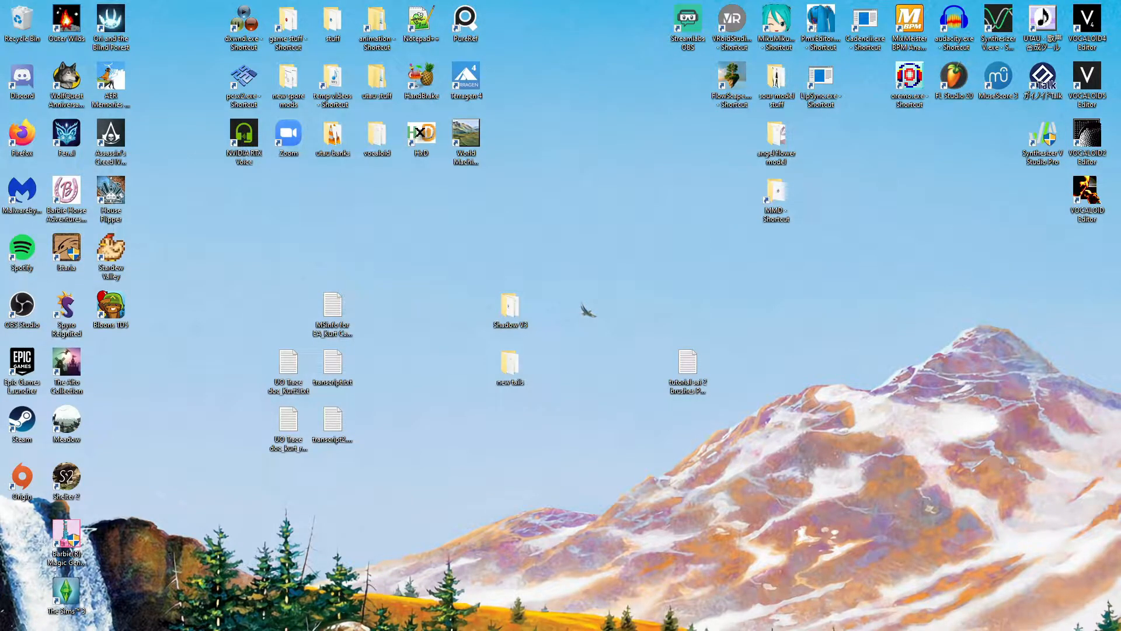
pyautogui.moveTo(732, 364)
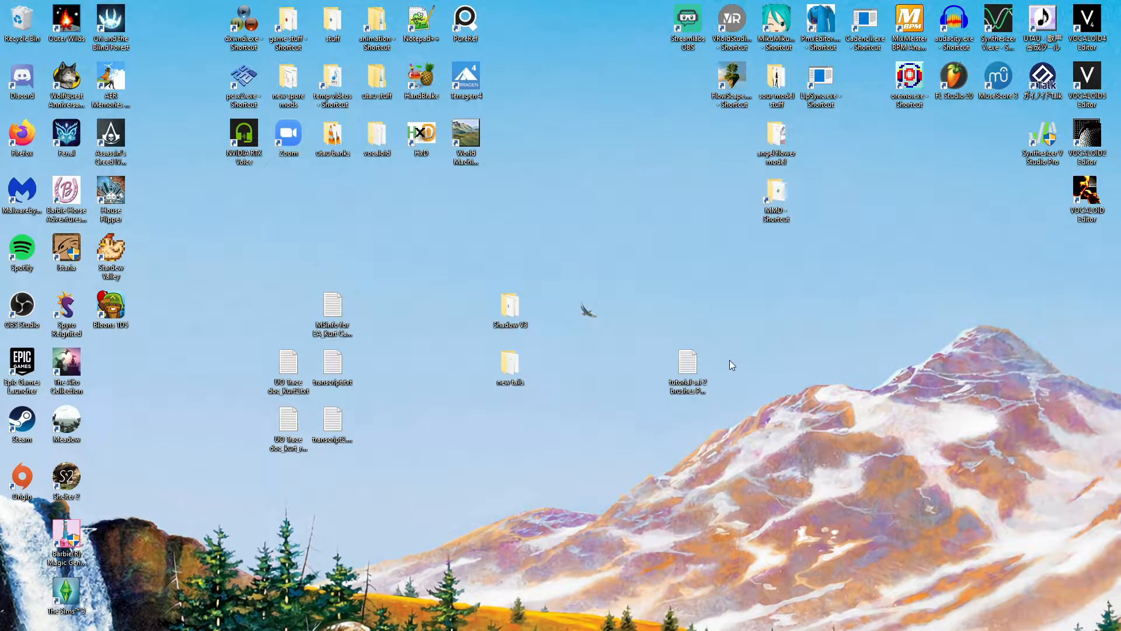
pyautogui.moveTo(754, 361)
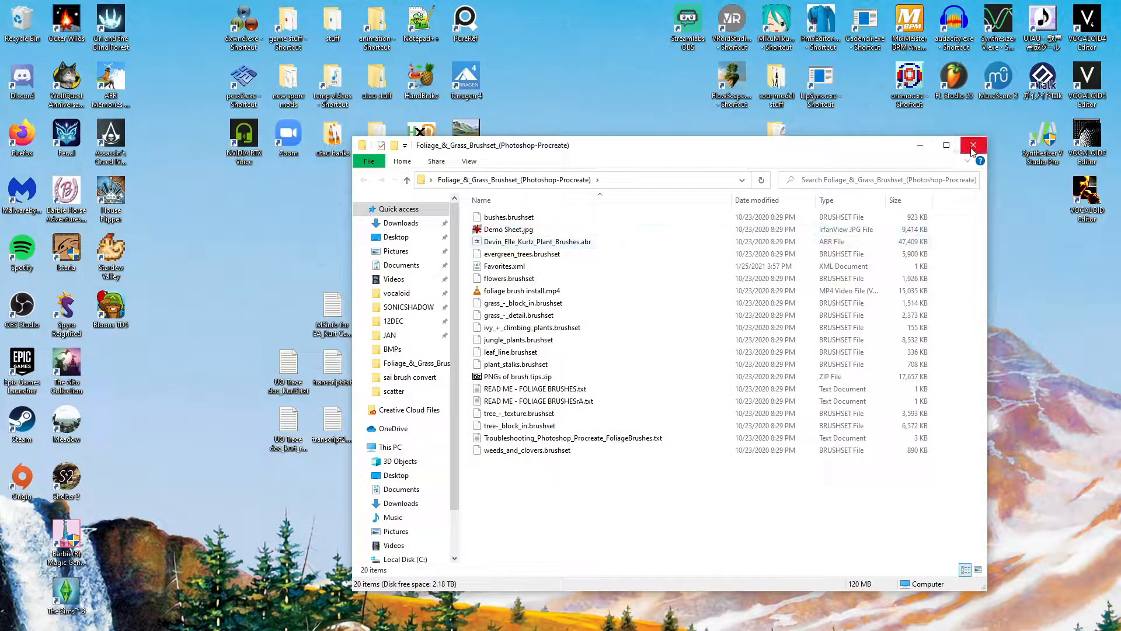
pyautogui.moveTo(974, 144)
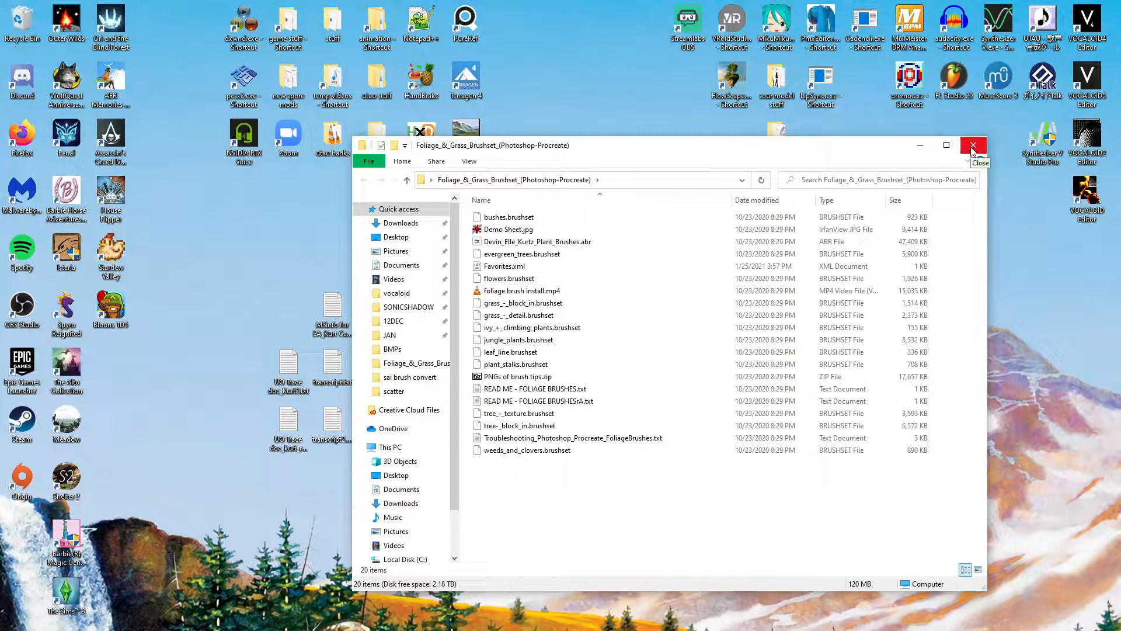
# Close the brushset window, browse to sai brush convert > convert png, and pick a plant brush image
pyautogui.click(973, 145)
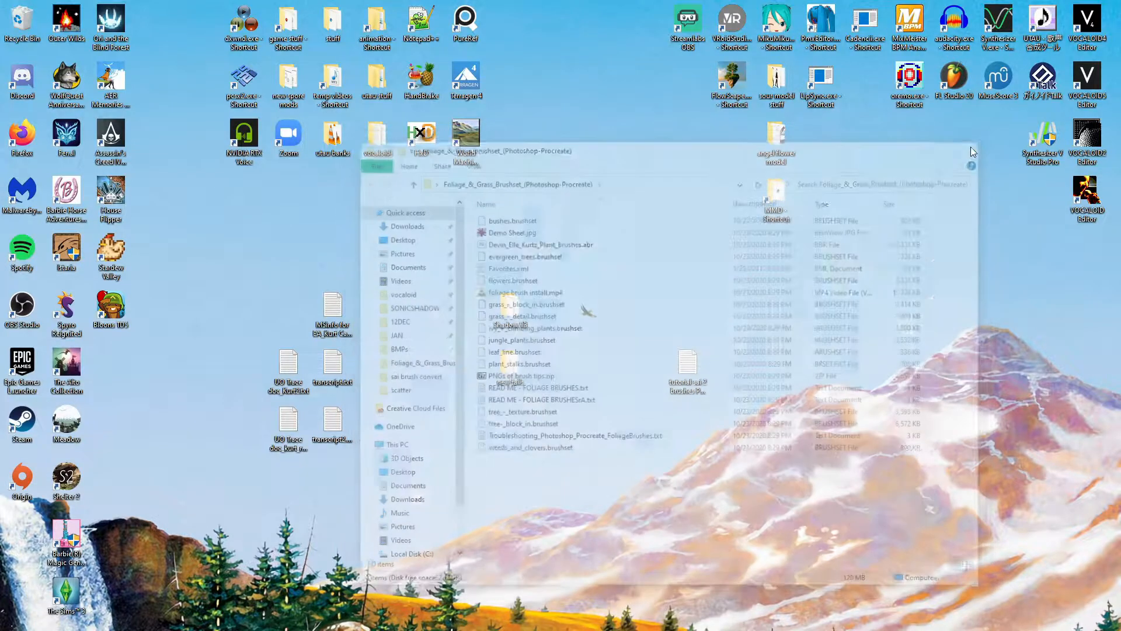
pyautogui.click(971, 167)
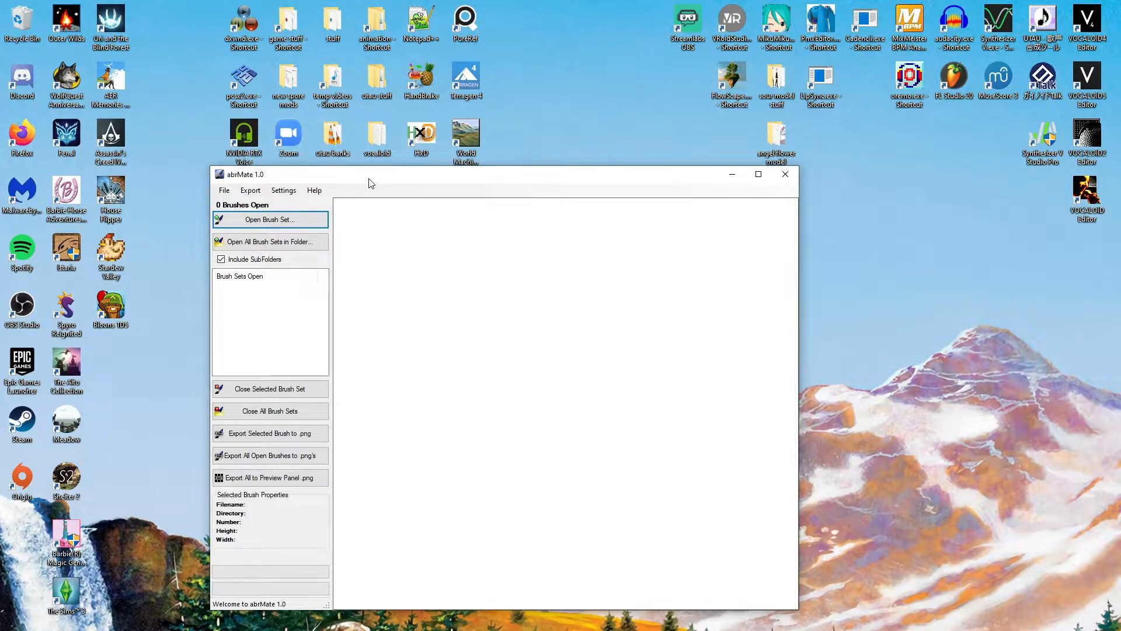
pyautogui.moveTo(349, 241)
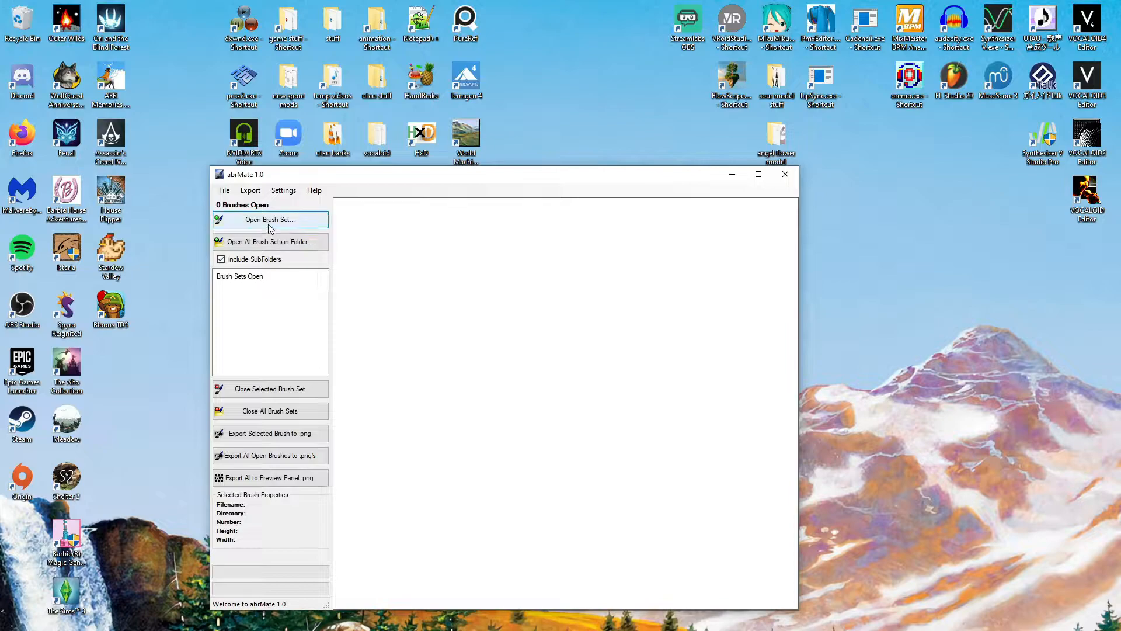
pyautogui.click(269, 220)
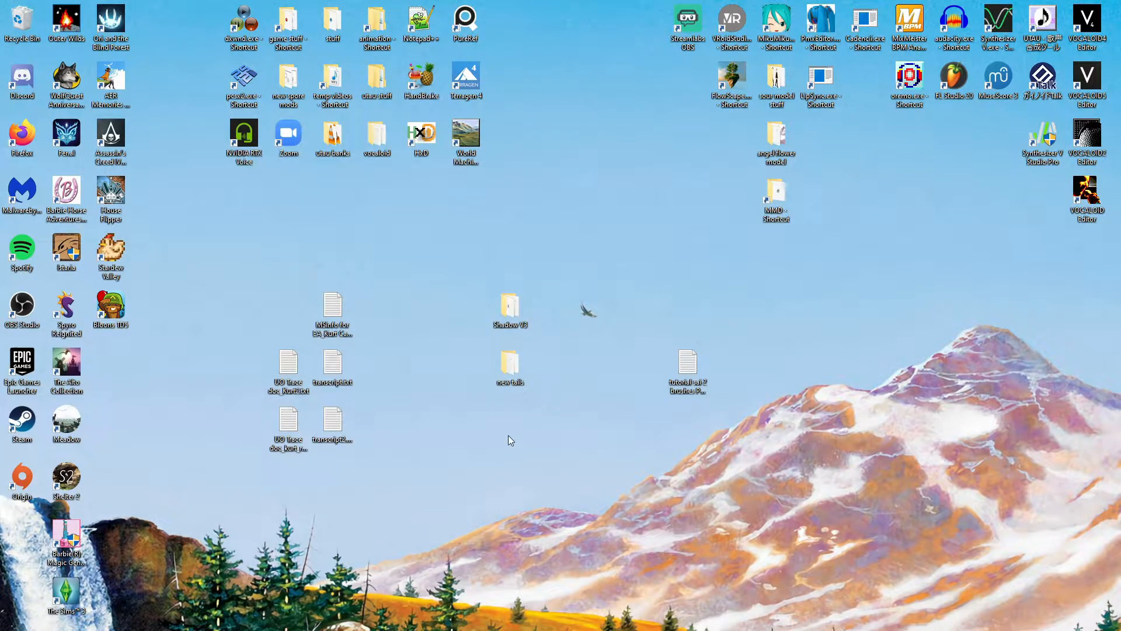
pyautogui.moveTo(507, 438)
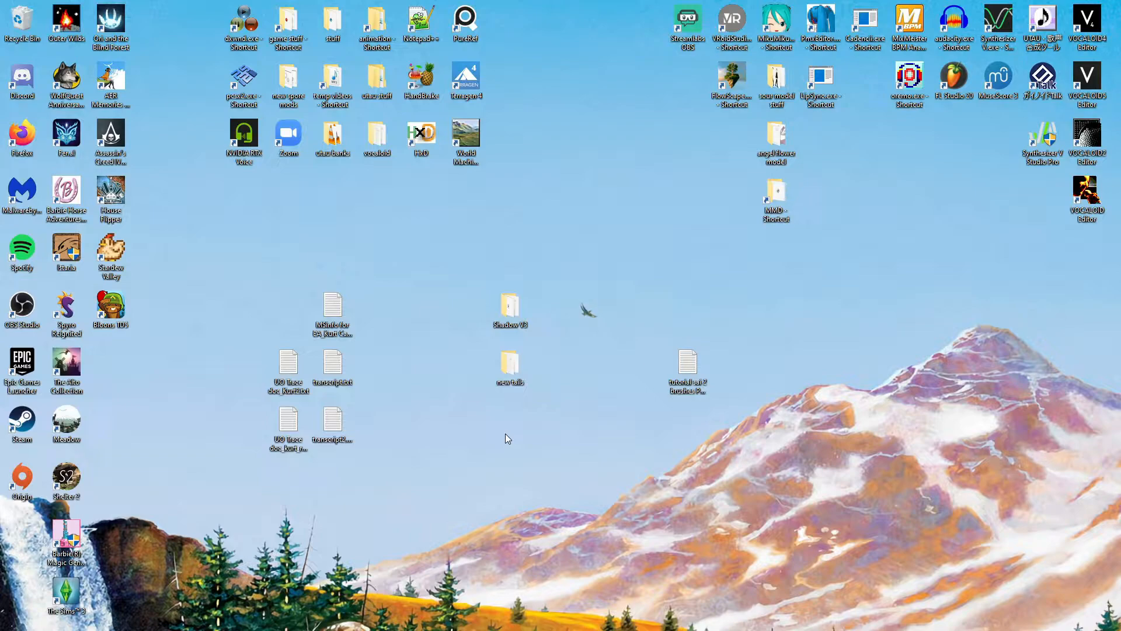
pyautogui.moveTo(478, 465)
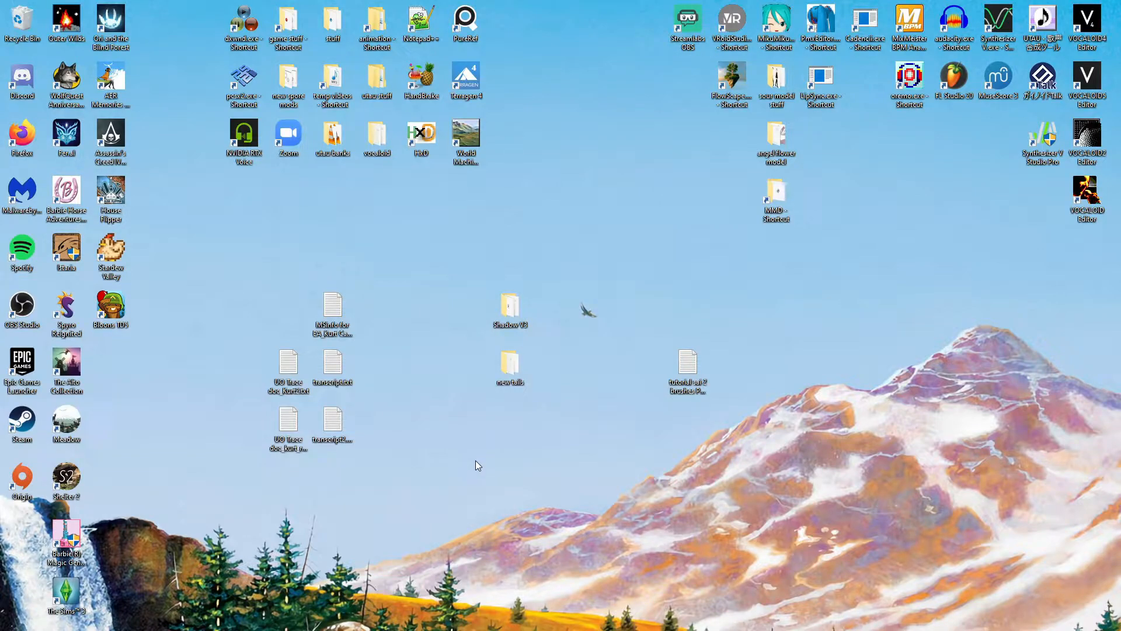
pyautogui.moveTo(378, 456)
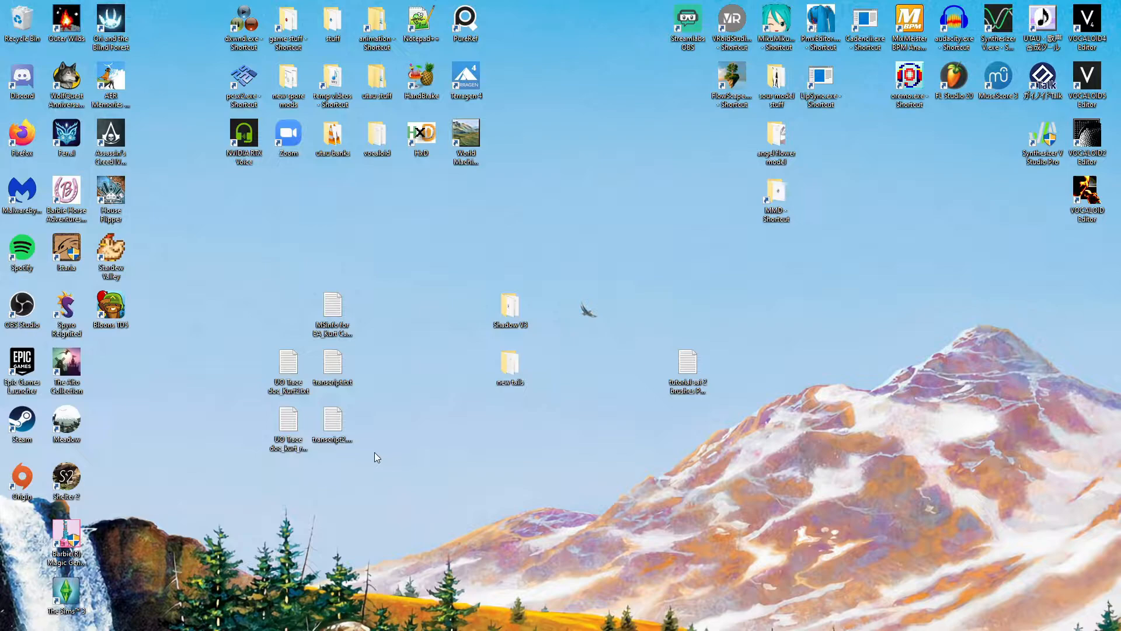
pyautogui.moveTo(168, 616)
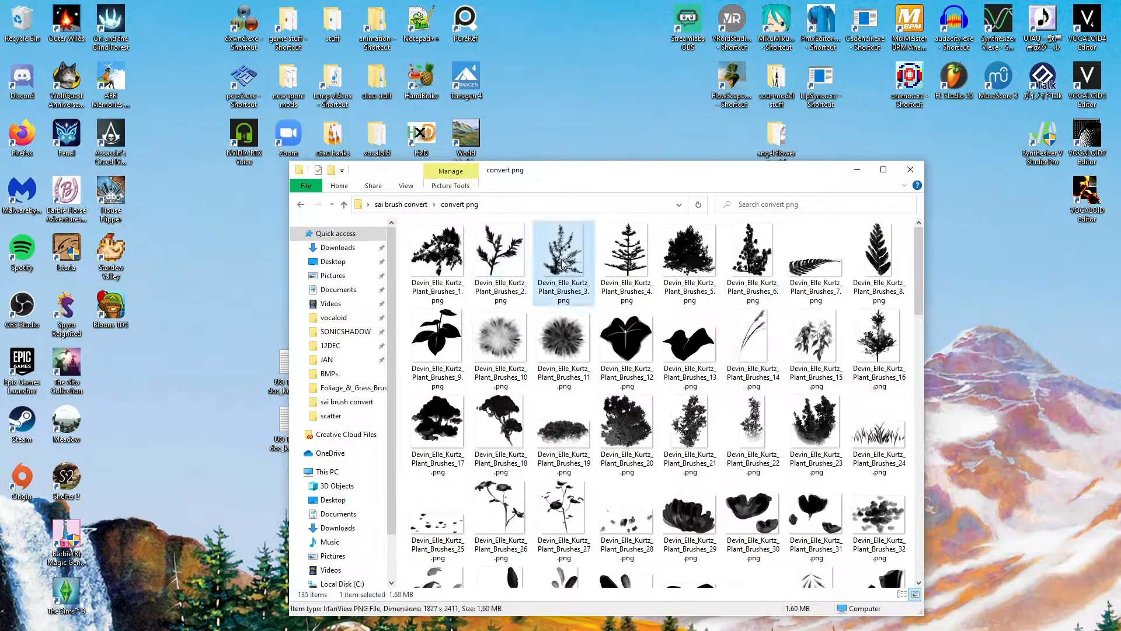
pyautogui.click(626, 249)
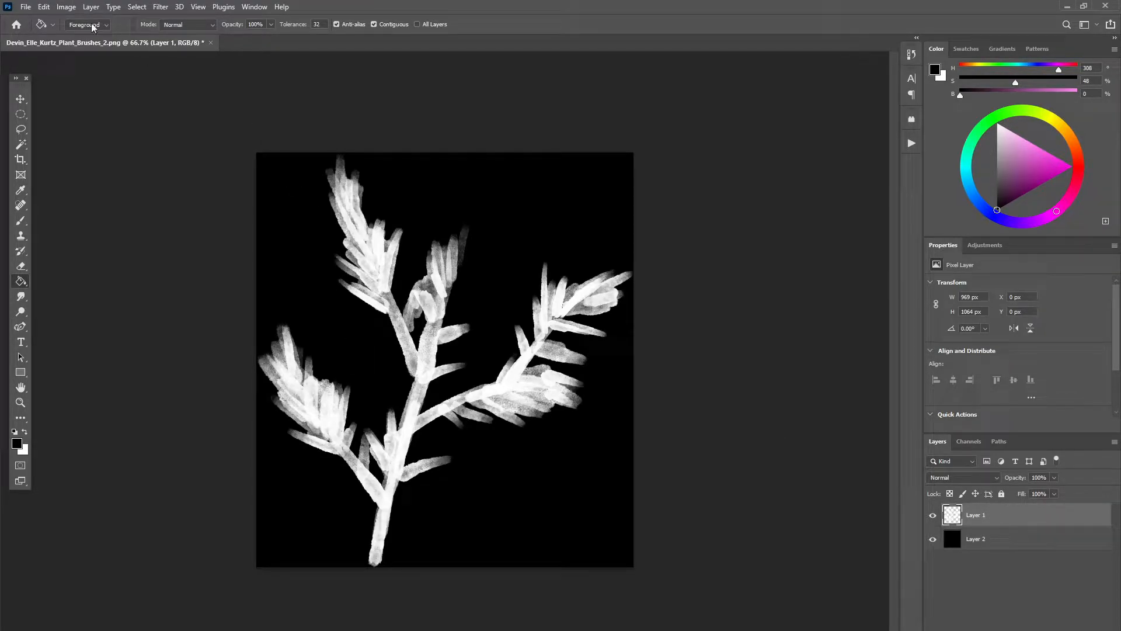
# Revert the plant brush to its original dark strokes and scroll through custom sets in Actions
pyautogui.click(31, 7)
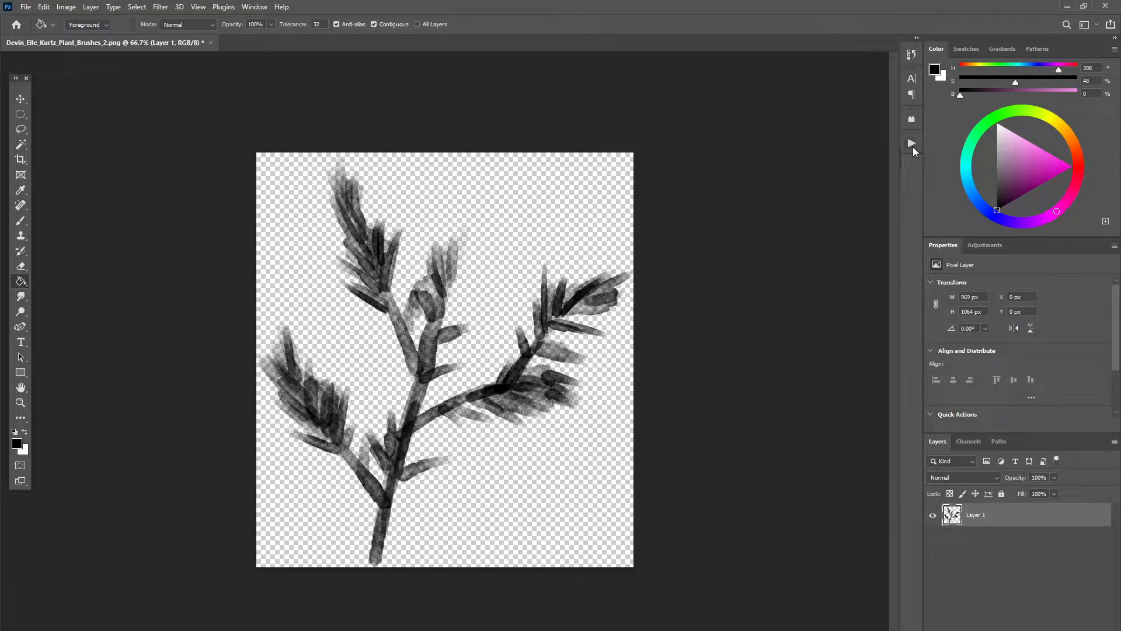
pyautogui.click(911, 143)
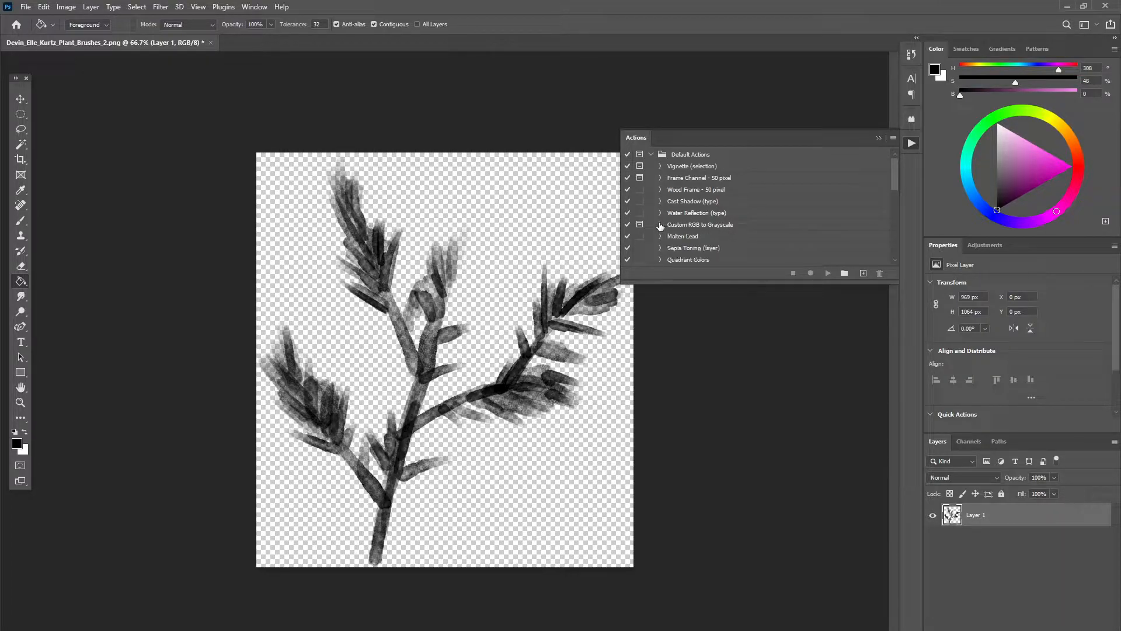
pyautogui.scroll(-3)
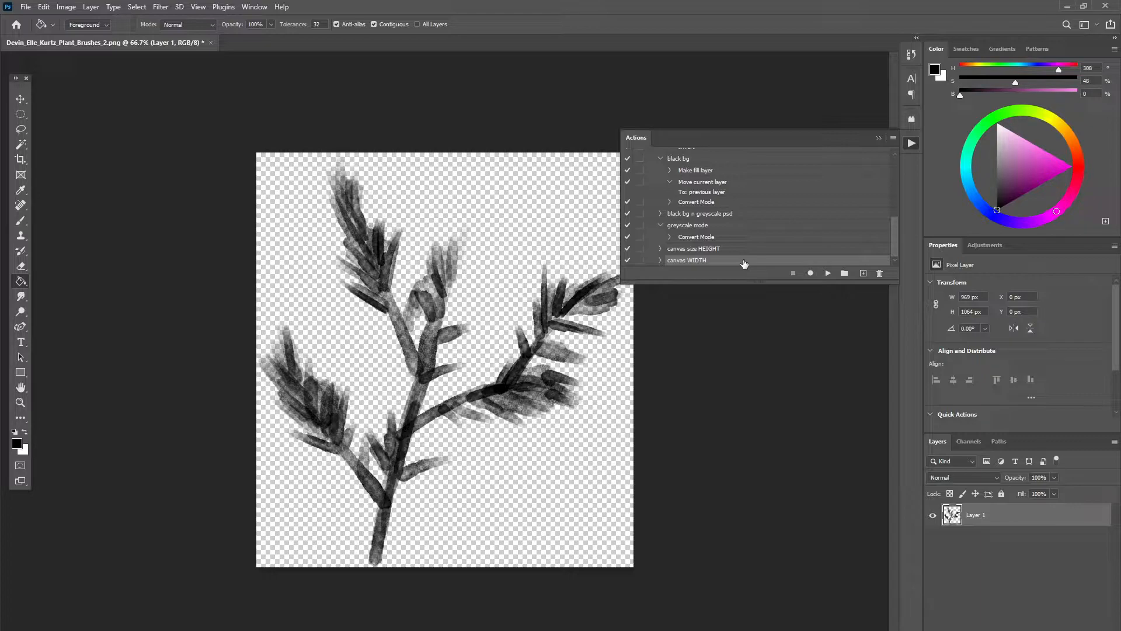
# Record Action 1 that inverts, fills black and converts to Grayscale, then play it
pyautogui.click(810, 273)
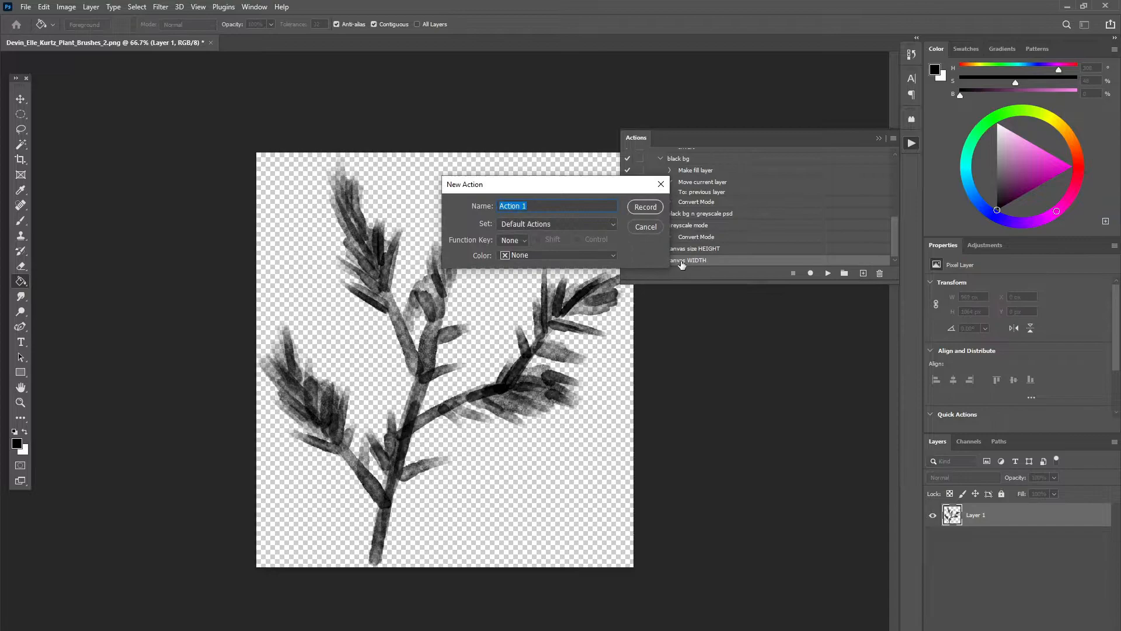
pyautogui.click(645, 206)
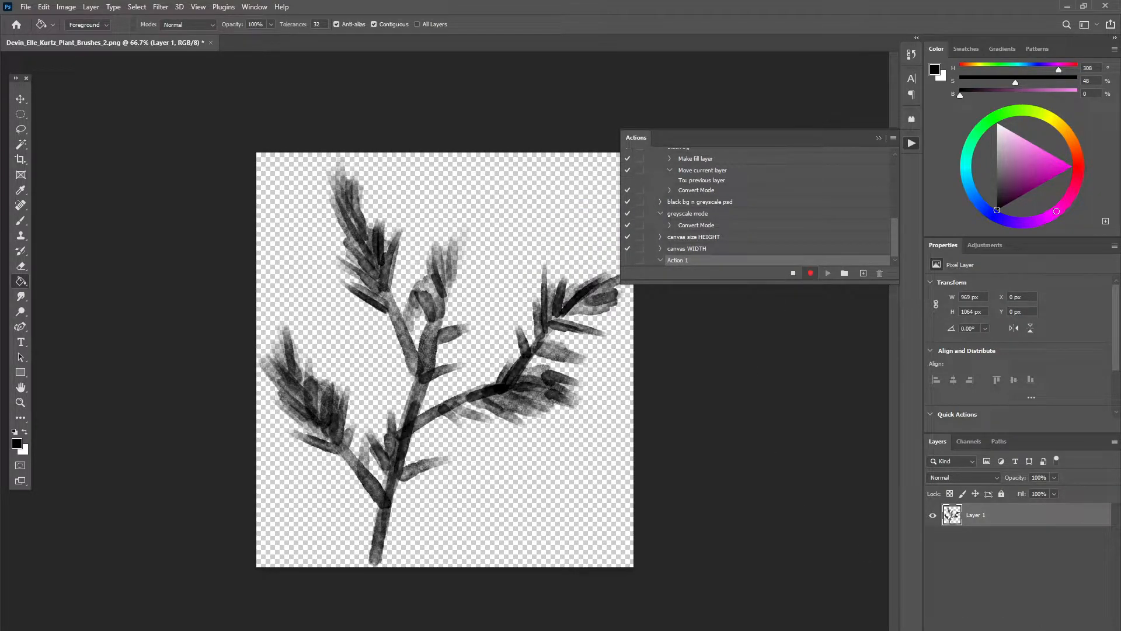
pyautogui.moveTo(1047, 599)
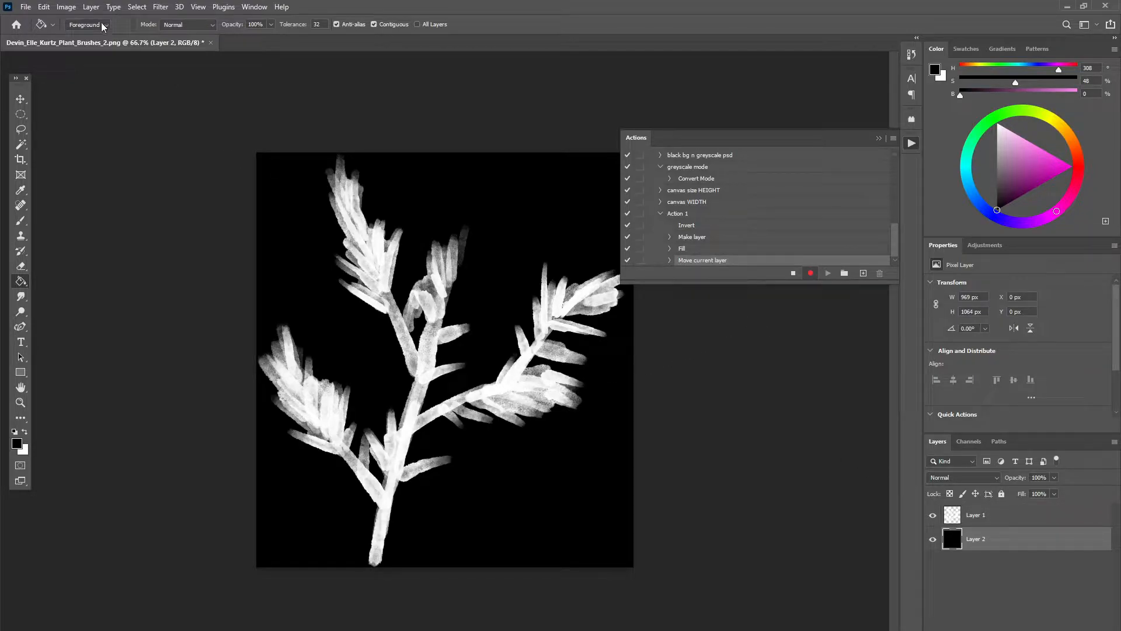
pyautogui.click(65, 7)
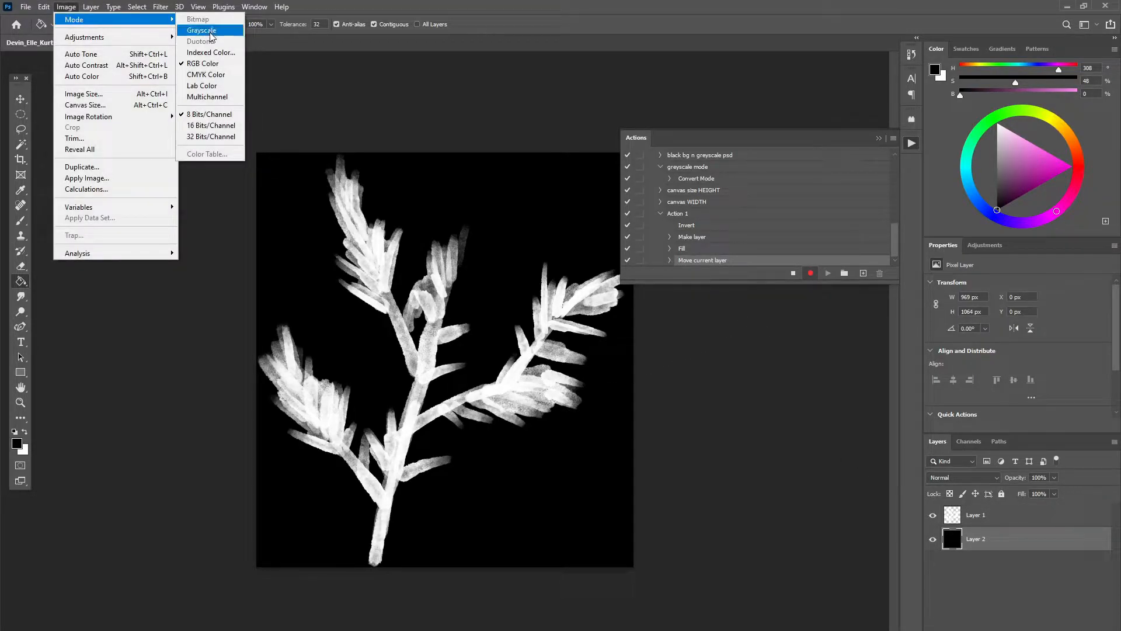
pyautogui.click(201, 29)
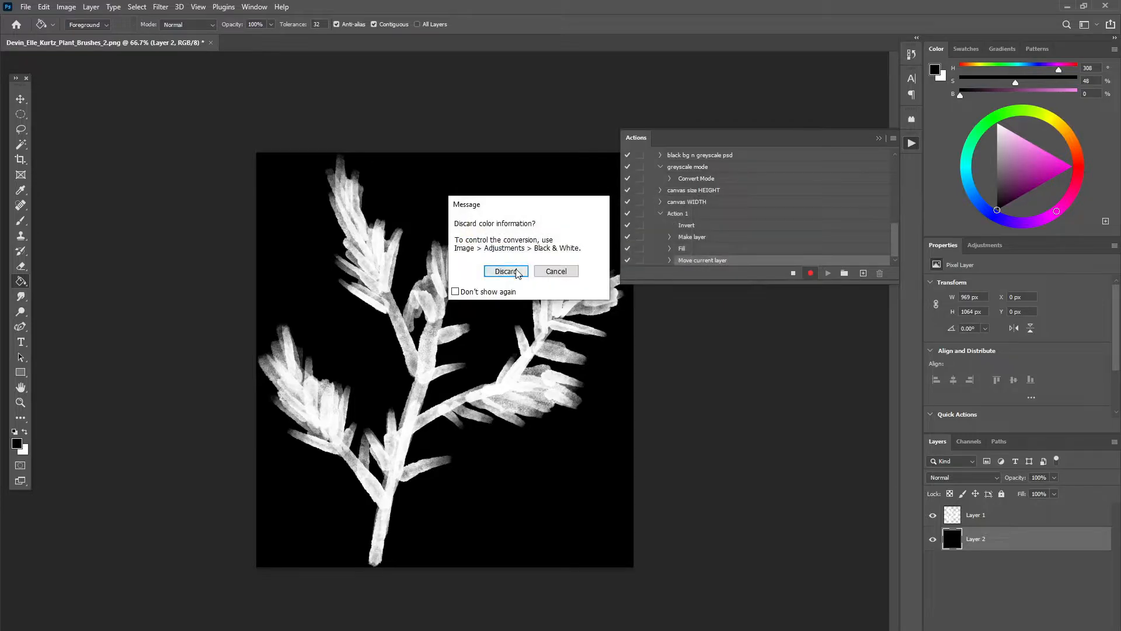
pyautogui.click(506, 270)
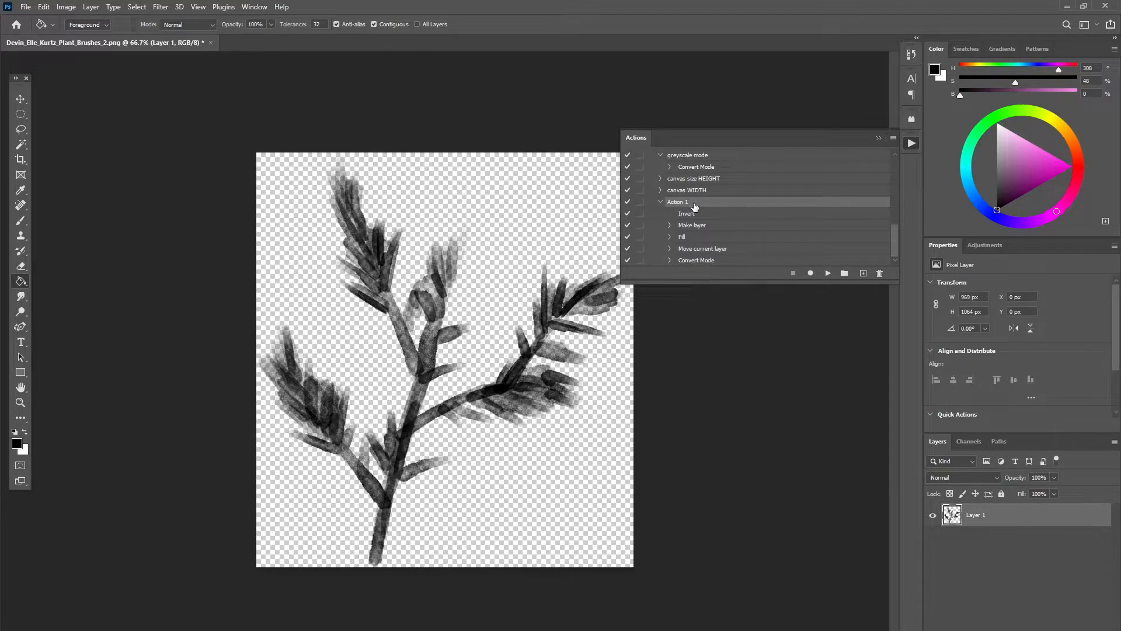
pyautogui.click(827, 273)
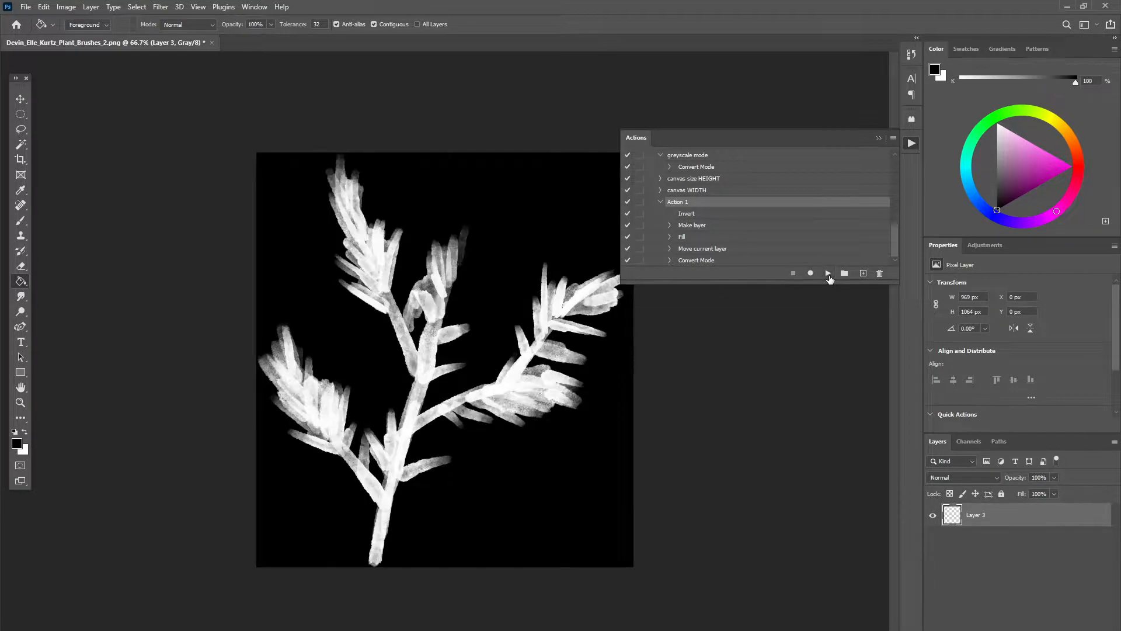
pyautogui.click(827, 273)
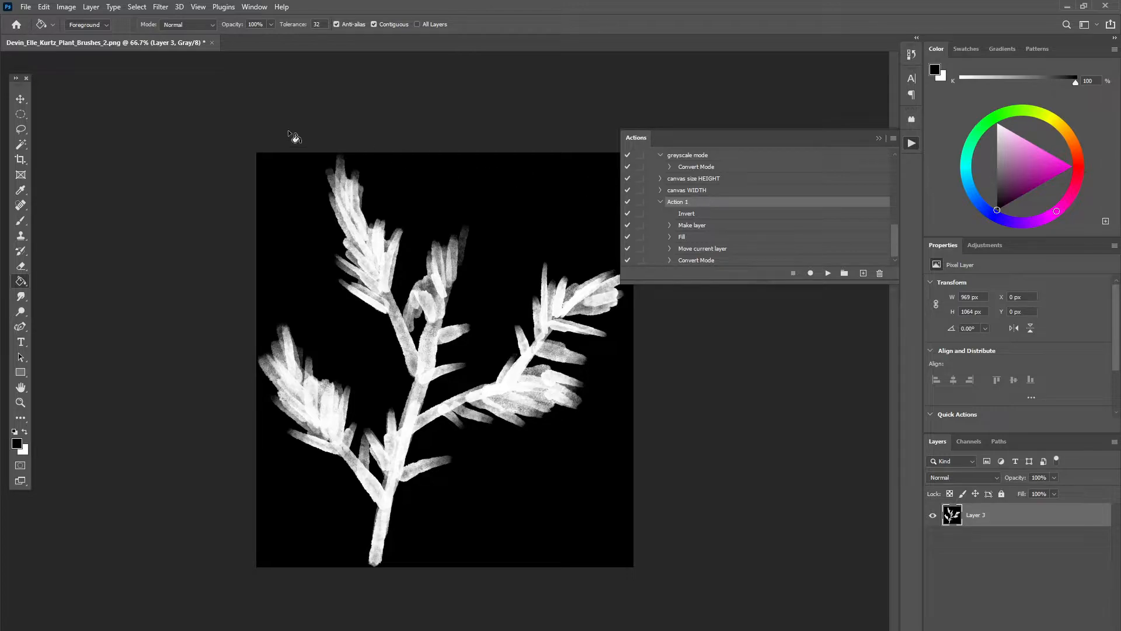
pyautogui.moveTo(211, 49)
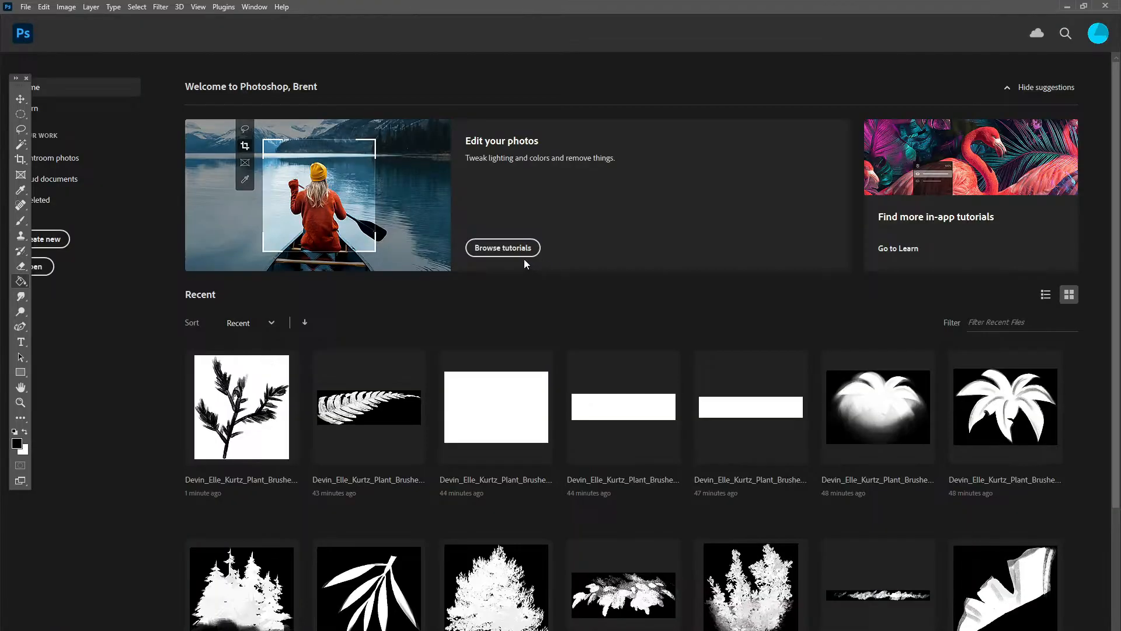
# Open the File > Scripts > Image Processor dialog, then close it
pyautogui.click(25, 7)
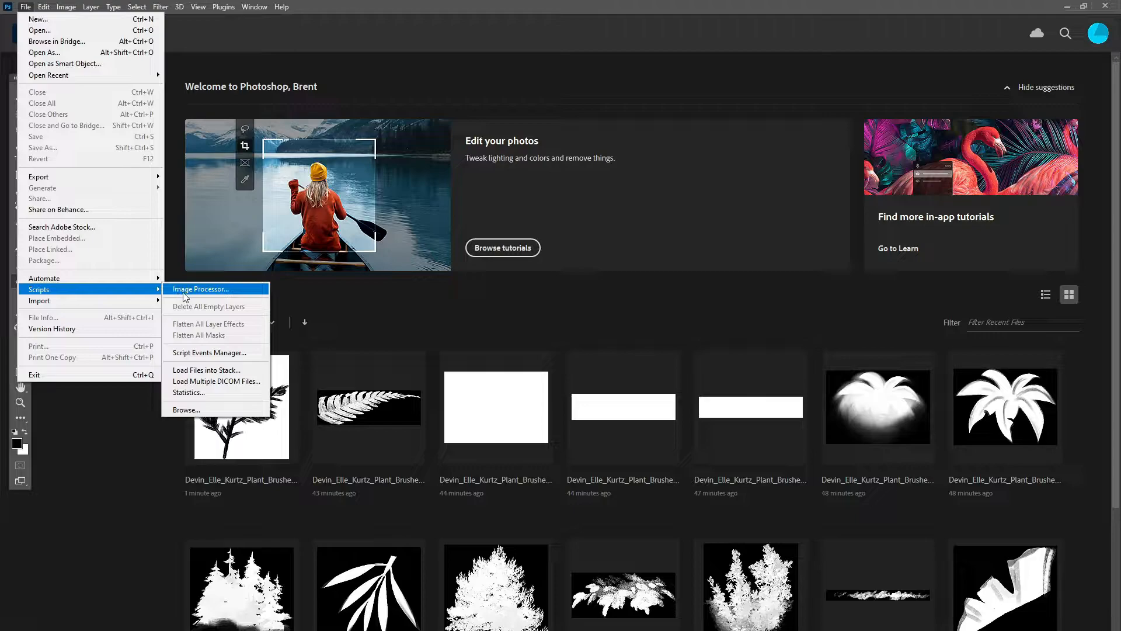
pyautogui.click(201, 289)
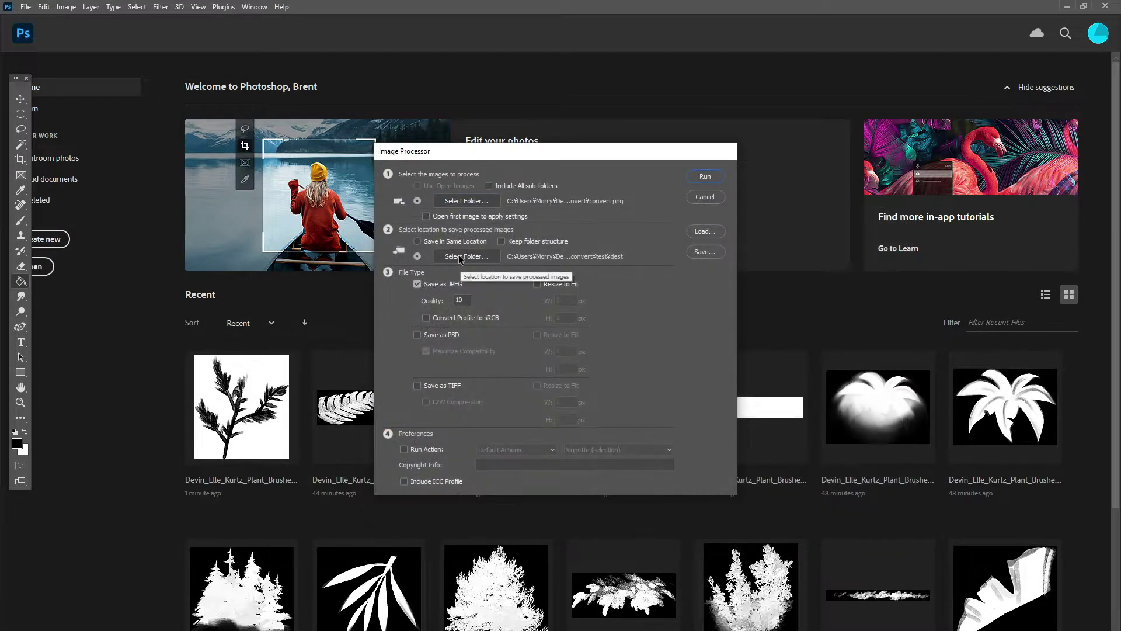
pyautogui.moveTo(496, 289)
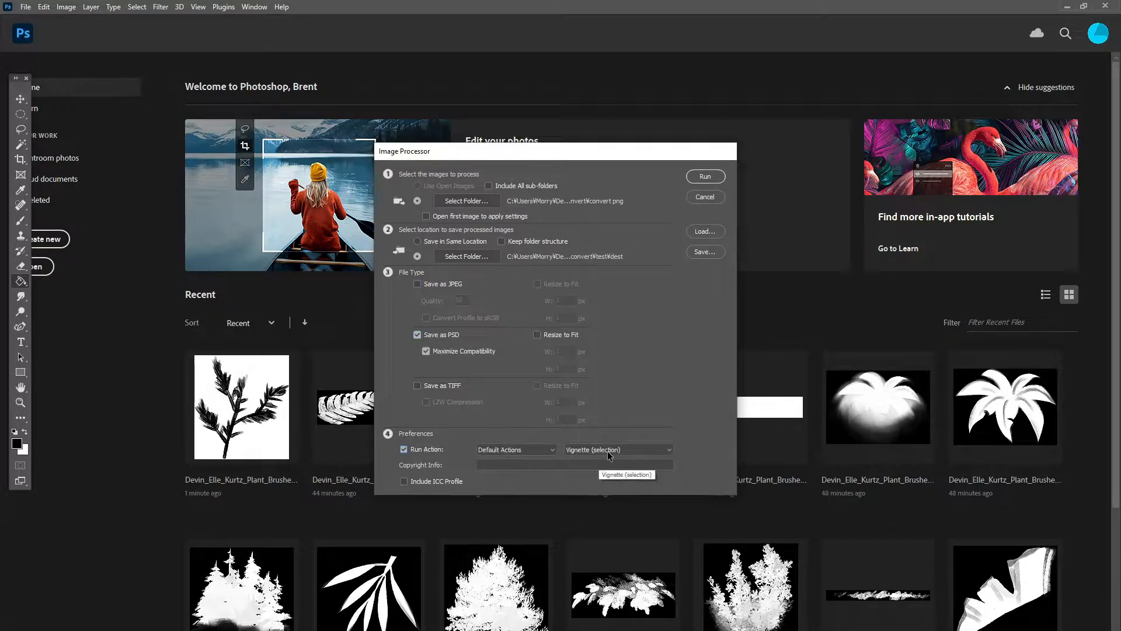
pyautogui.click(618, 449)
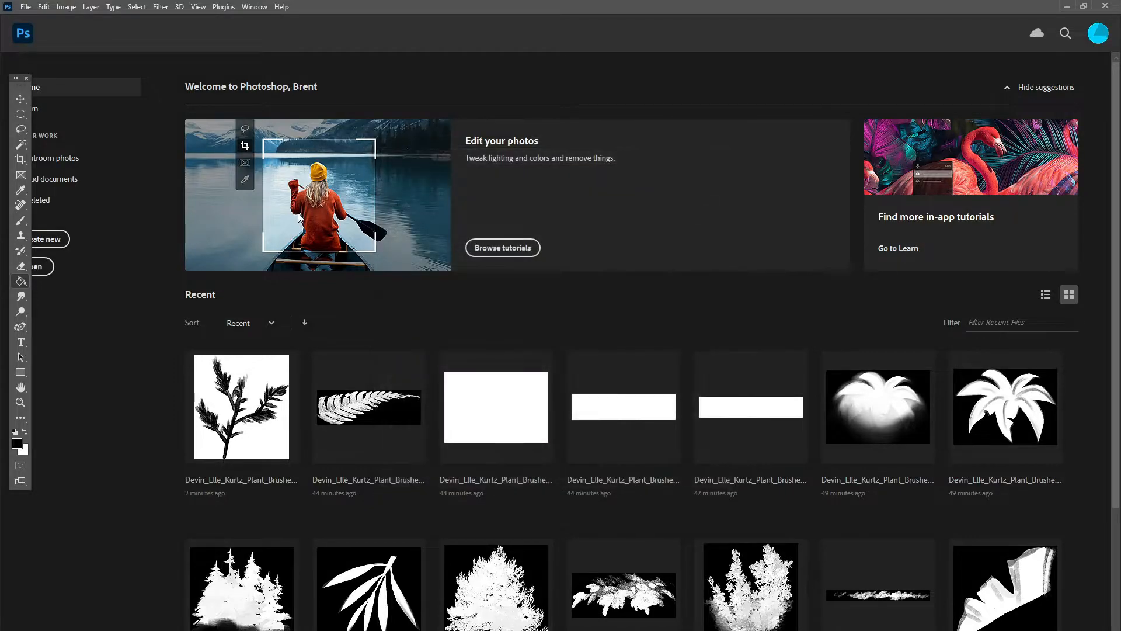
pyautogui.moveTo(36, 319)
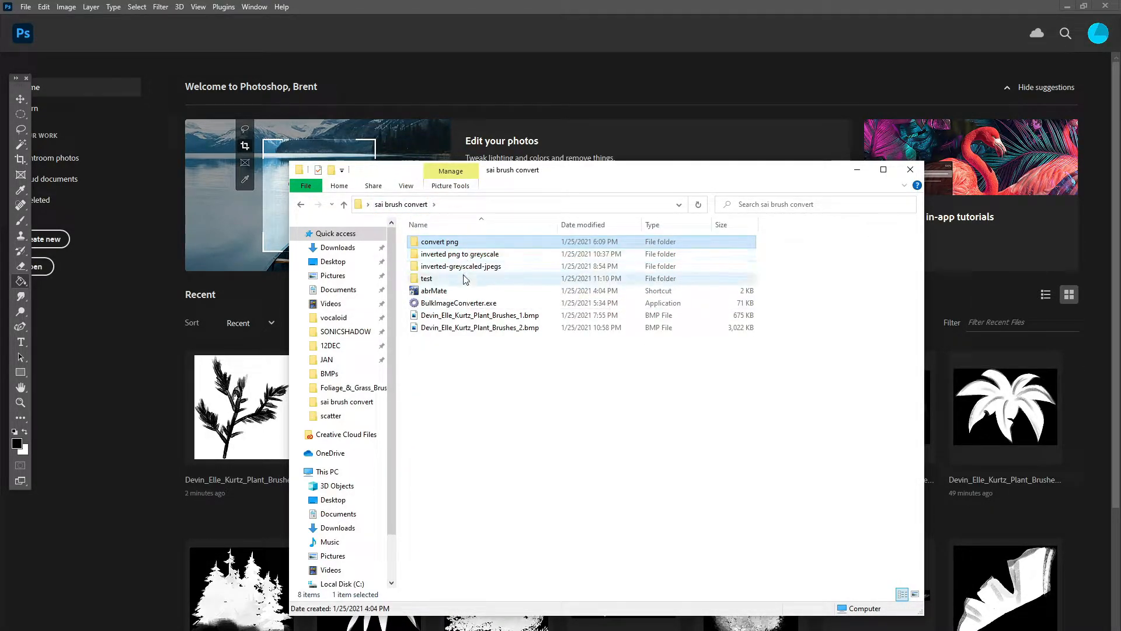
pyautogui.click(910, 169)
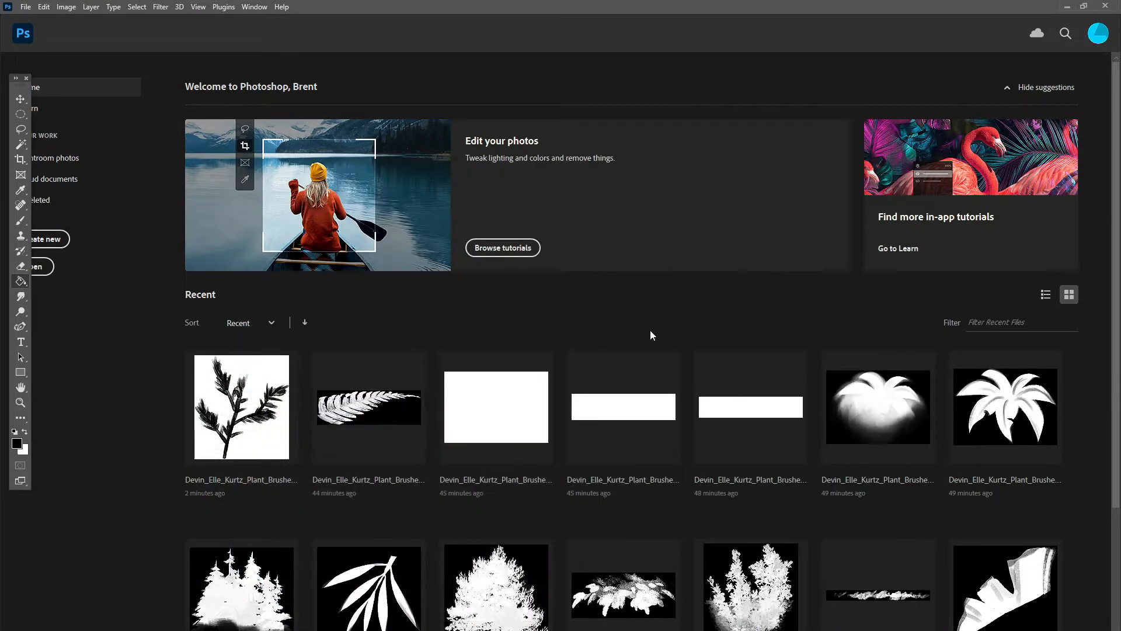
pyautogui.moveTo(219, 446)
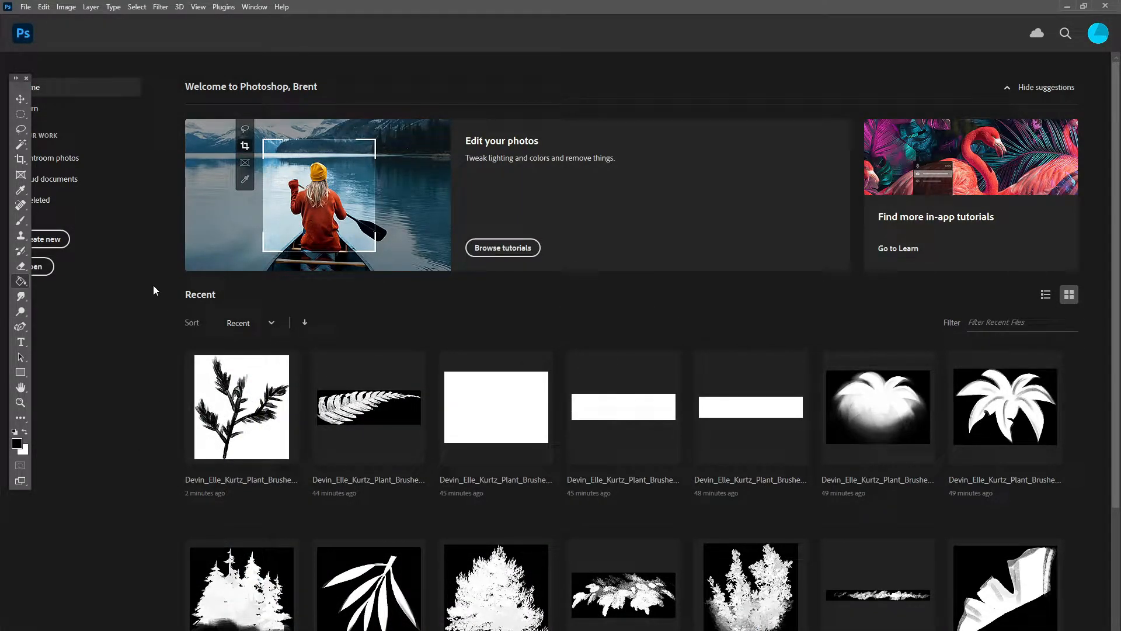
pyautogui.moveTo(52, 16)
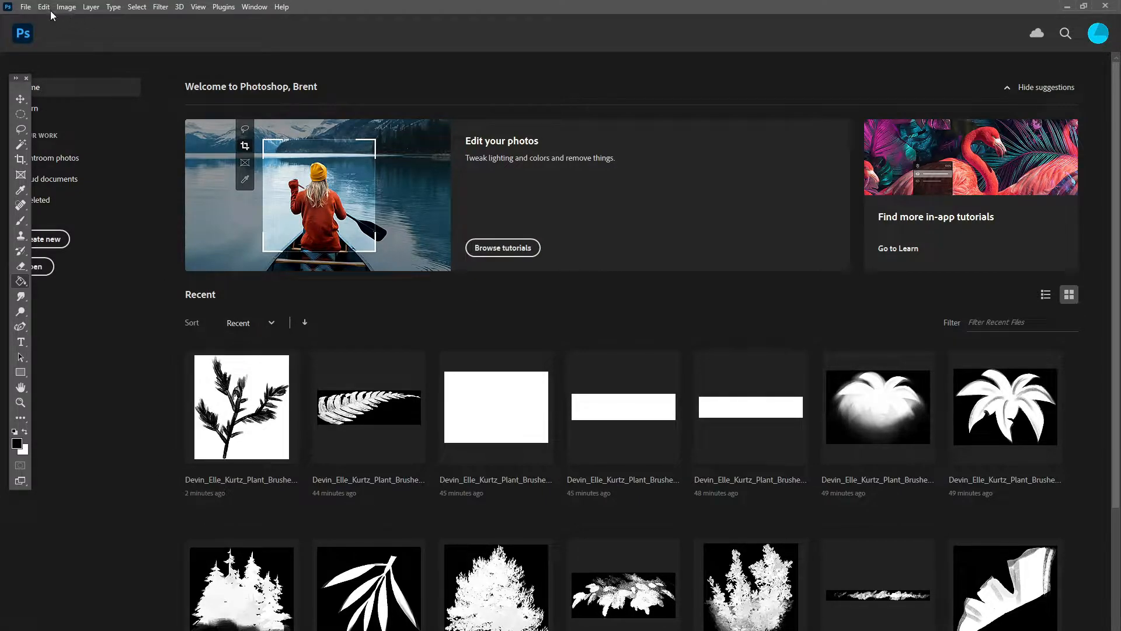
pyautogui.moveTo(71, 161)
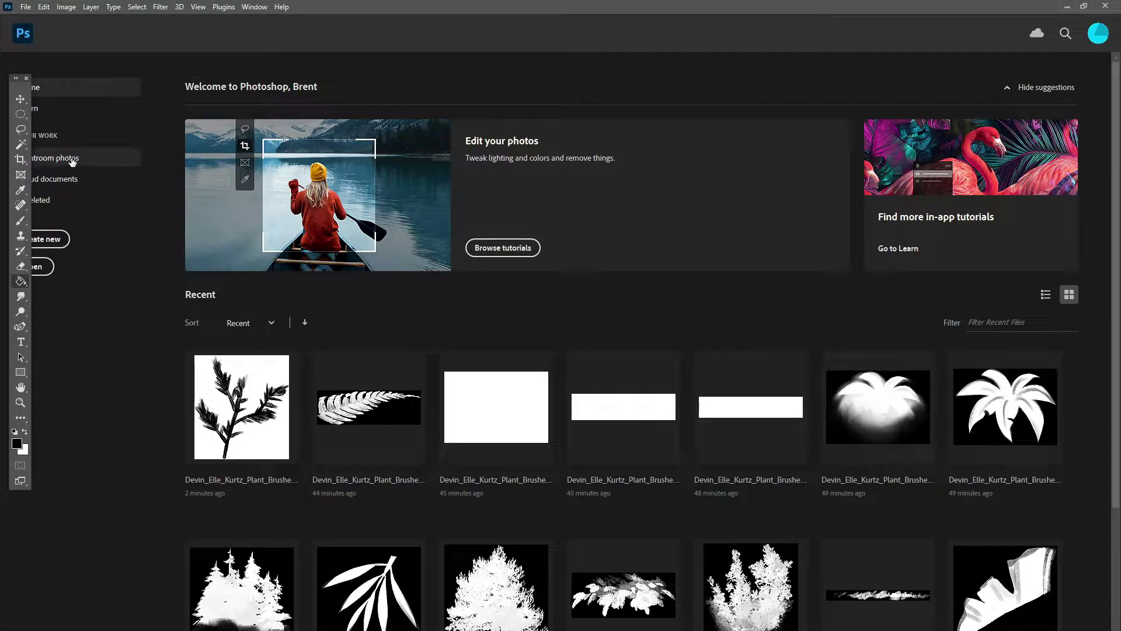
pyautogui.click(27, 7)
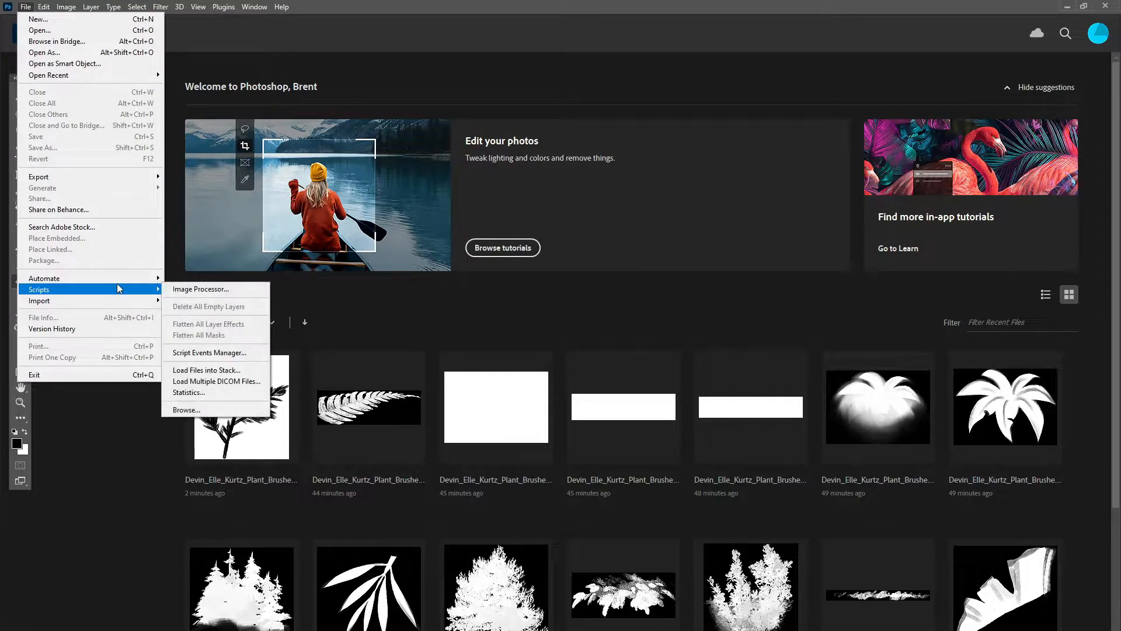
pyautogui.click(200, 289)
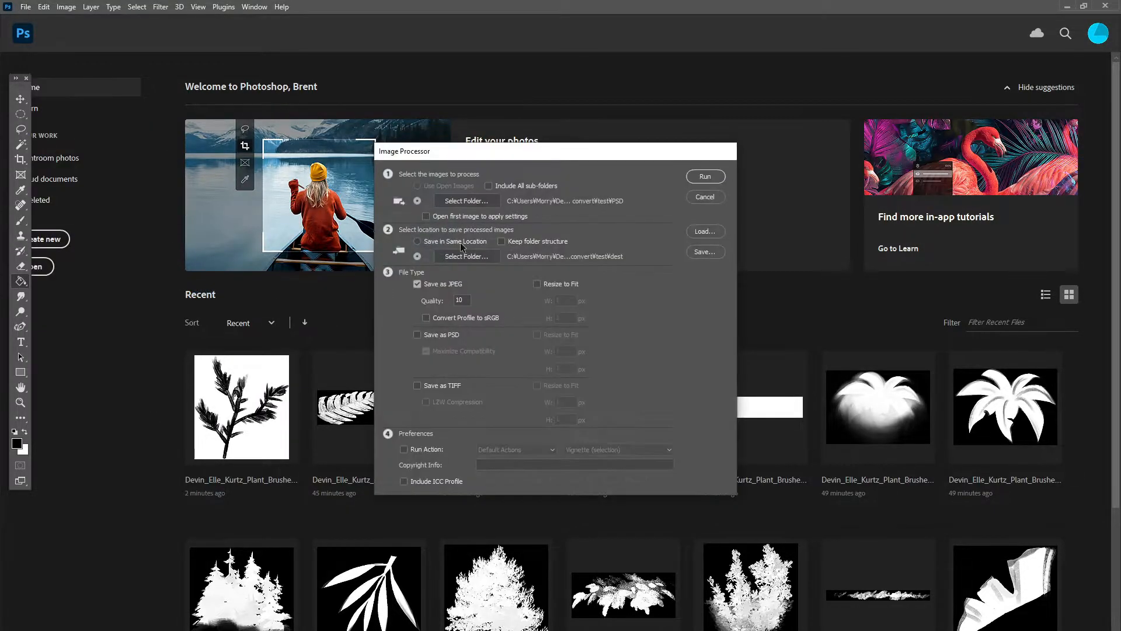
pyautogui.click(467, 201)
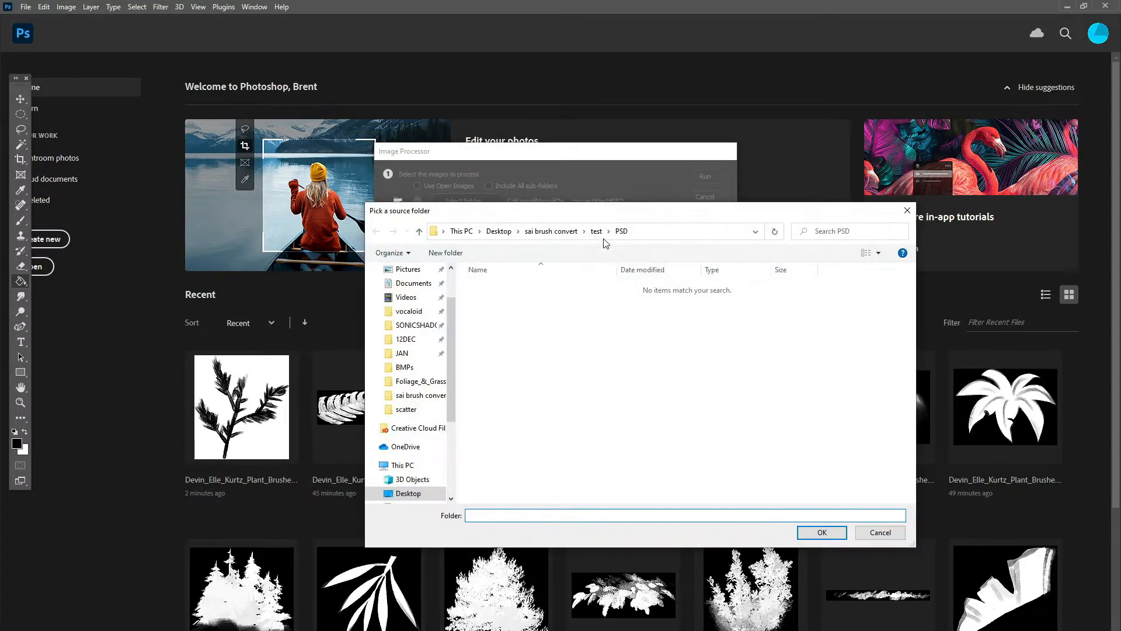
pyautogui.click(822, 532)
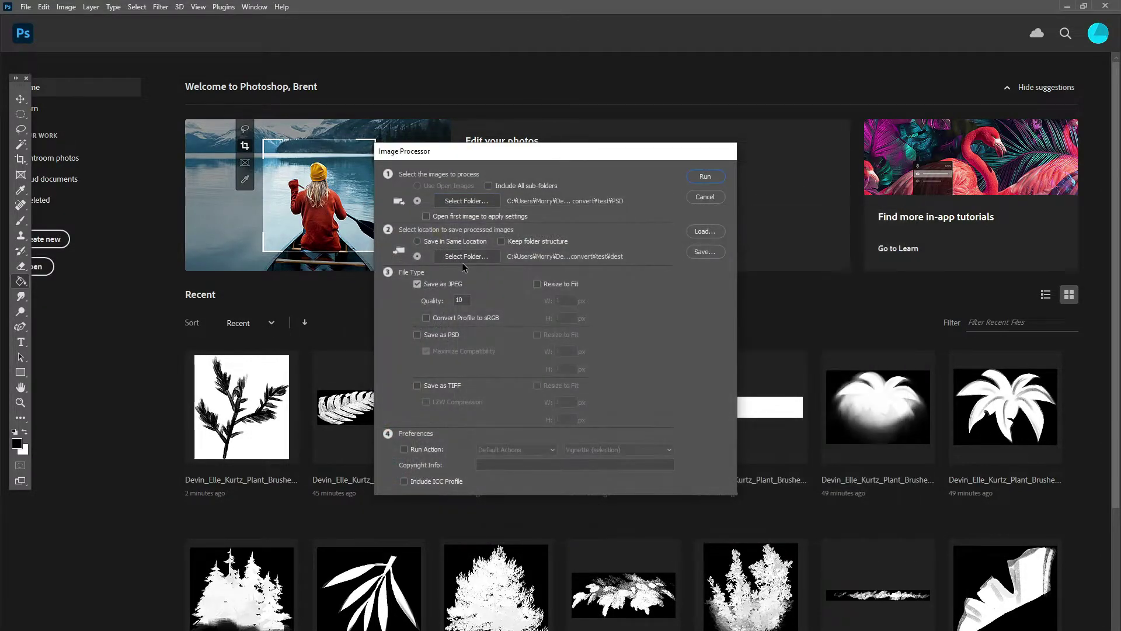
pyautogui.moveTo(476, 257)
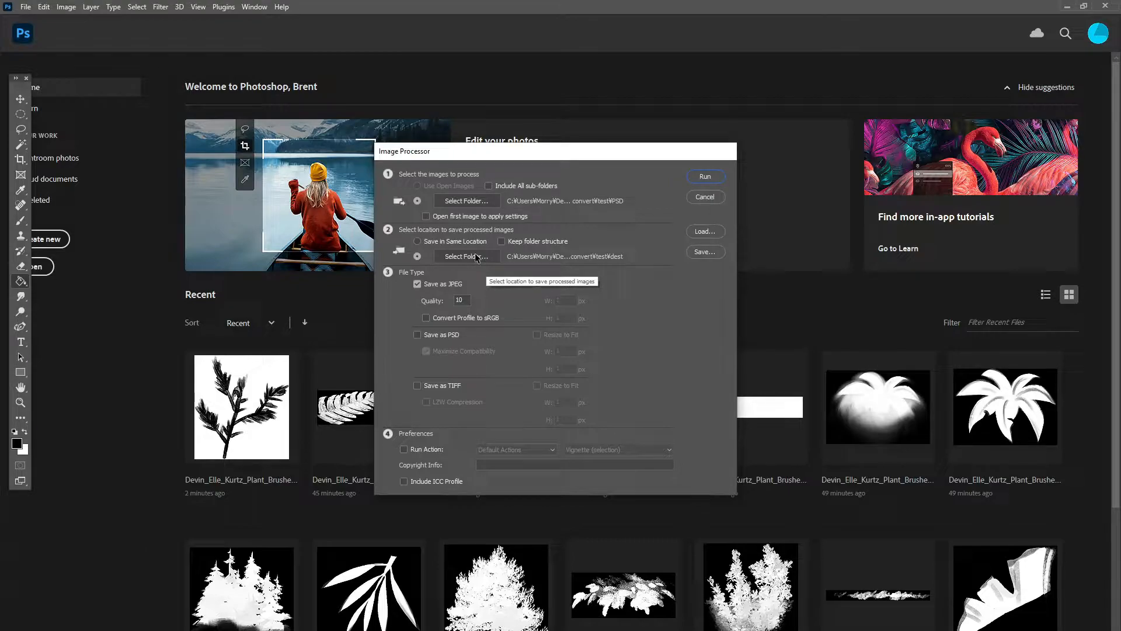
pyautogui.moveTo(458, 291)
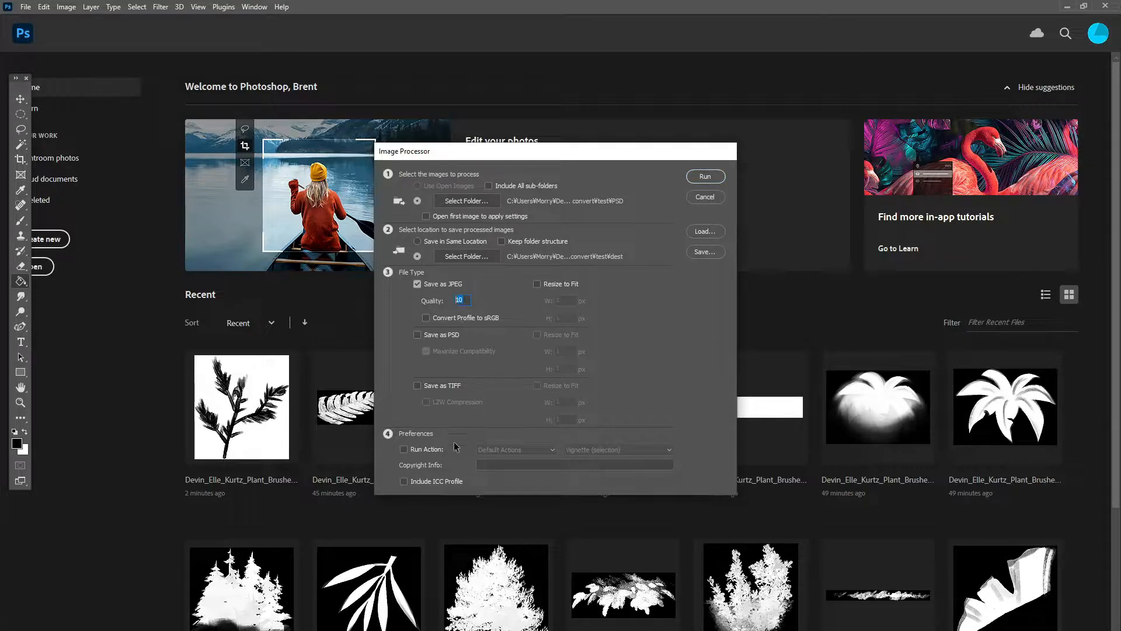
pyautogui.moveTo(437, 452)
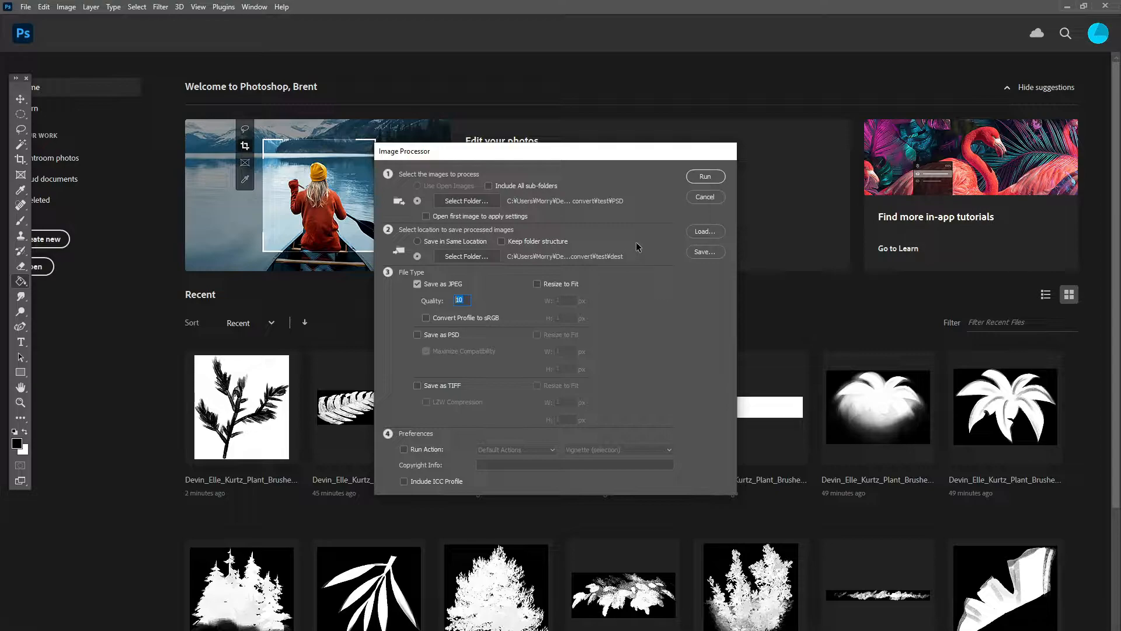
pyautogui.moveTo(706, 182)
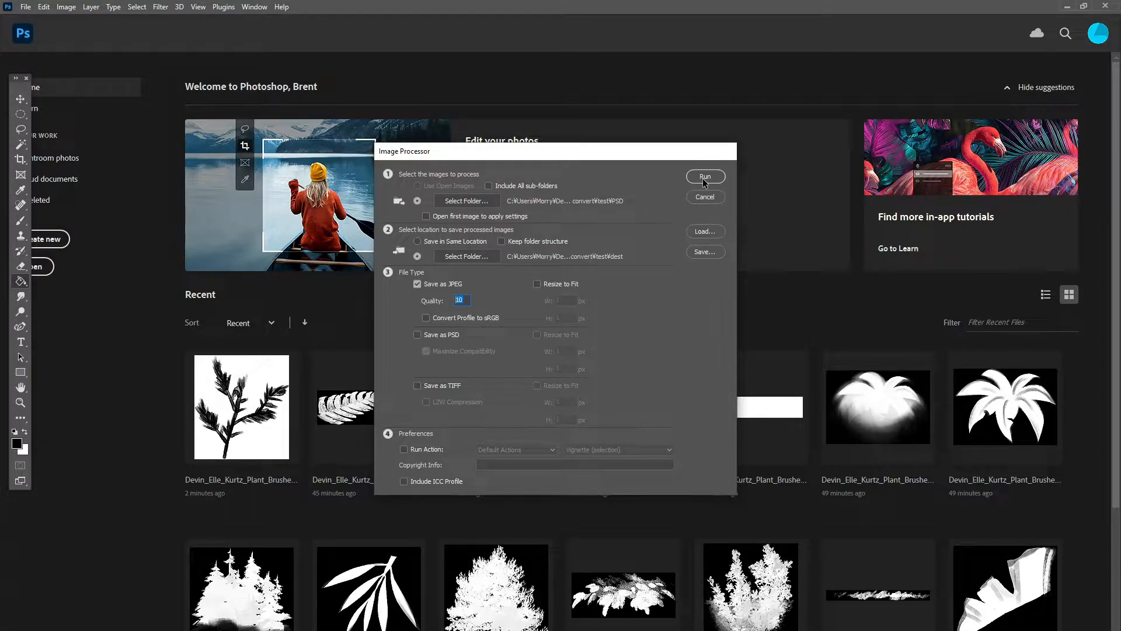
pyautogui.moveTo(697, 201)
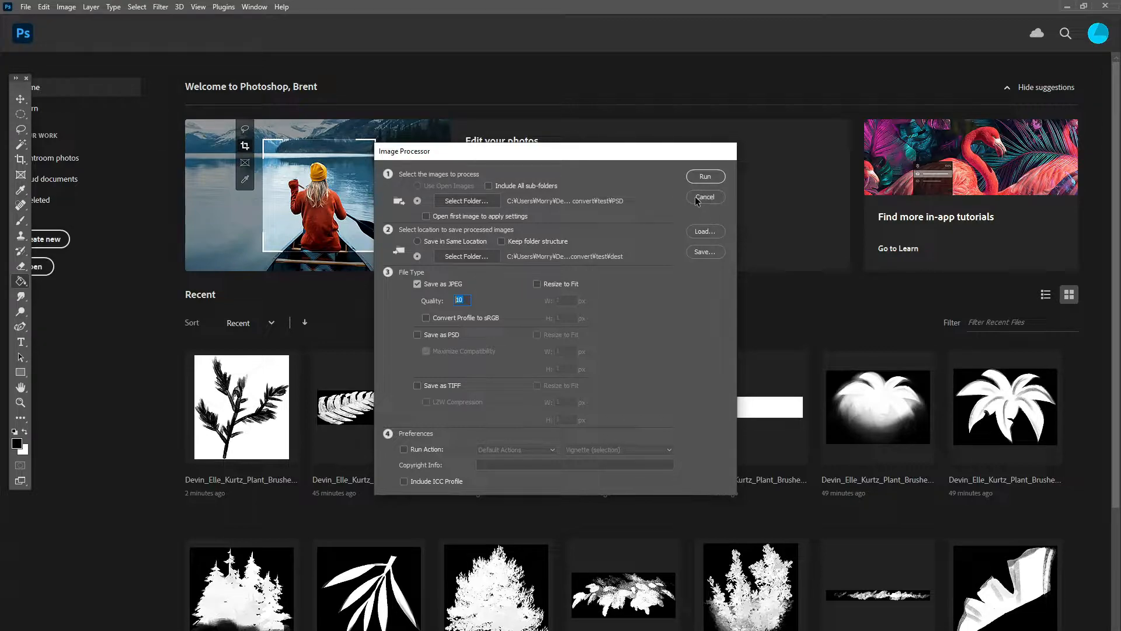
pyautogui.click(706, 197)
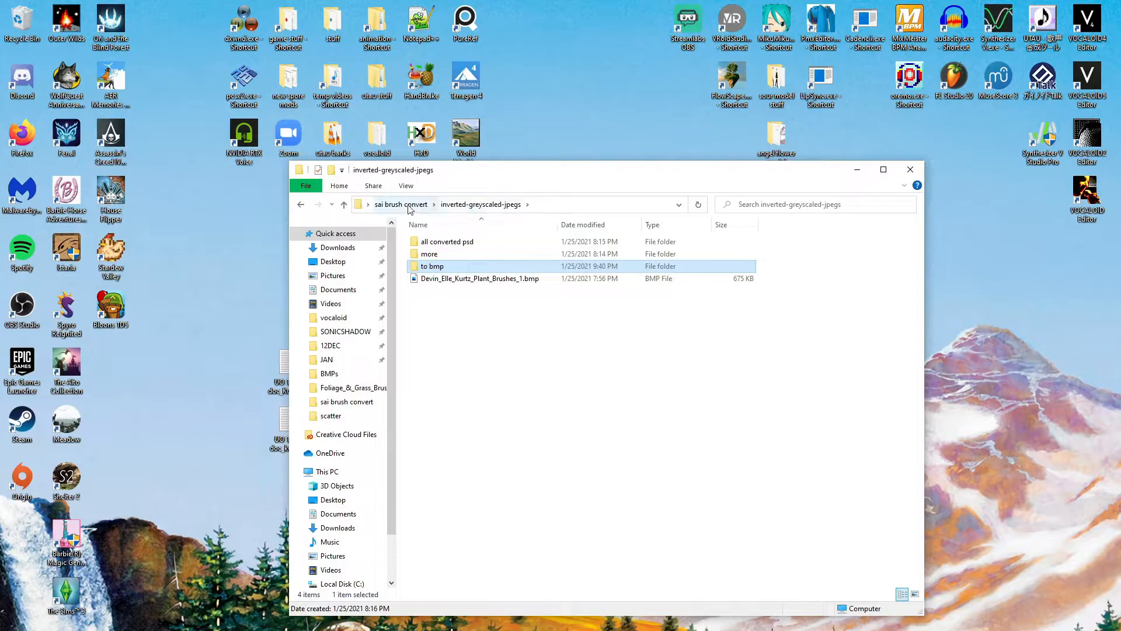
# Return to the sai brush convert folder and launch BulkImageConverter.exe
pyautogui.click(401, 205)
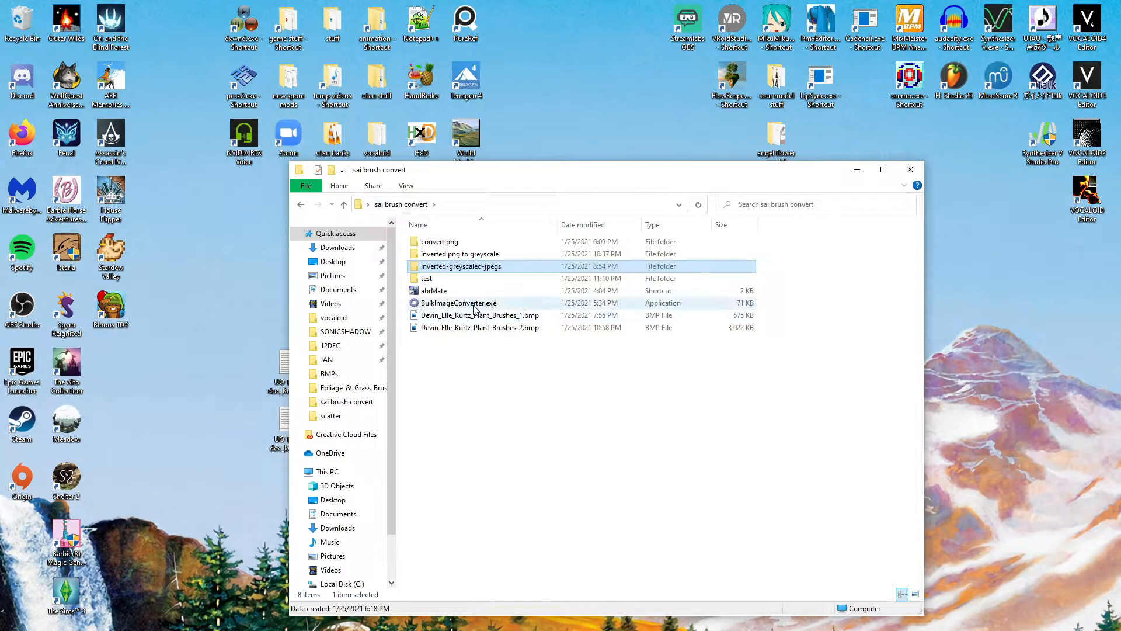
pyautogui.doubleClick(458, 302)
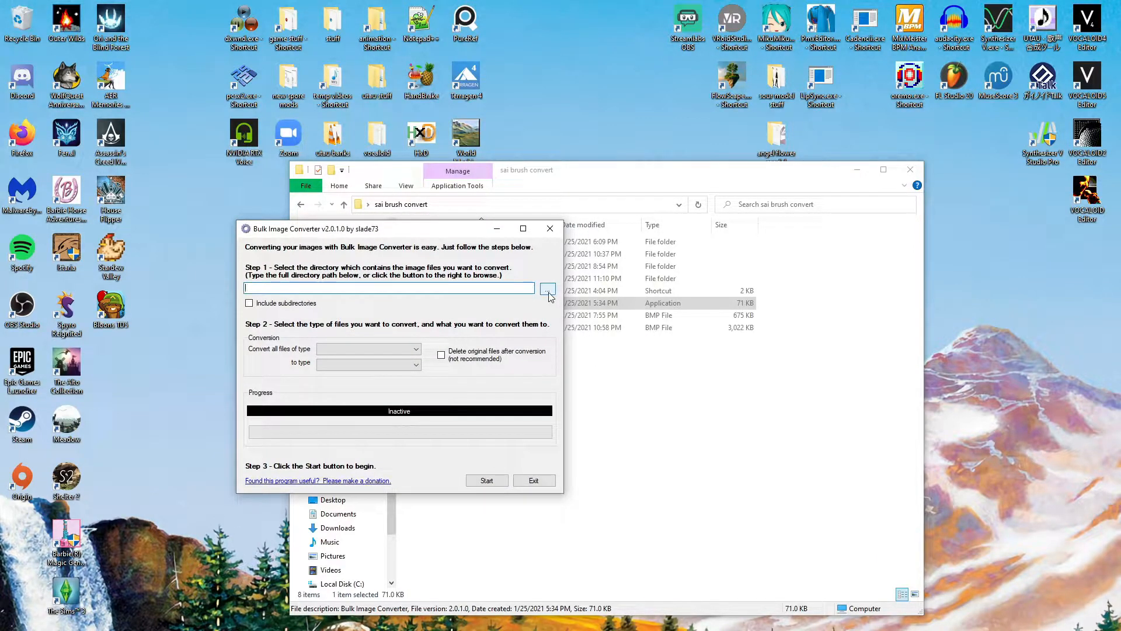
# Cancel the folder browser, set conversion from Jpeg to Bmp, and exit Bulk Image Converter
pyautogui.click(548, 288)
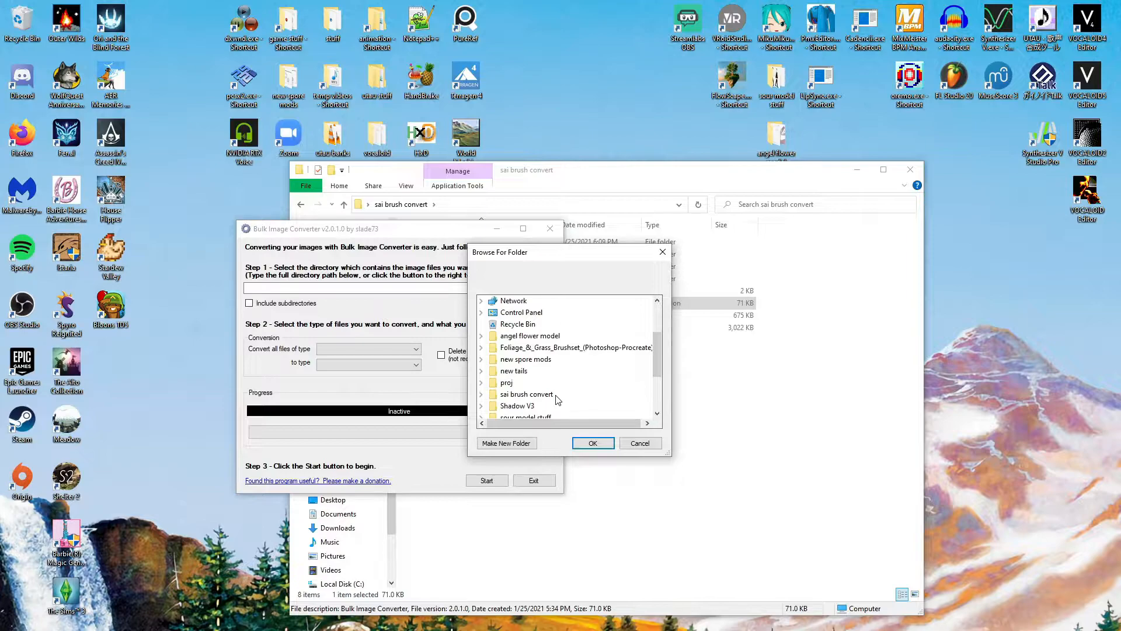
pyautogui.scroll(-3)
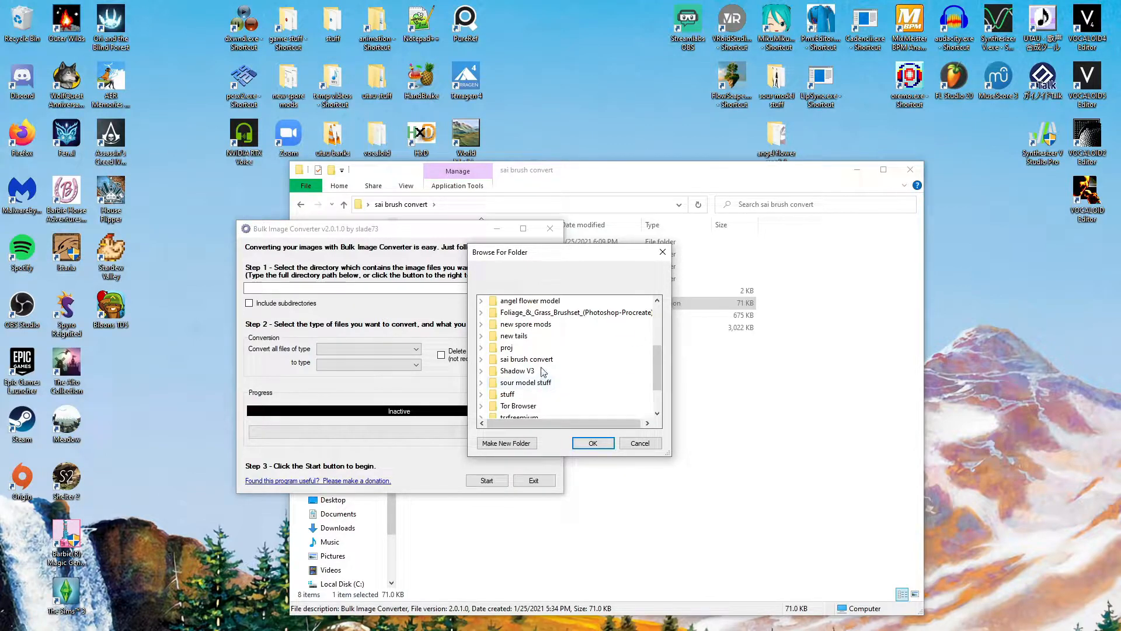
pyautogui.scroll(-3)
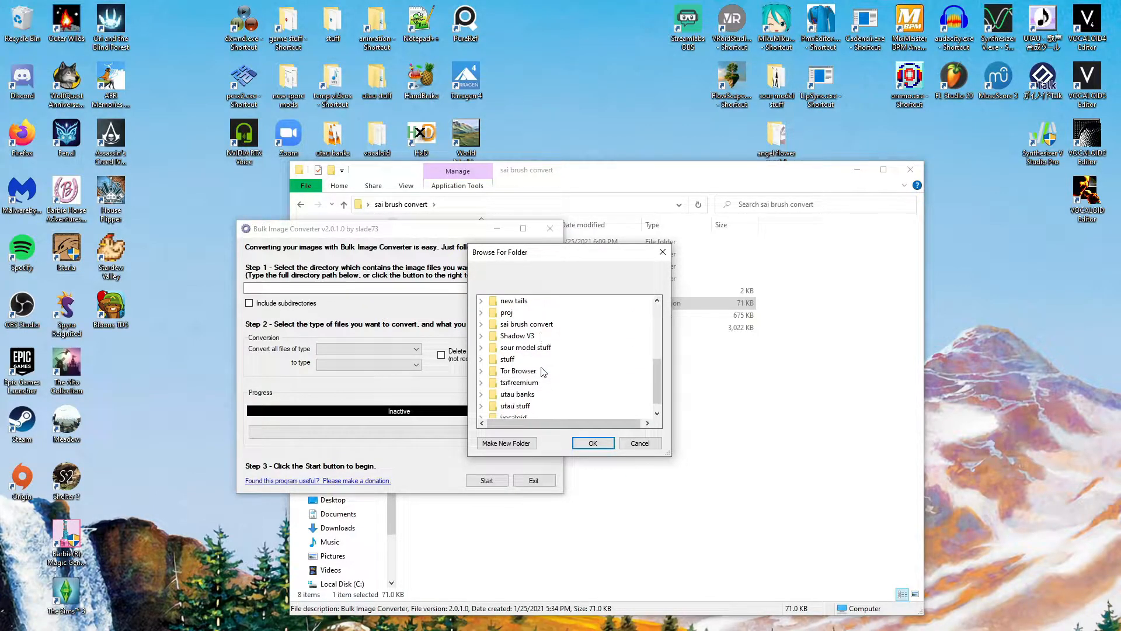
pyautogui.click(640, 443)
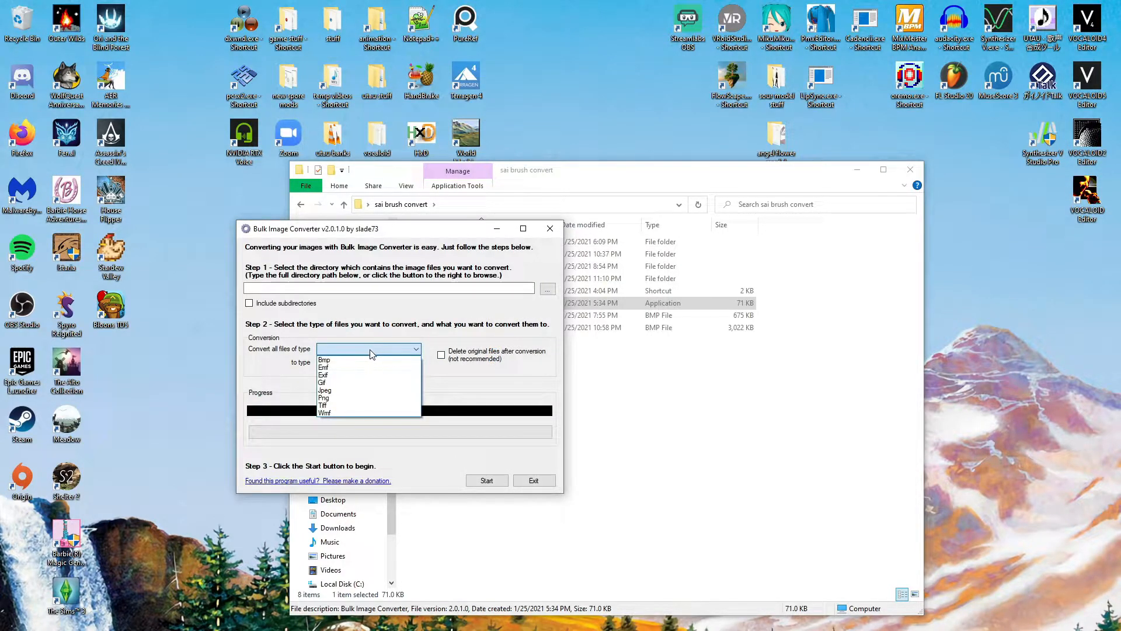
pyautogui.click(325, 390)
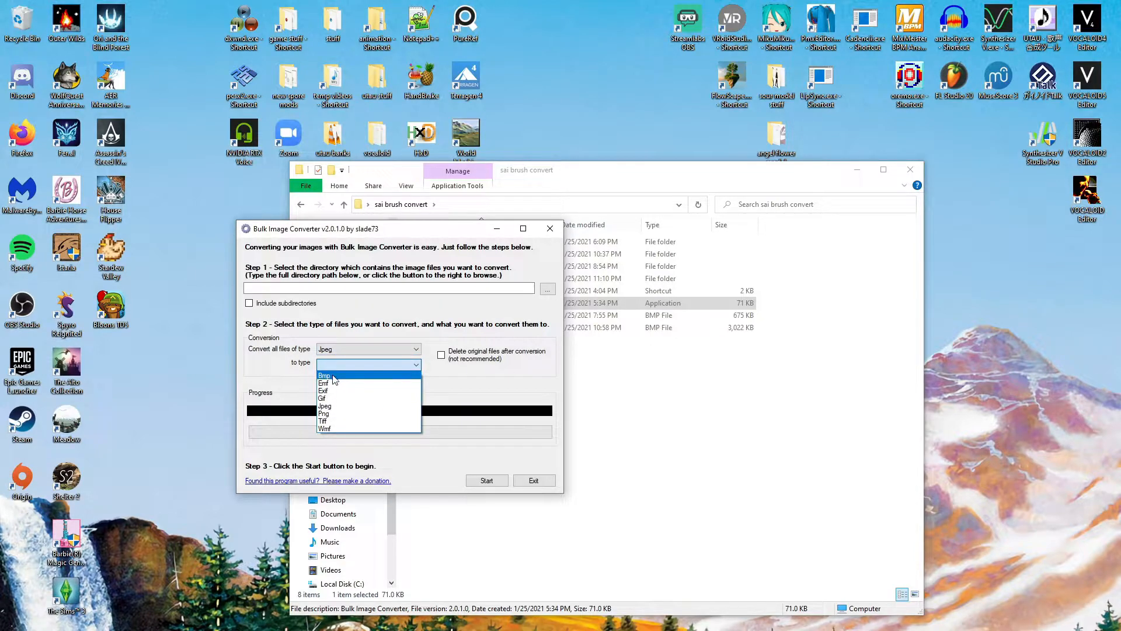
pyautogui.click(324, 375)
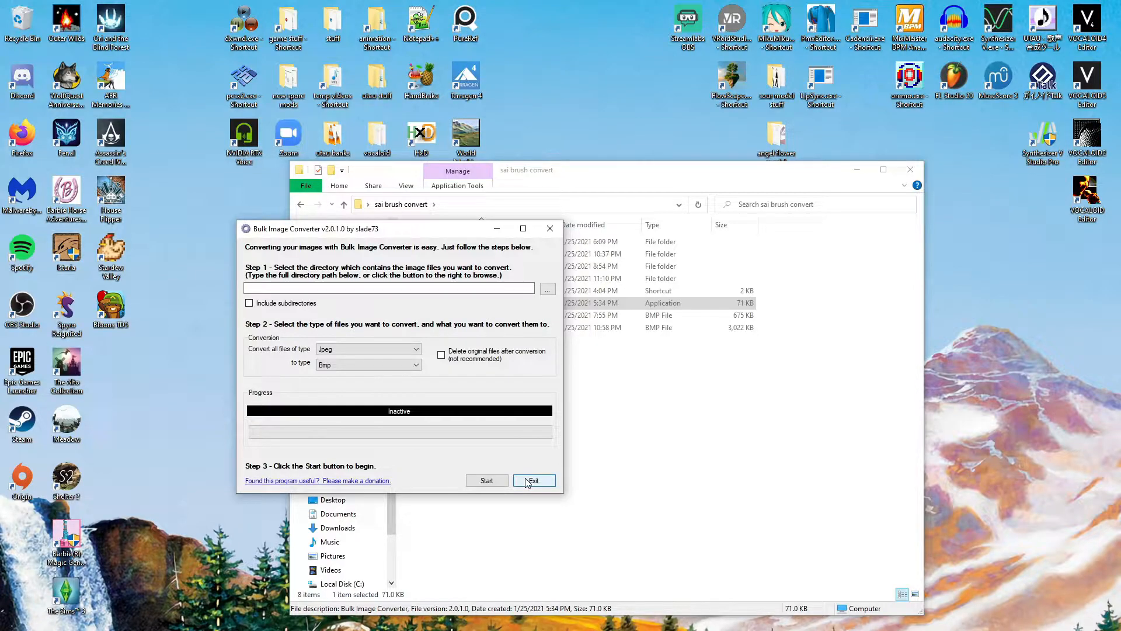
pyautogui.click(534, 480)
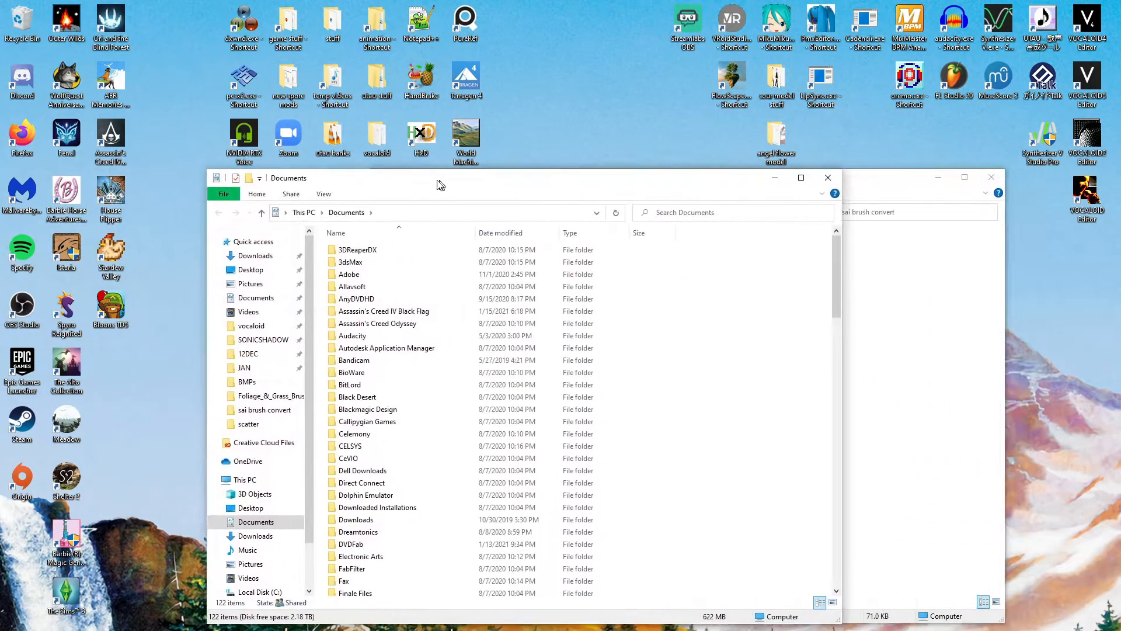
# Browse SAIv2 settings into the scatter folder and search for 'water'
pyautogui.scroll(-3)
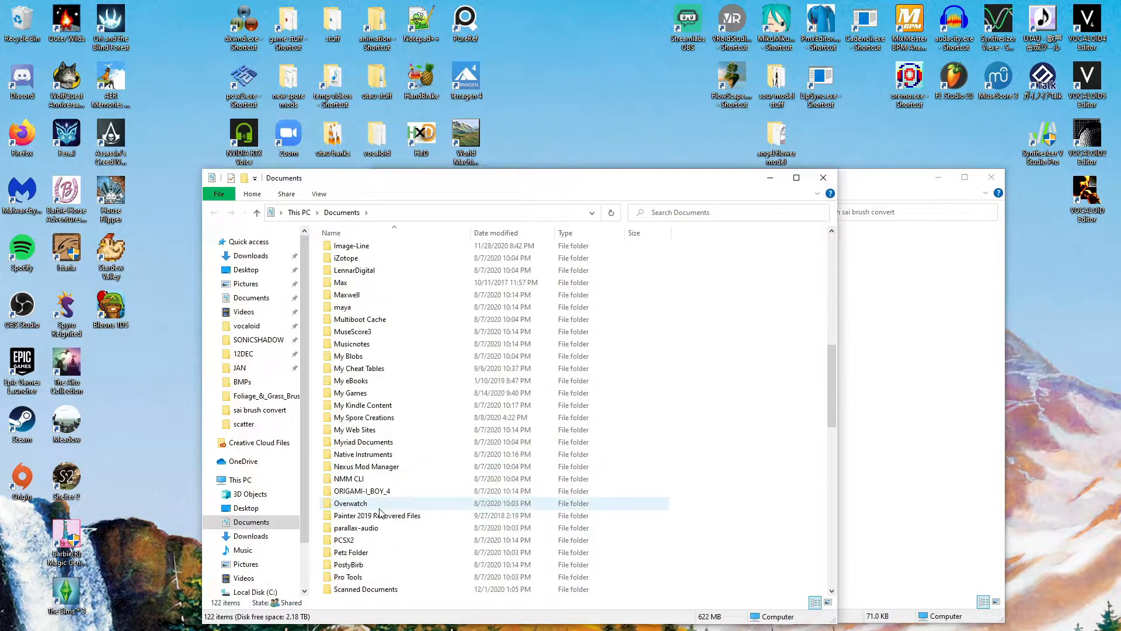
pyautogui.scroll(-3)
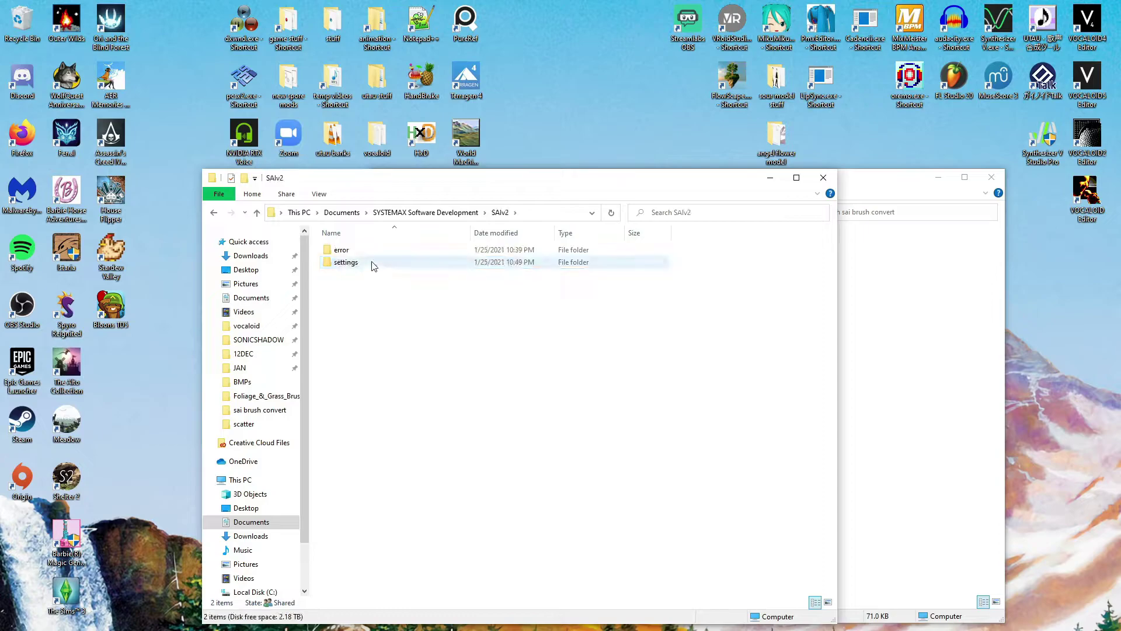
pyautogui.doubleClick(346, 262)
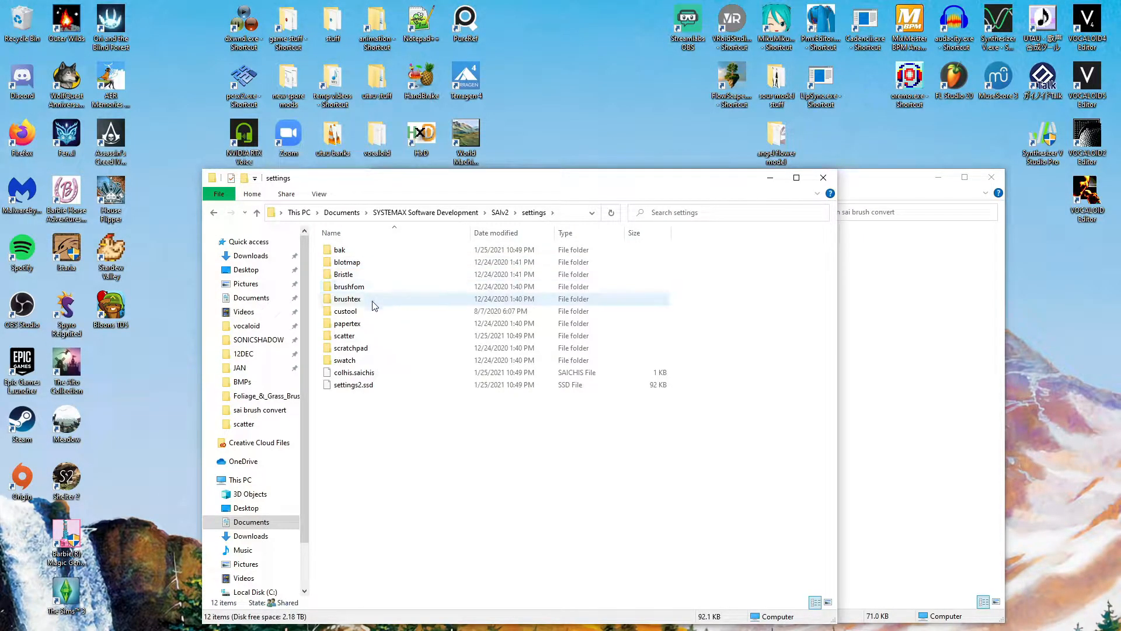
pyautogui.doubleClick(348, 298)
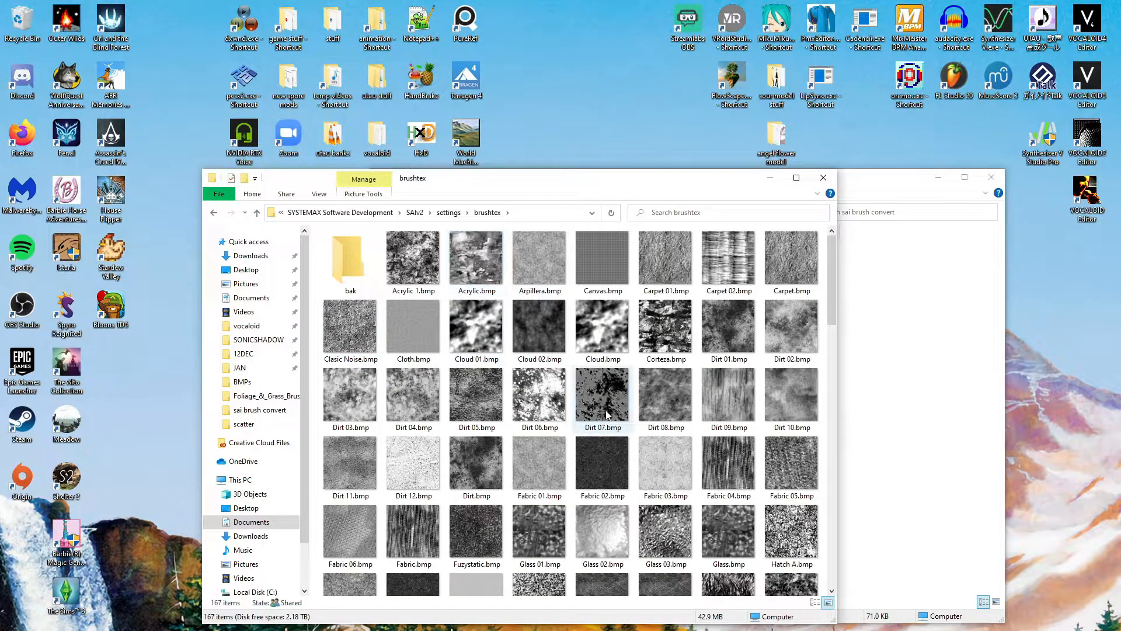
pyautogui.scroll(-3)
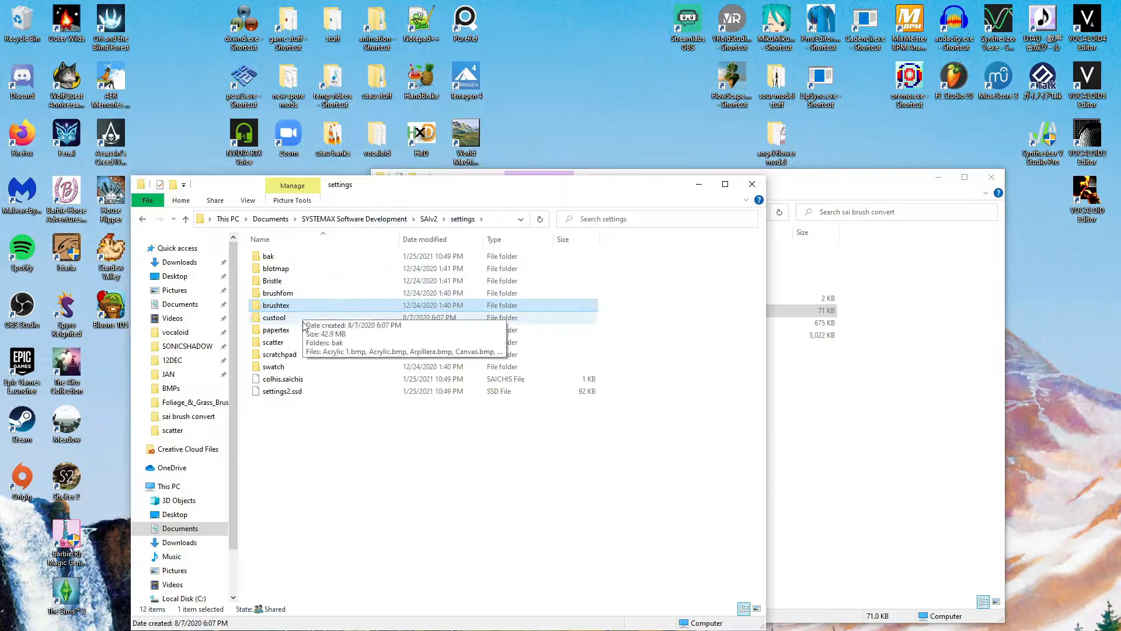
pyautogui.doubleClick(273, 341)
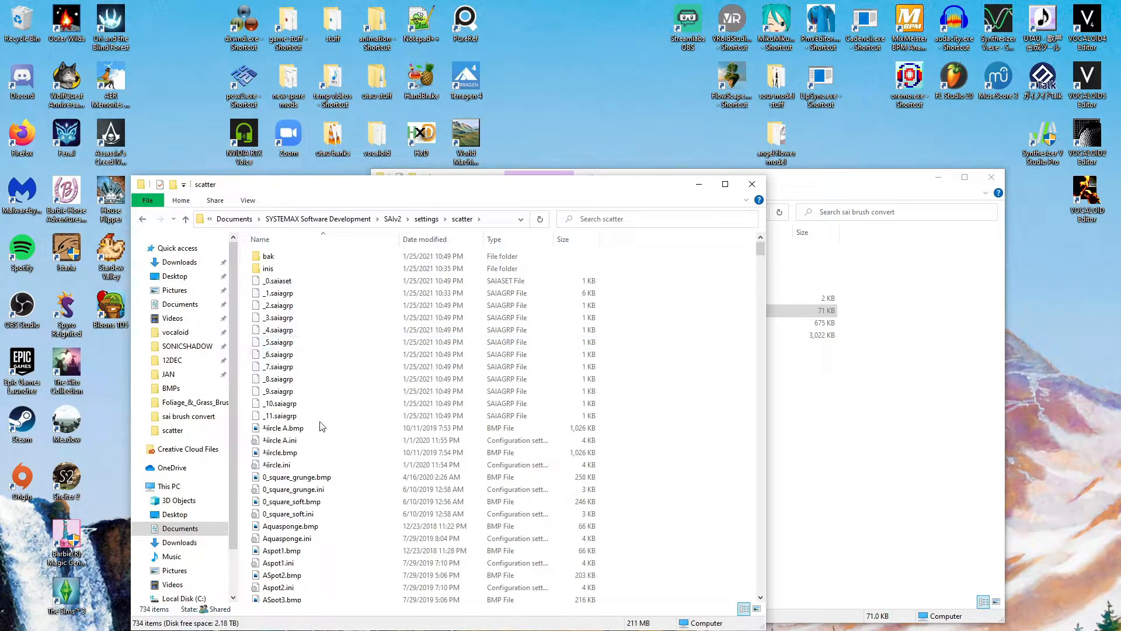
pyautogui.moveTo(615, 239)
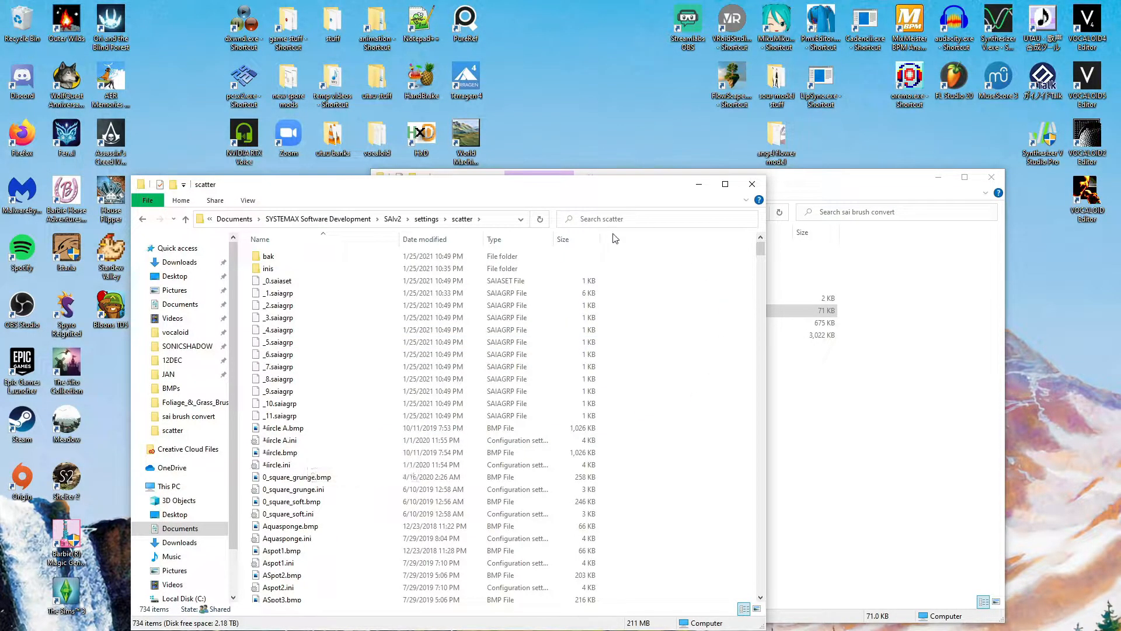
pyautogui.write('water')
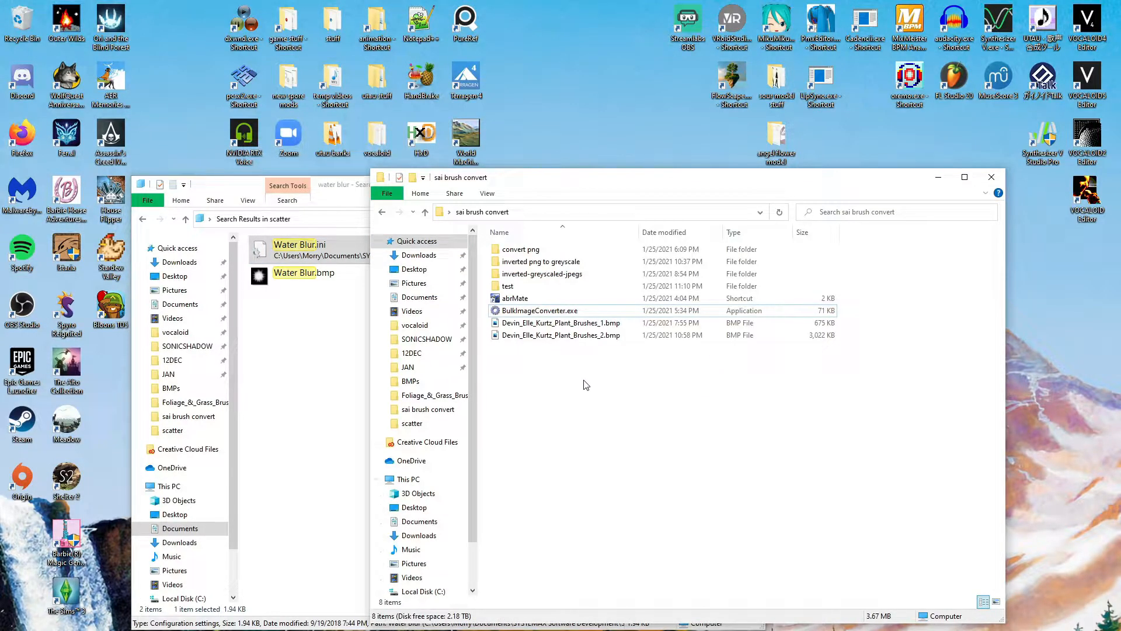
# Drag Water Blur.ini into dest and rename it Devin_Elle_Kurtz_Plant_Brushes_117.ini
pyautogui.doubleClick(508, 286)
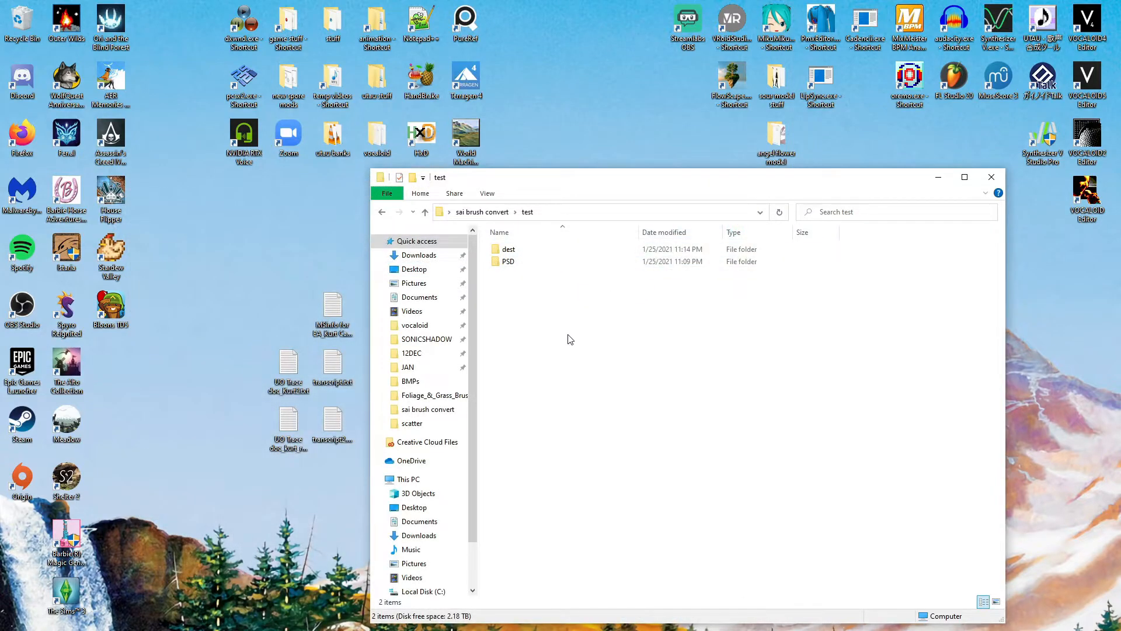
pyautogui.moveTo(562, 335)
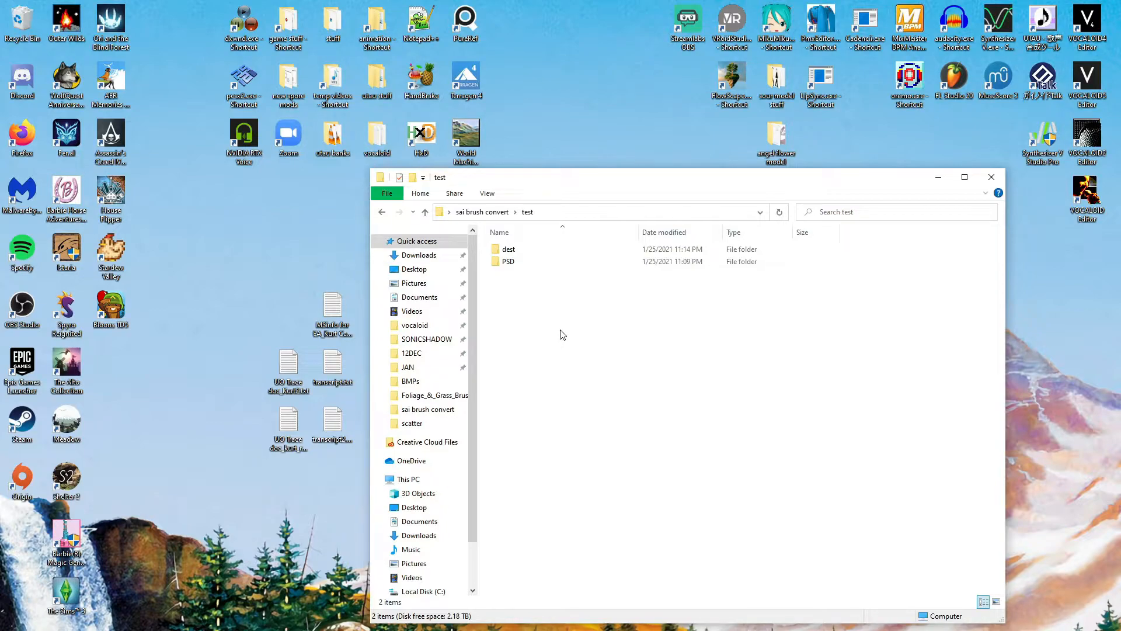
pyautogui.moveTo(564, 332)
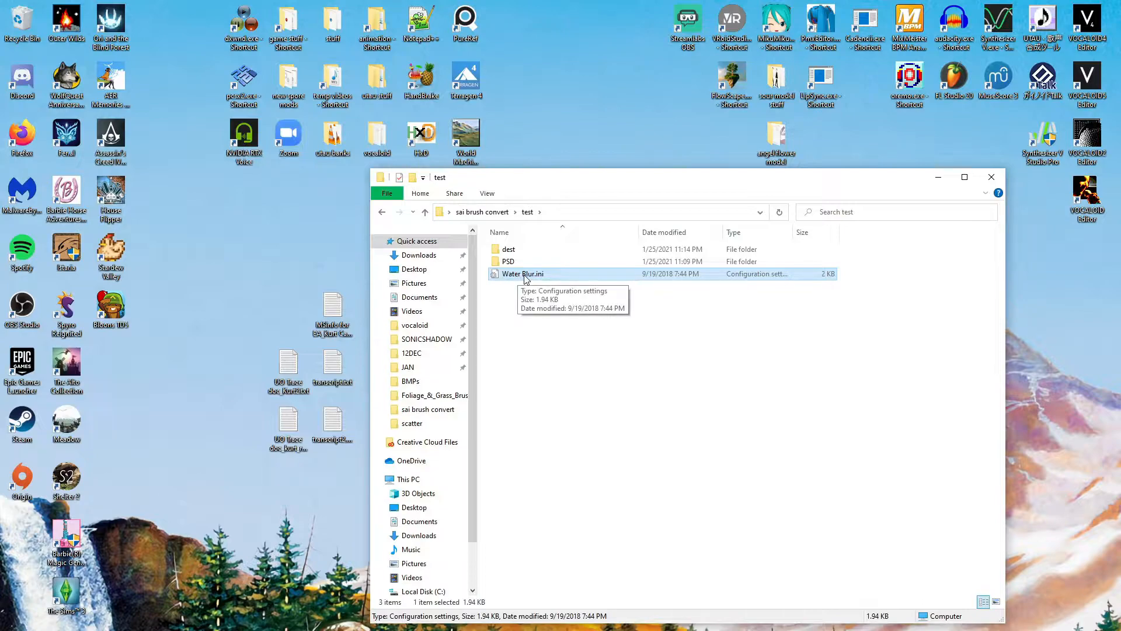
pyautogui.moveTo(522, 273); pyautogui.dragTo(509, 261)
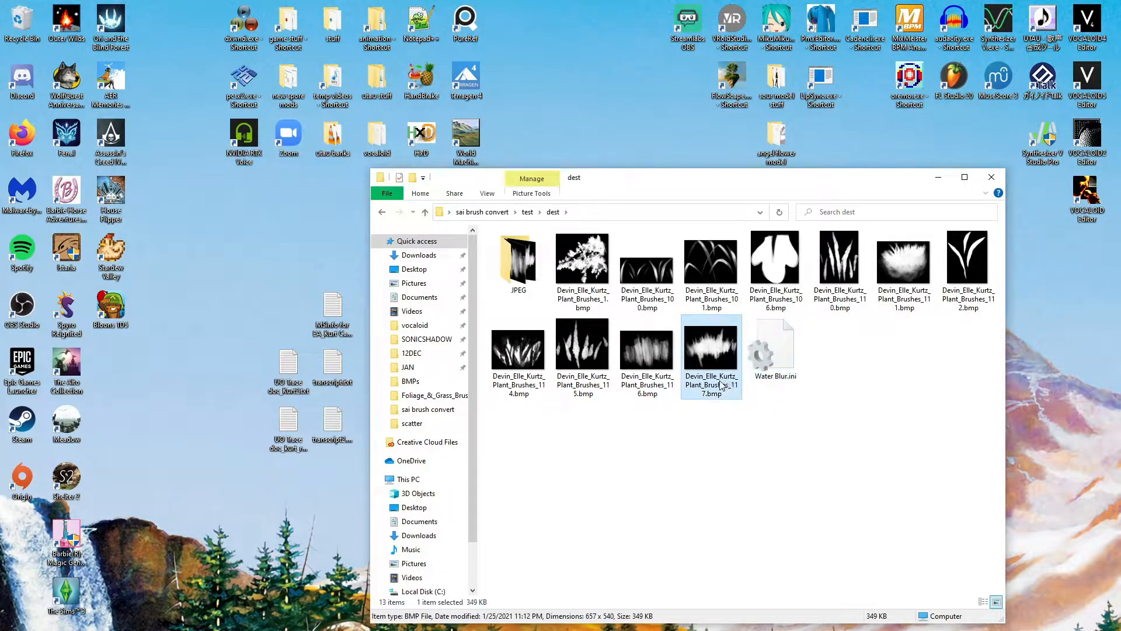
pyautogui.click(774, 394)
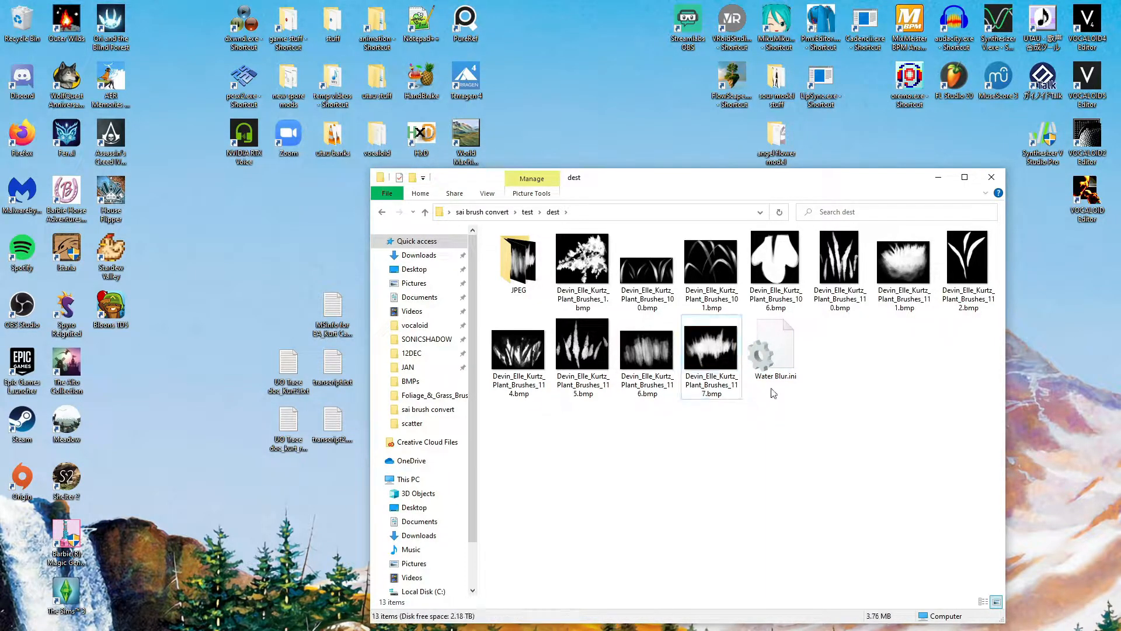
pyautogui.click(775, 343)
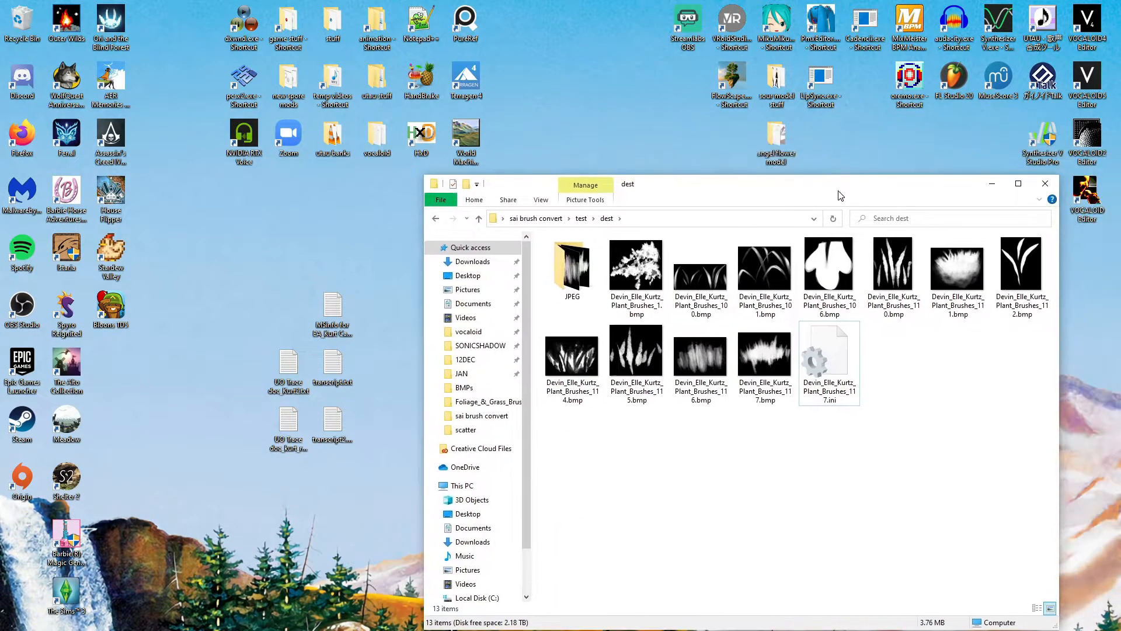
# Duplicate the 117 ini file repeatedly in dest, then launch the Bulk Rename Utility shortcut
pyautogui.click(1045, 182)
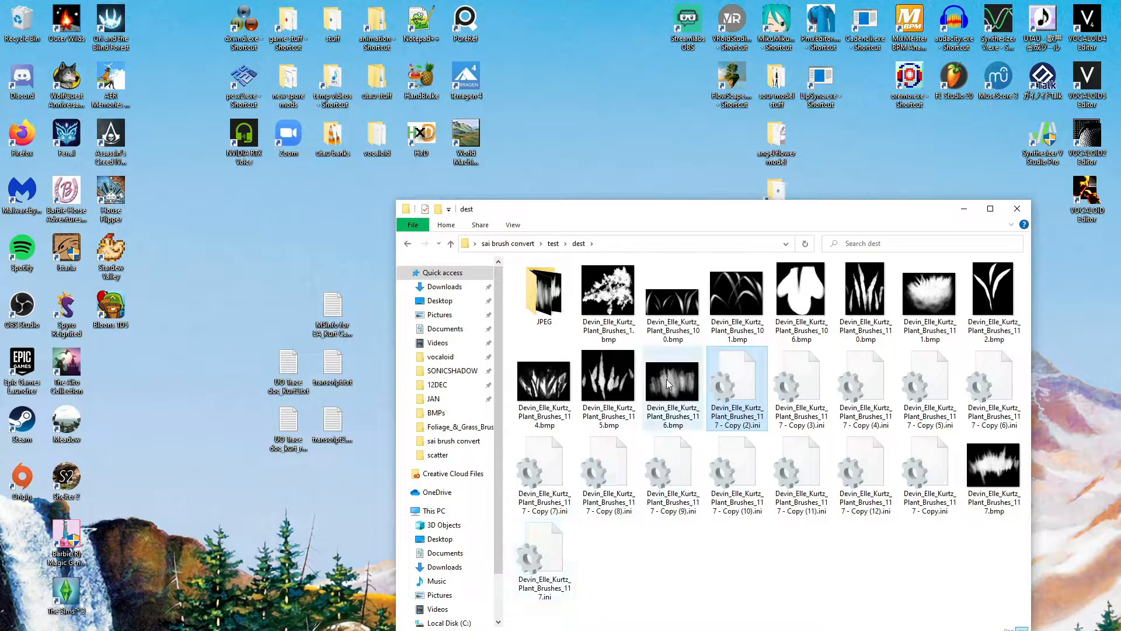
pyautogui.moveTo(673, 385)
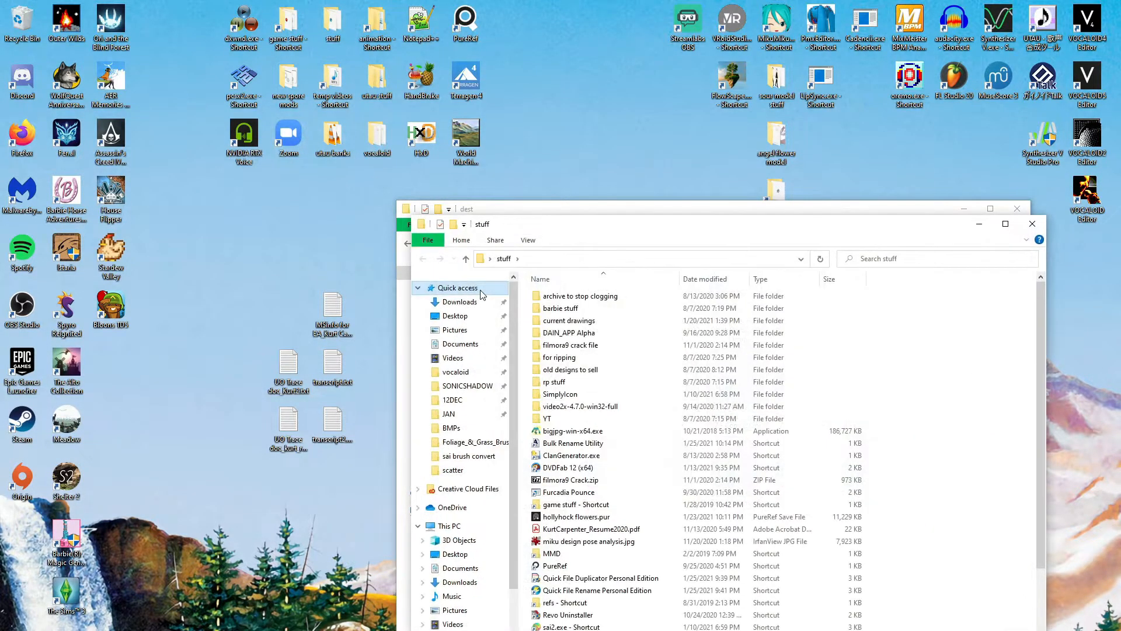
pyautogui.click(573, 443)
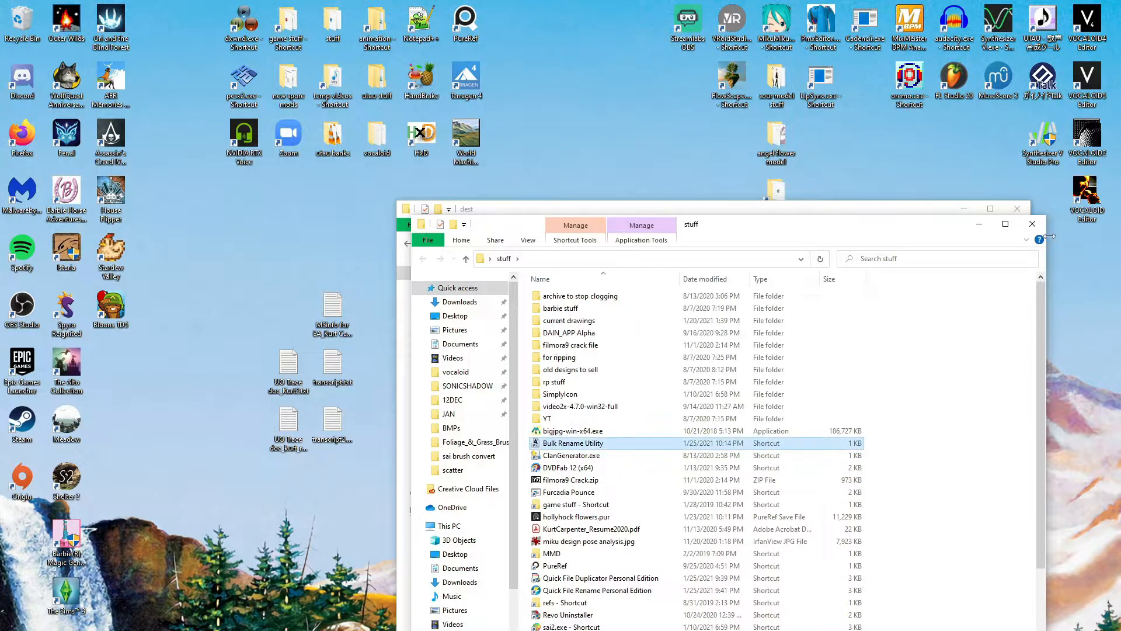
pyautogui.doubleClick(573, 443)
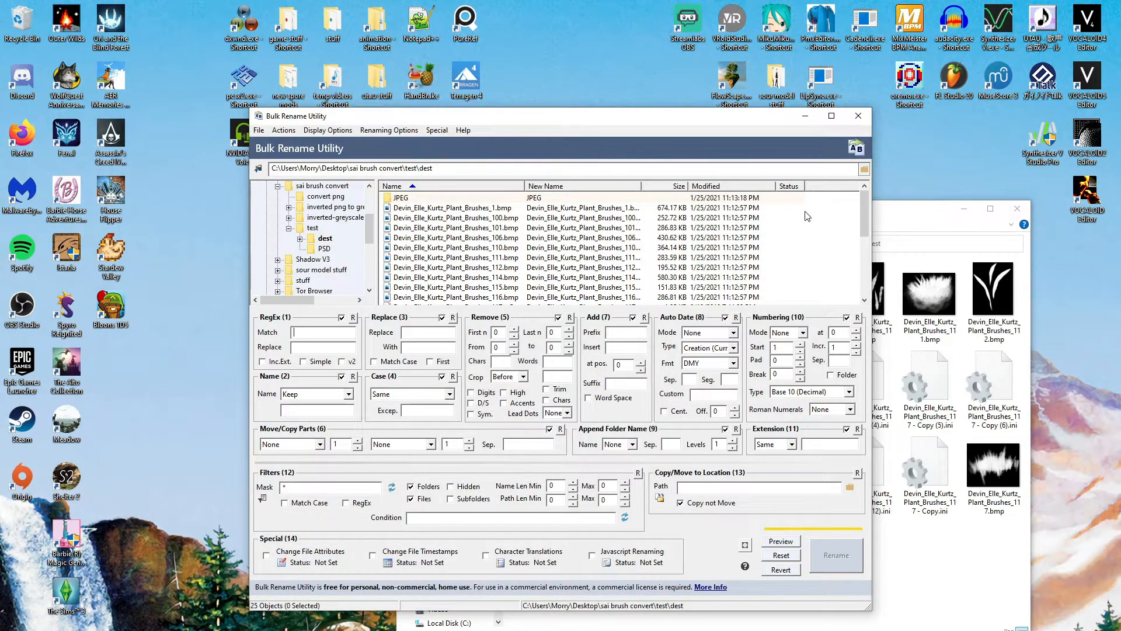
# Create an 'ini' subfolder in dest and move the thirteen 117 ini copies into it
pyautogui.rightClick(736, 379)
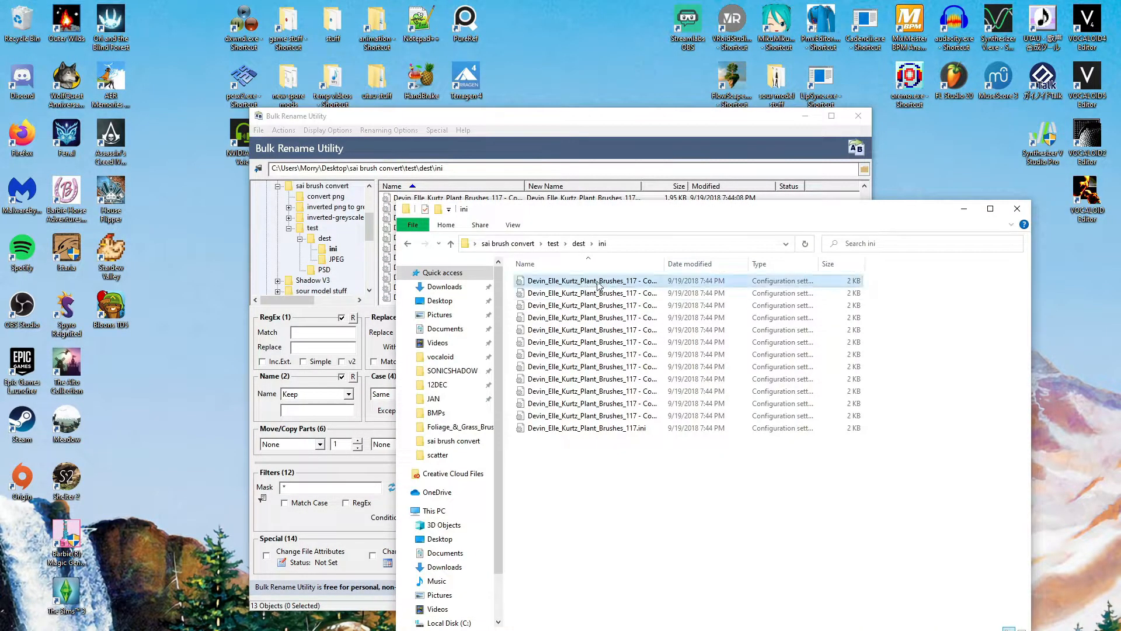
pyautogui.click(591, 281)
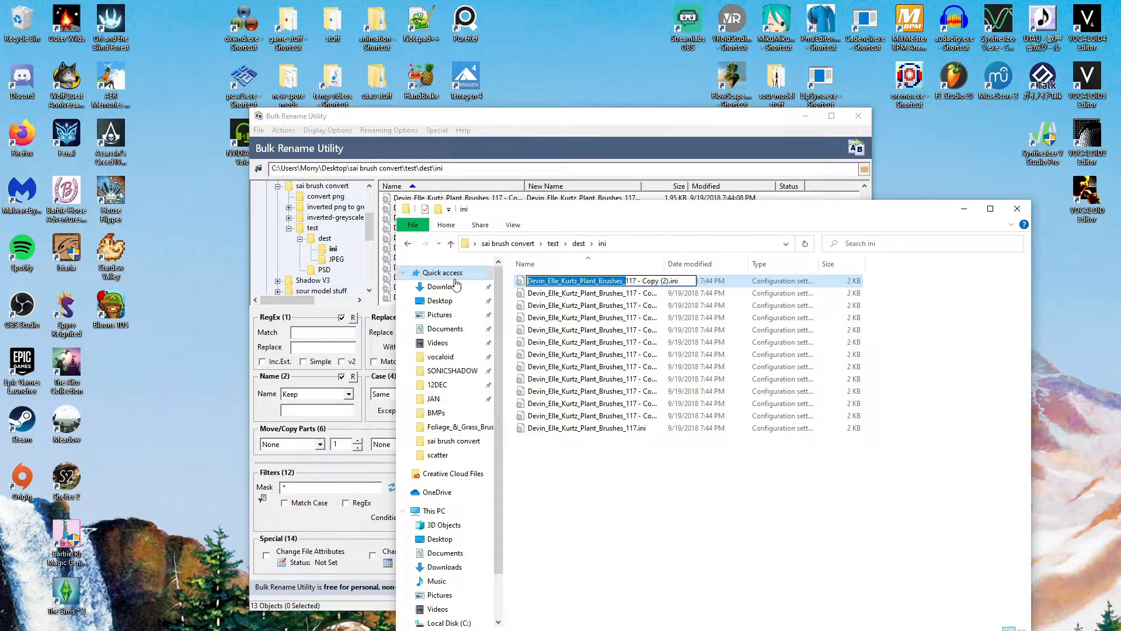
pyautogui.click(660, 496)
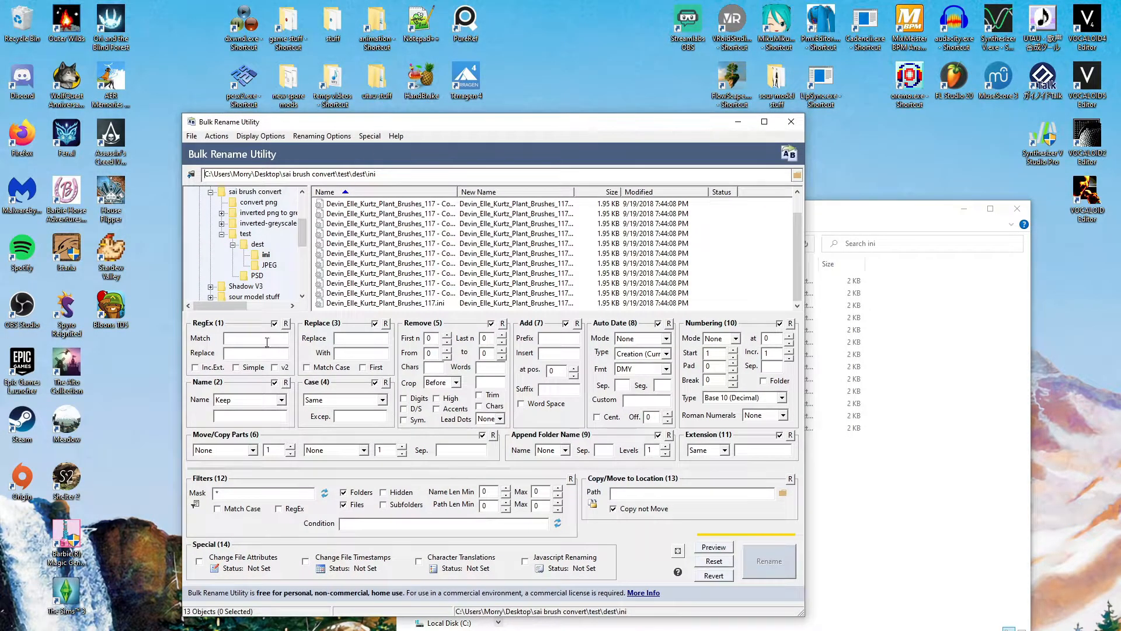
# In Bulk Rename Utility, set the Name option to Remove for the ini files
pyautogui.click(281, 400)
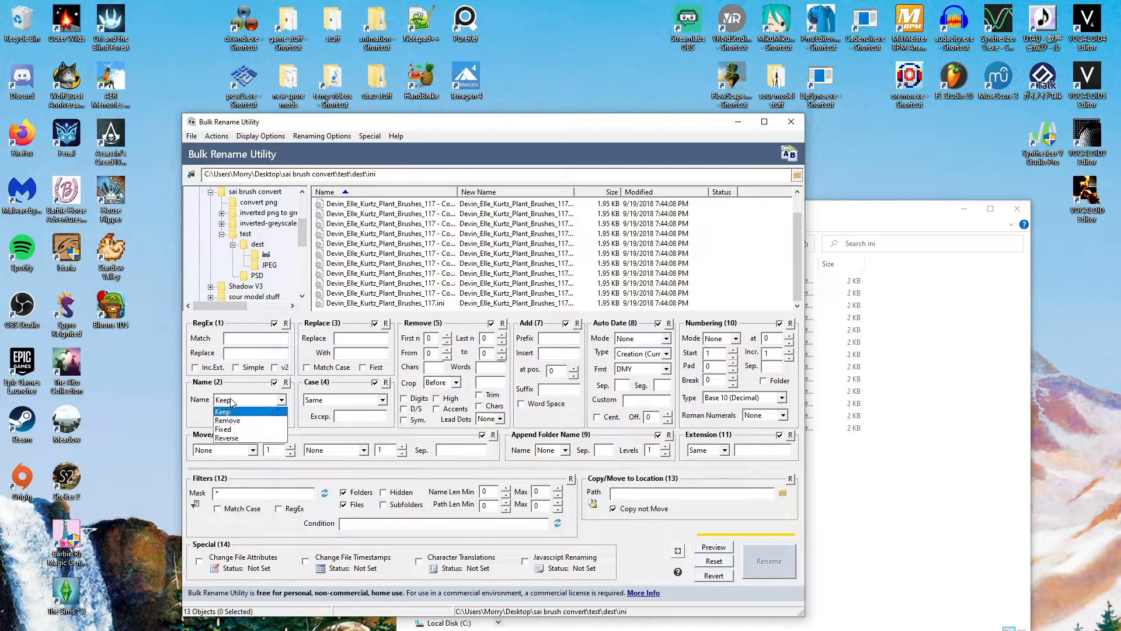
pyautogui.click(228, 420)
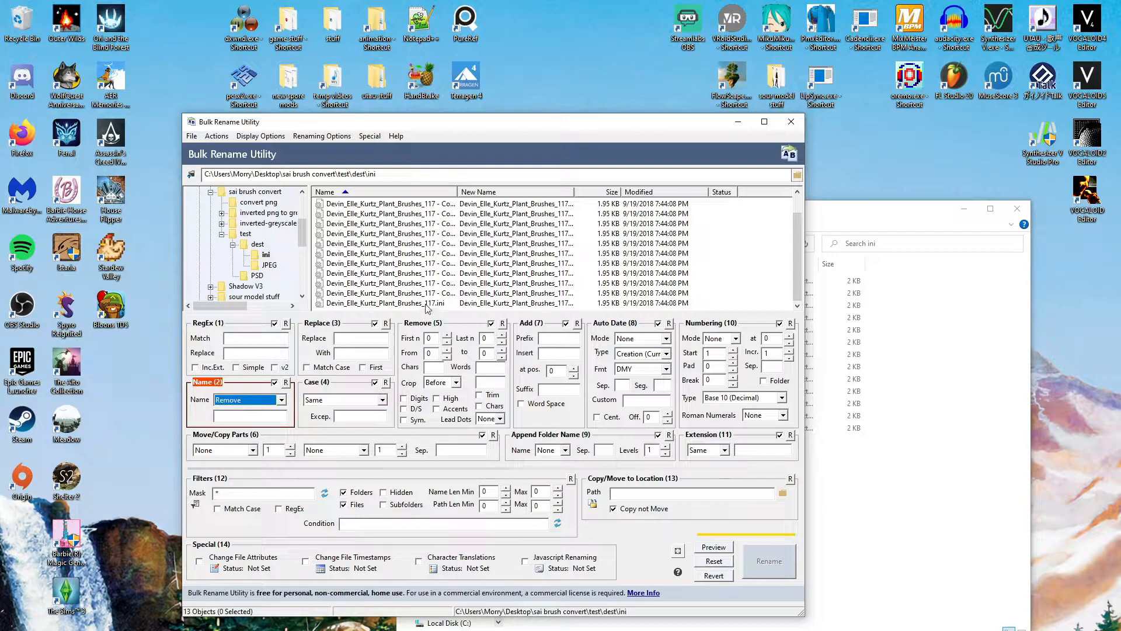
pyautogui.click(390, 224)
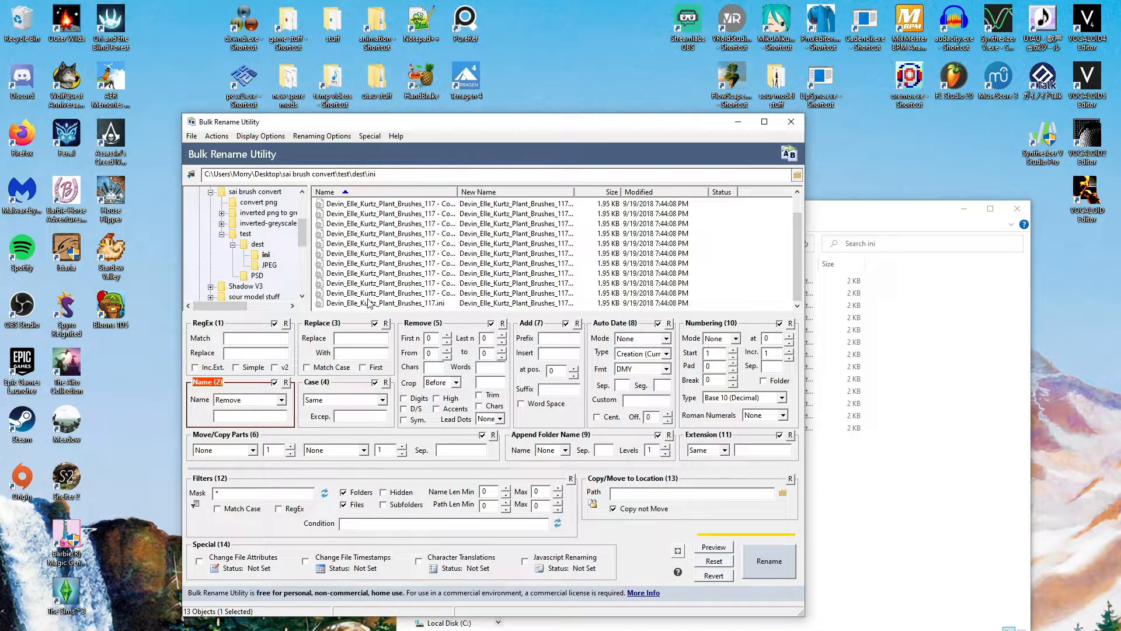
pyautogui.click(248, 400)
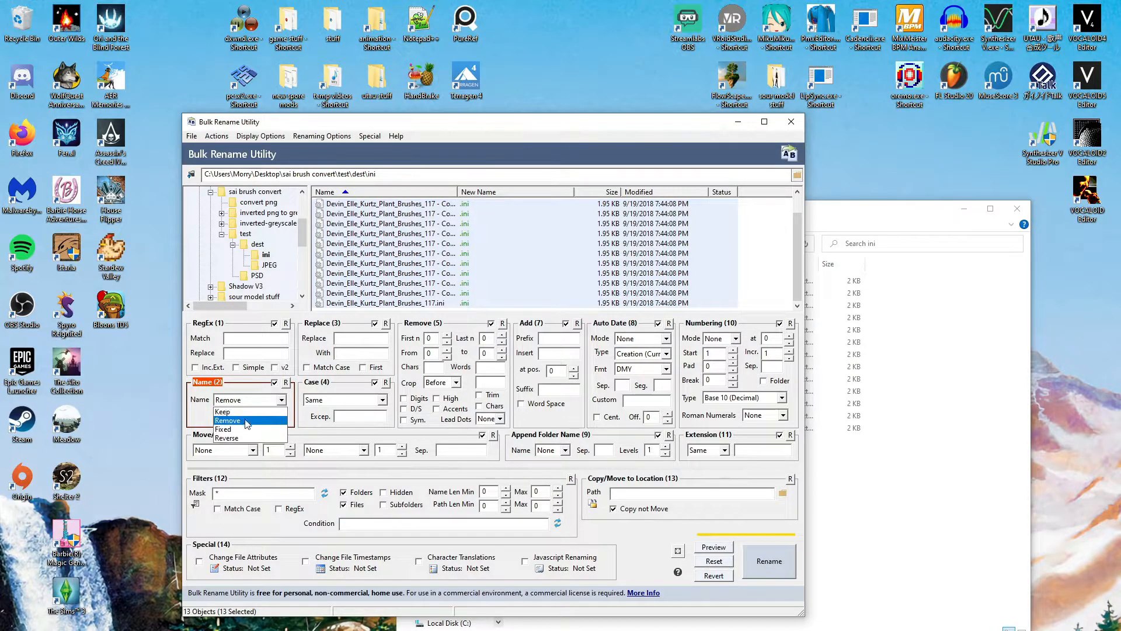
pyautogui.click(227, 419)
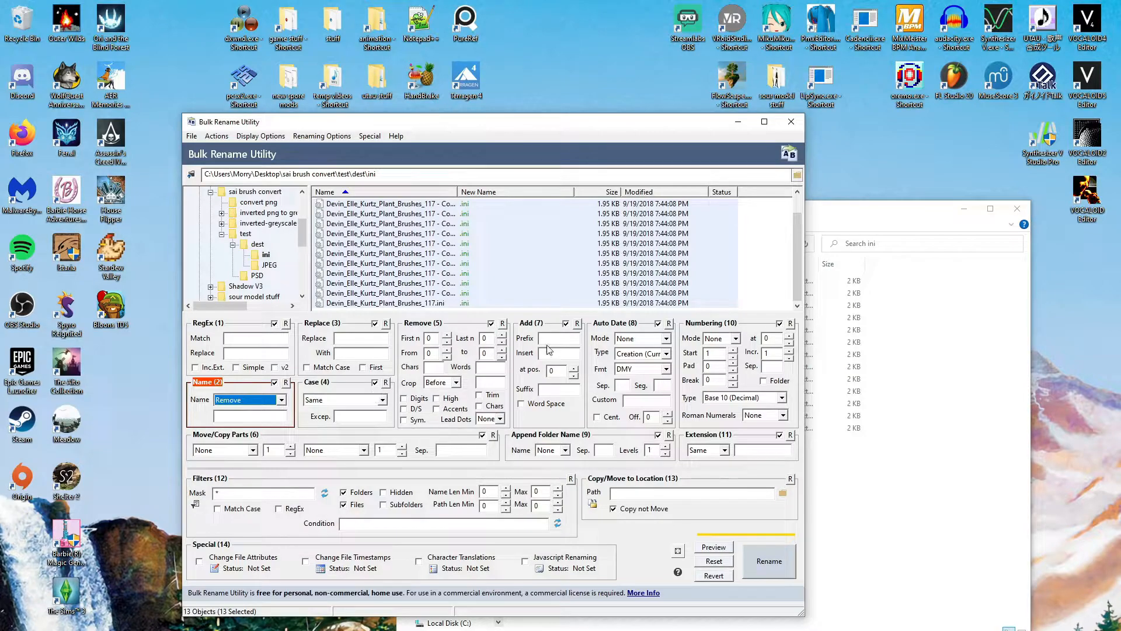
# Add prefix Devin_Elle_Kurtz_Plant_Brushes_ with suffix numbering and rename the 13 files
pyautogui.click(557, 338)
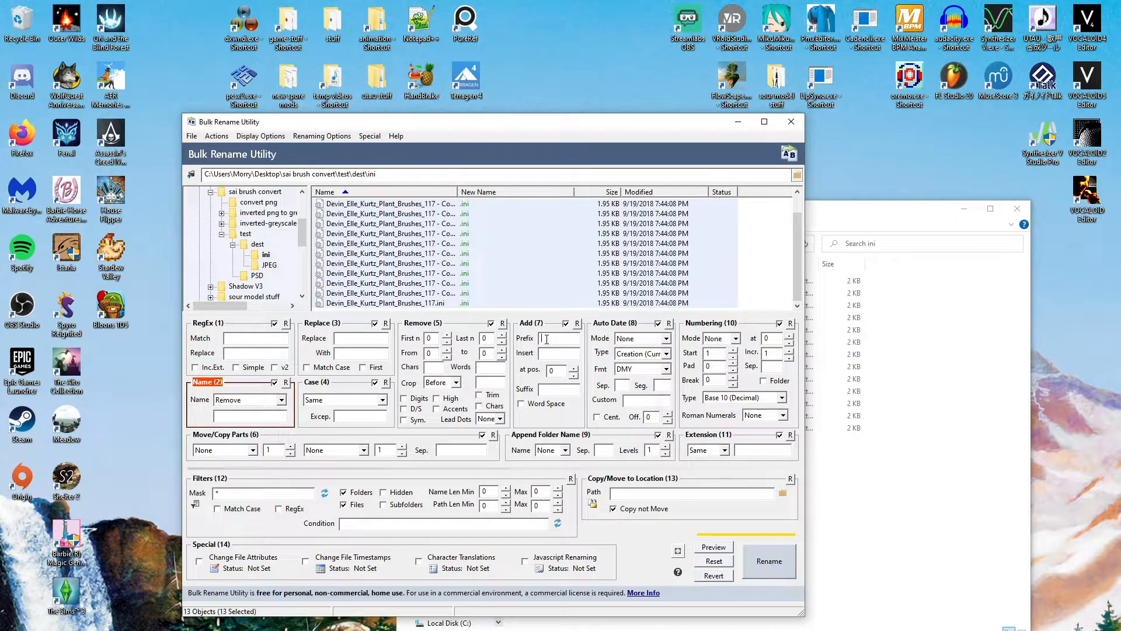
pyautogui.write('nt_Brushes_')
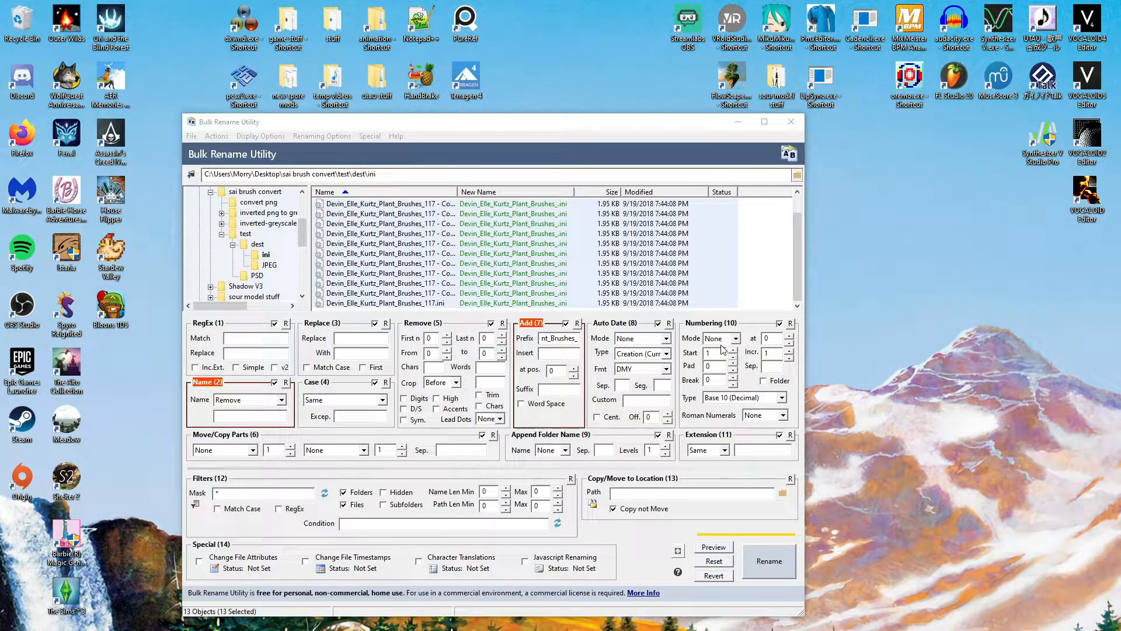
pyautogui.click(733, 339)
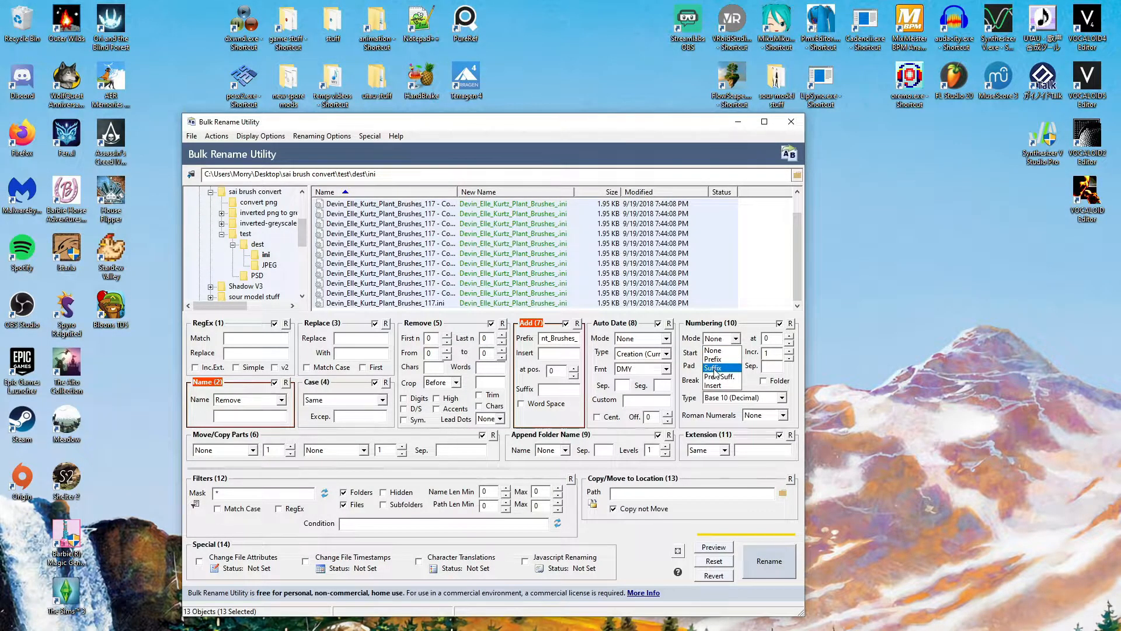
pyautogui.click(712, 368)
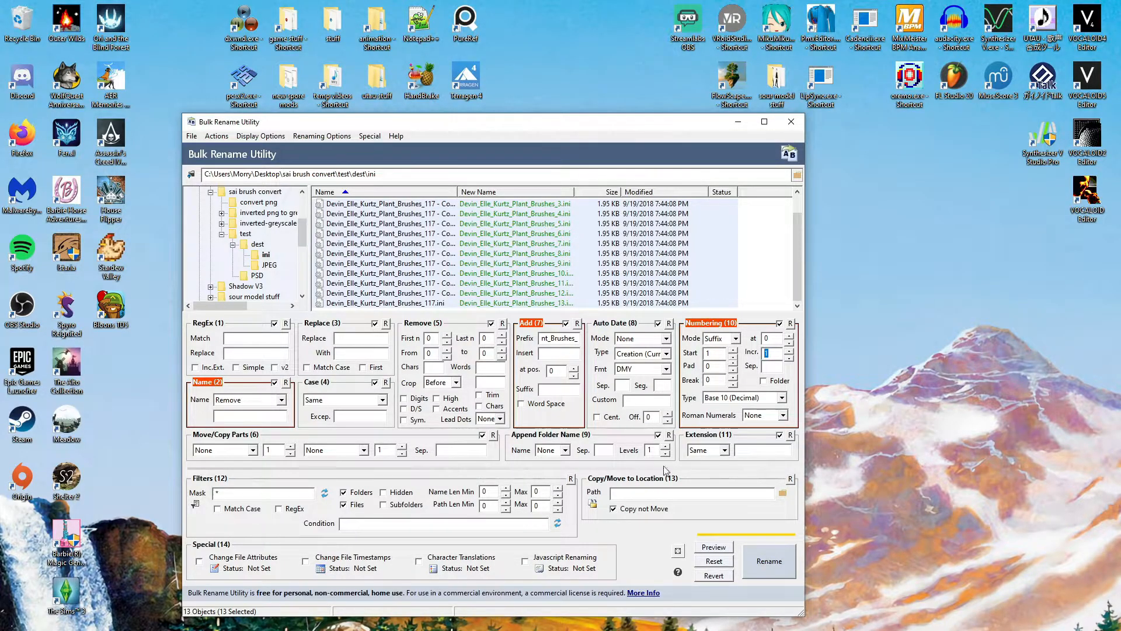
pyautogui.click(713, 547)
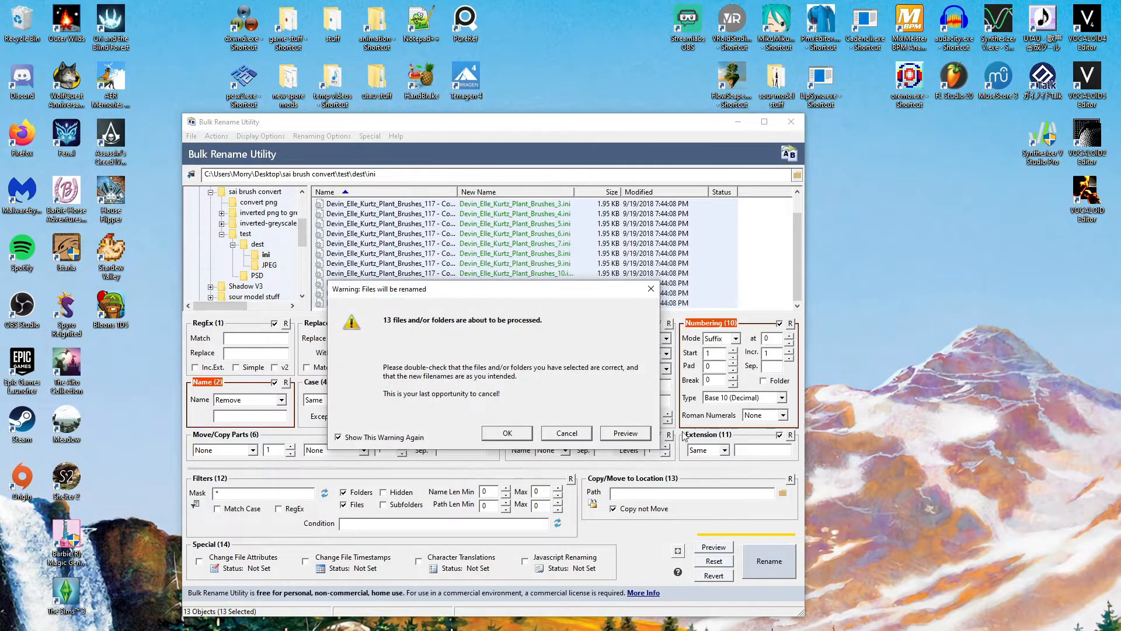
# Confirm the 13-file rename warning and dismiss the completion message
pyautogui.click(507, 433)
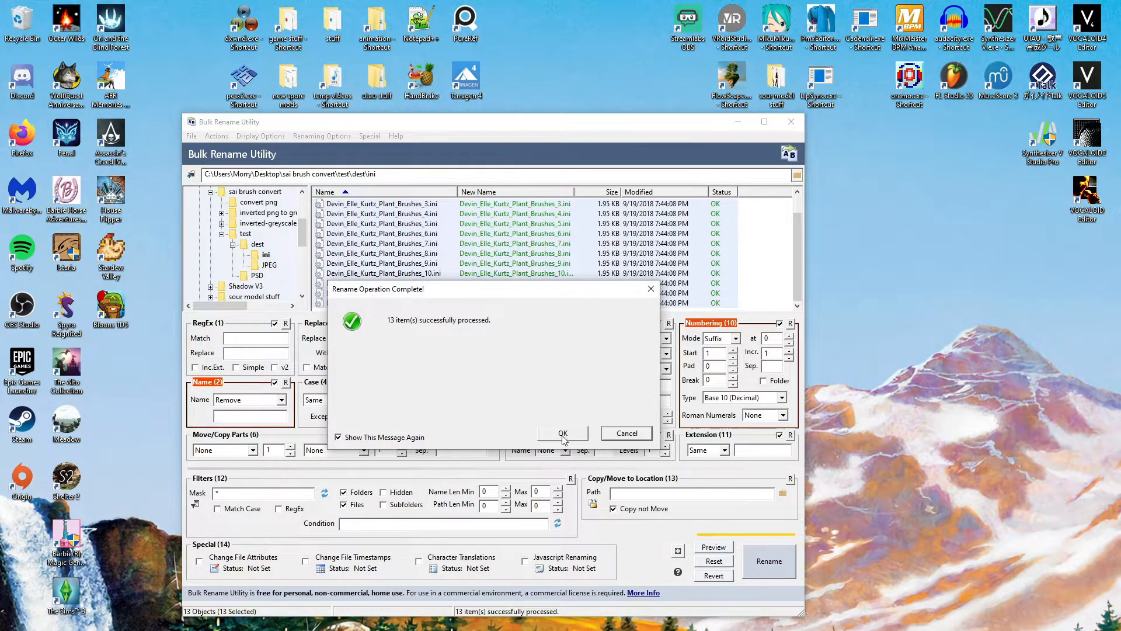
pyautogui.click(563, 432)
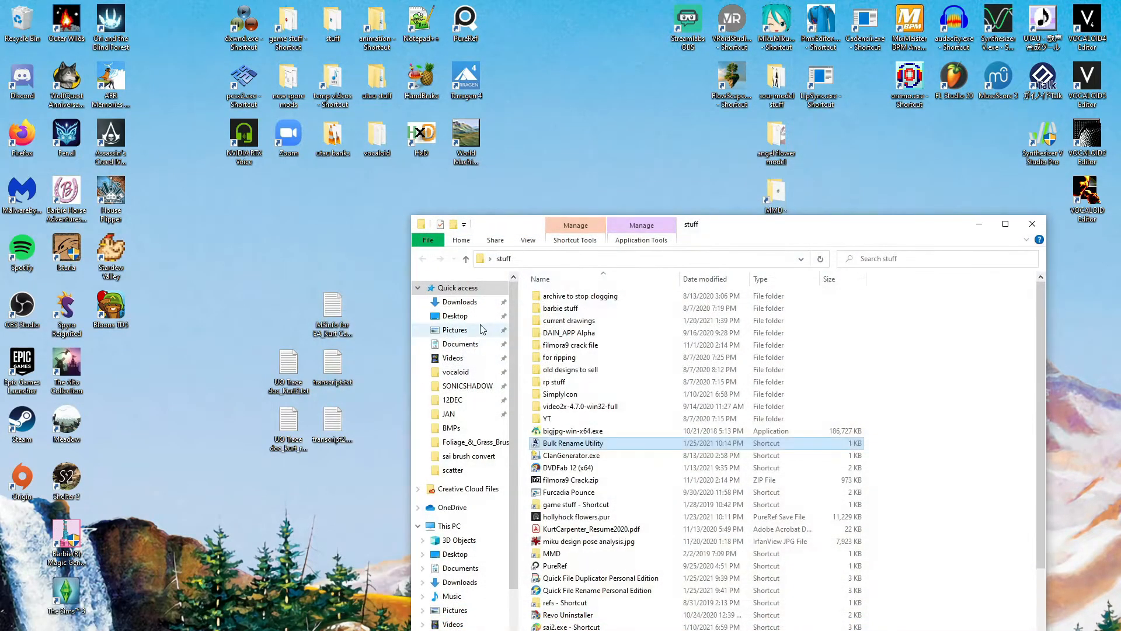
# Navigate Documents > SYSTEMAX Software Development > SAIv2 > settings in File Explorer
pyautogui.click(459, 344)
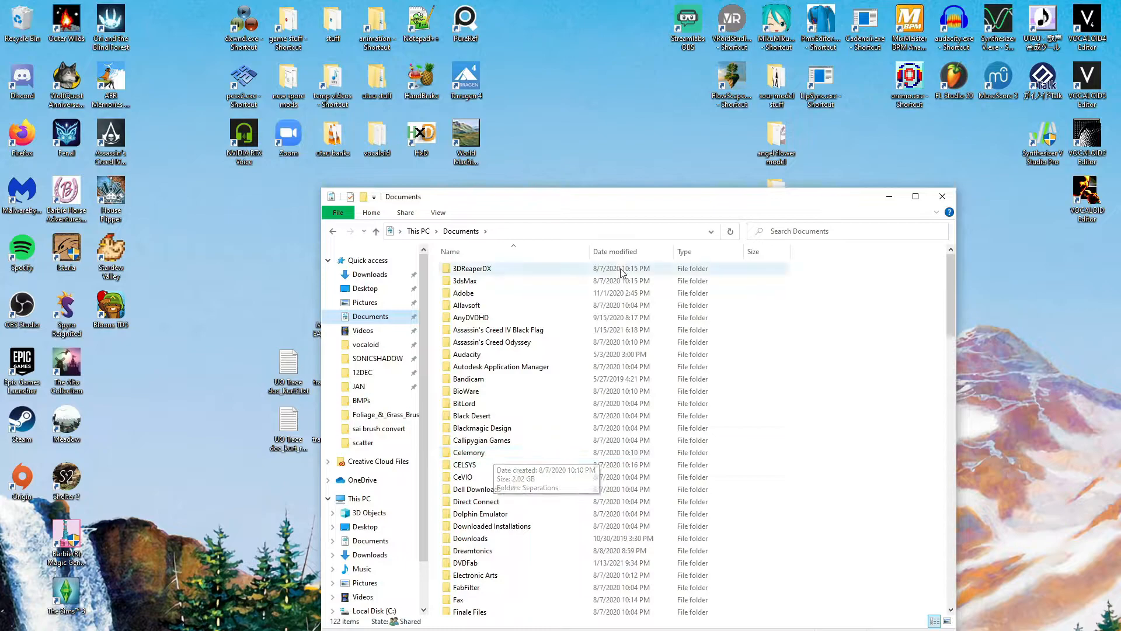
pyautogui.scroll(-3)
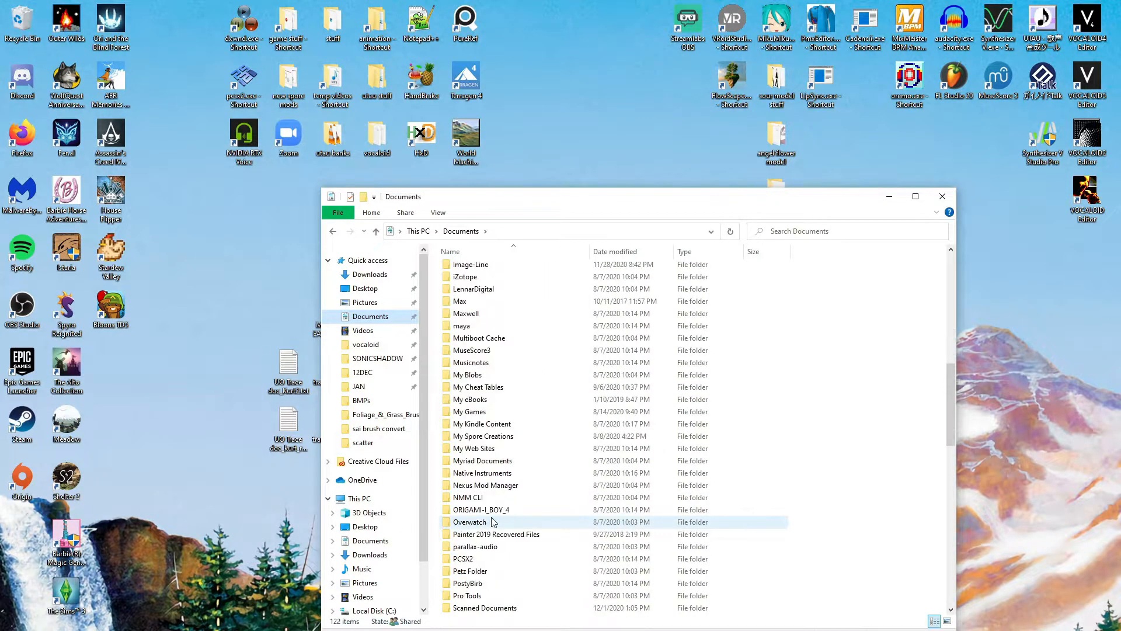
pyautogui.scroll(-3)
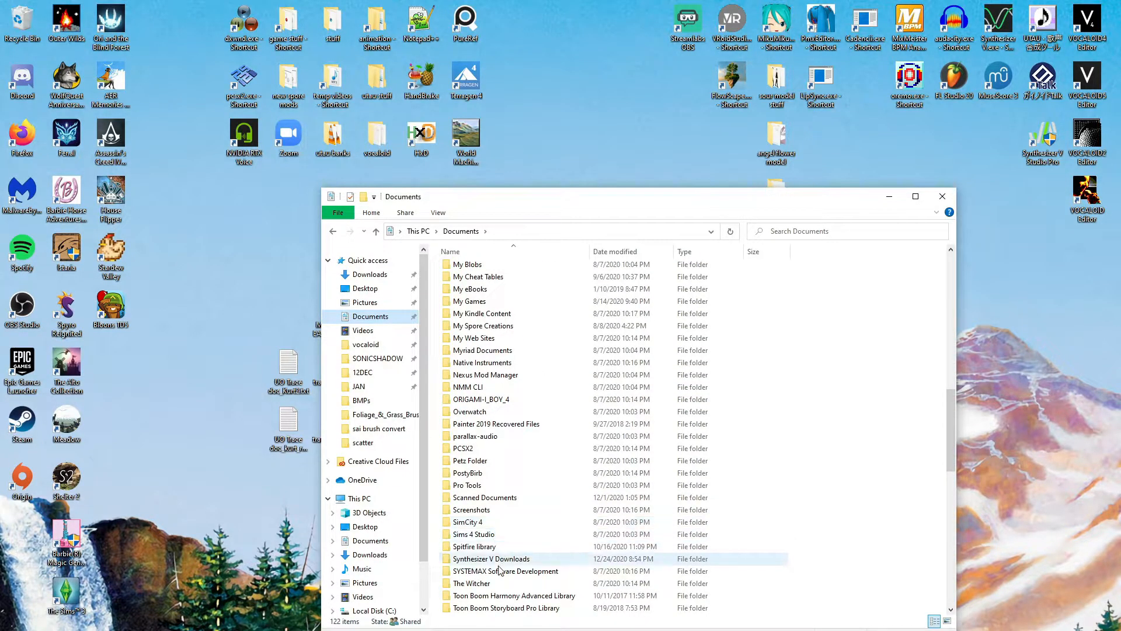
pyautogui.doubleClick(507, 571)
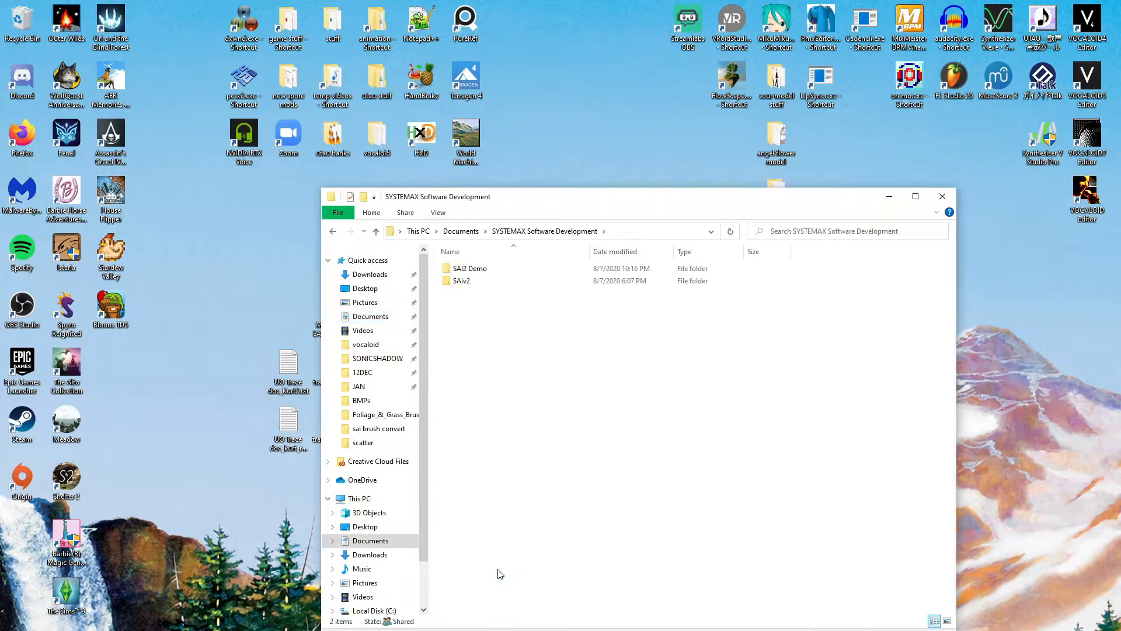
pyautogui.doubleClick(462, 280)
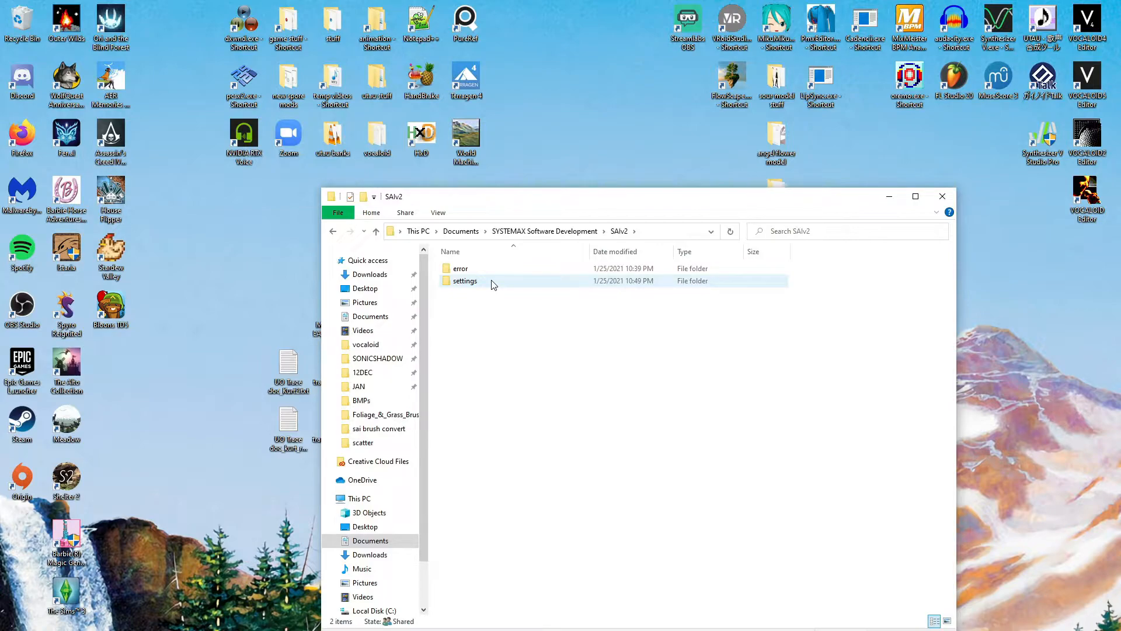
pyautogui.doubleClick(465, 281)
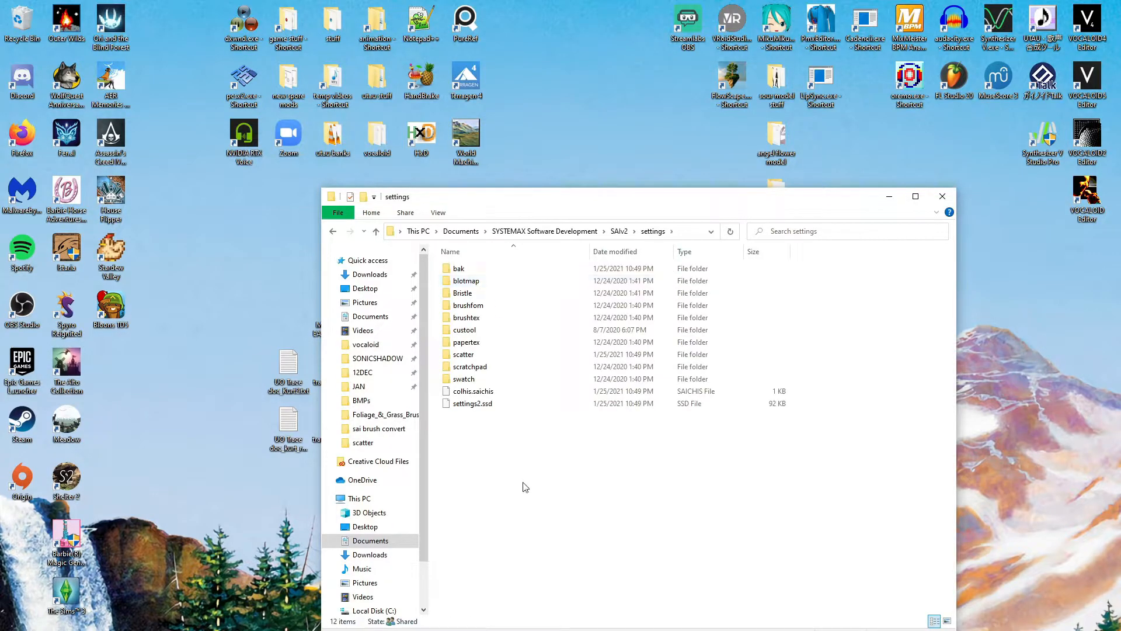
pyautogui.moveTo(623, 203)
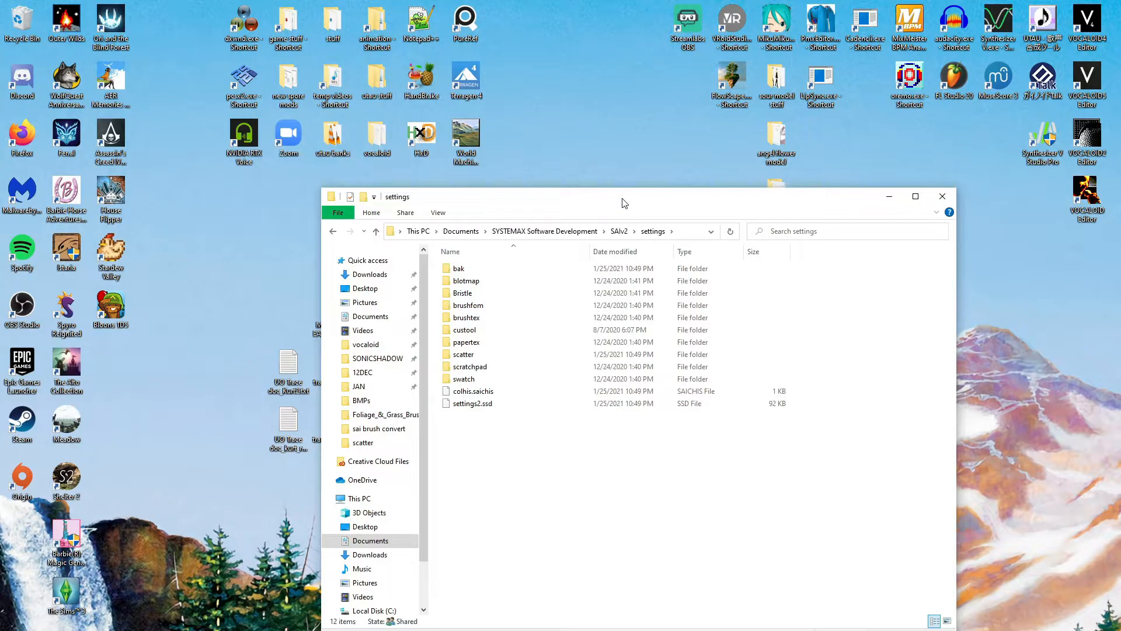
pyautogui.click(942, 196)
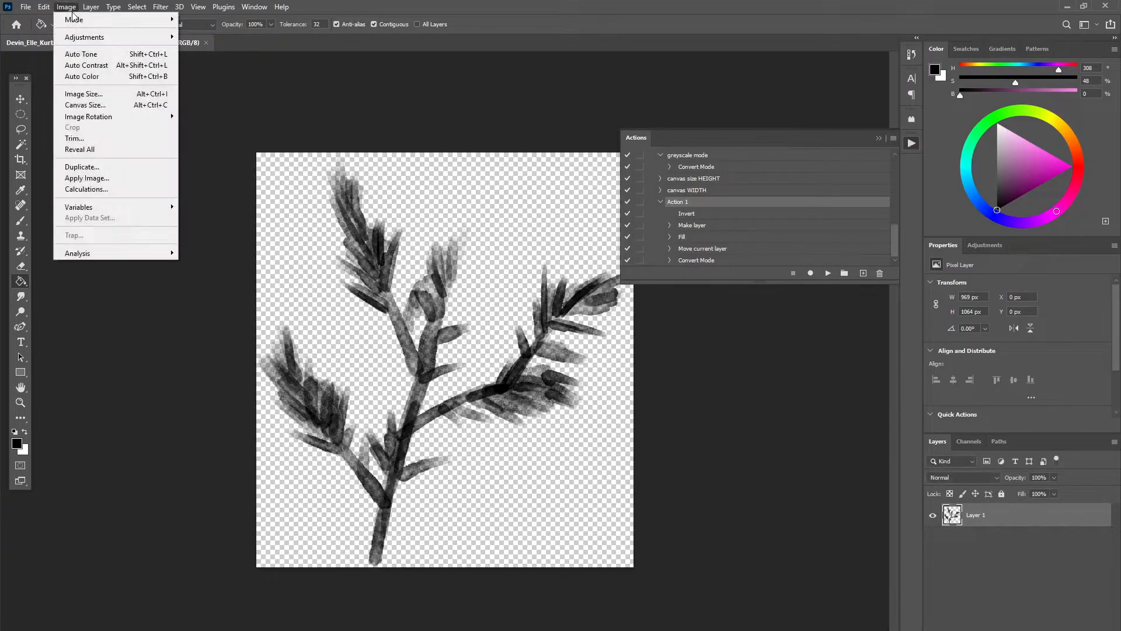
# Check Image Size, cancel, then run the canvas size HEIGHT action for 911×1000 px
pyautogui.click(84, 94)
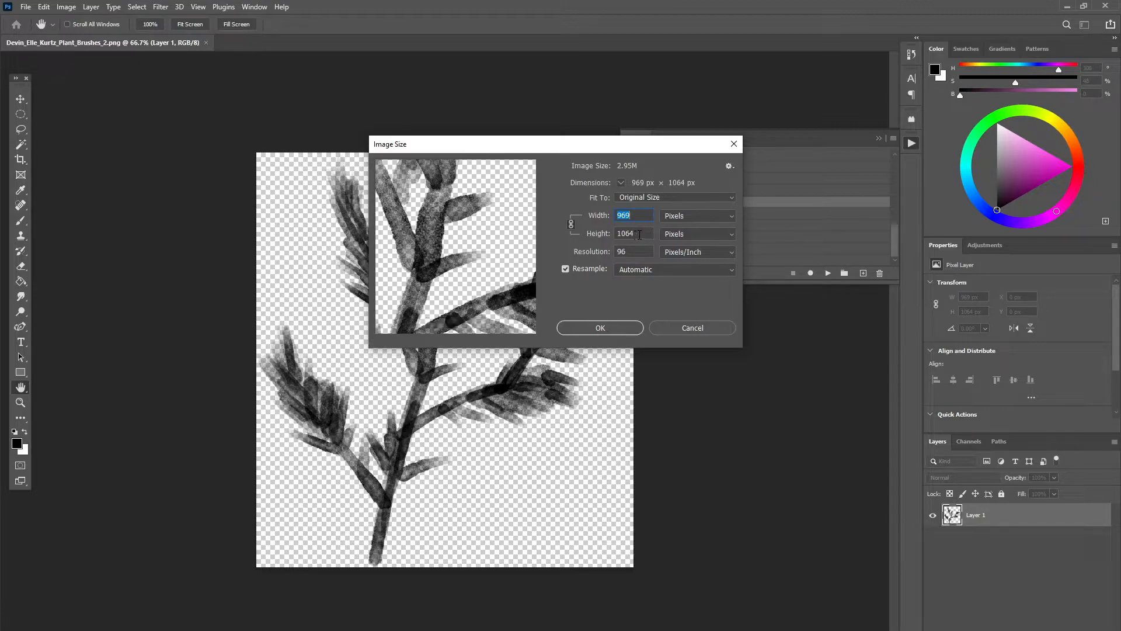
pyautogui.click(633, 234)
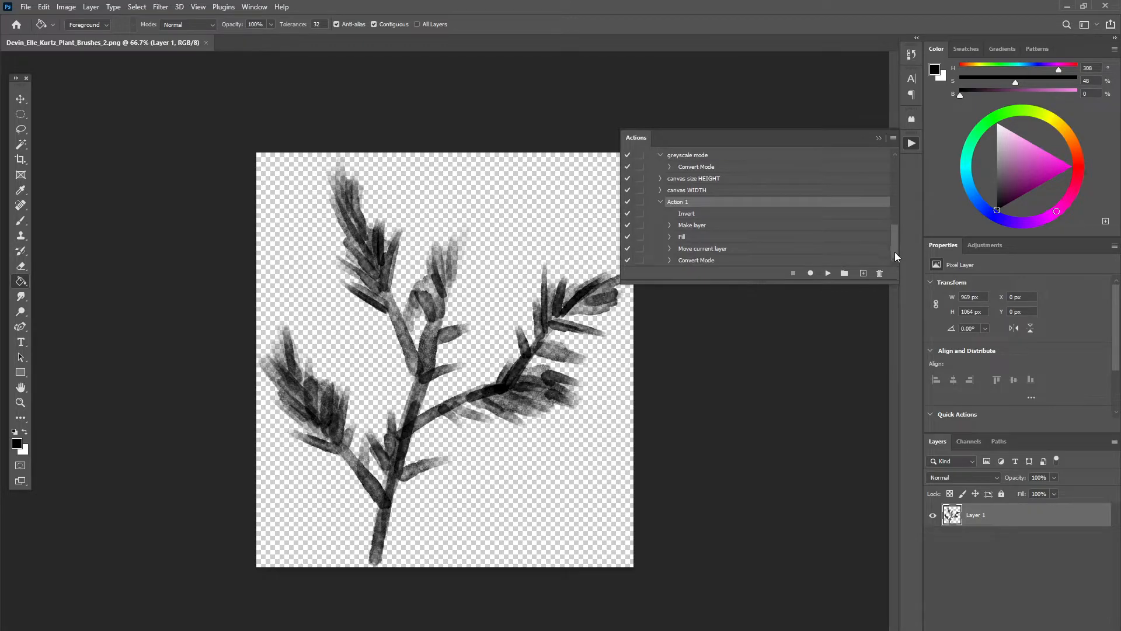
pyautogui.moveTo(665, 208)
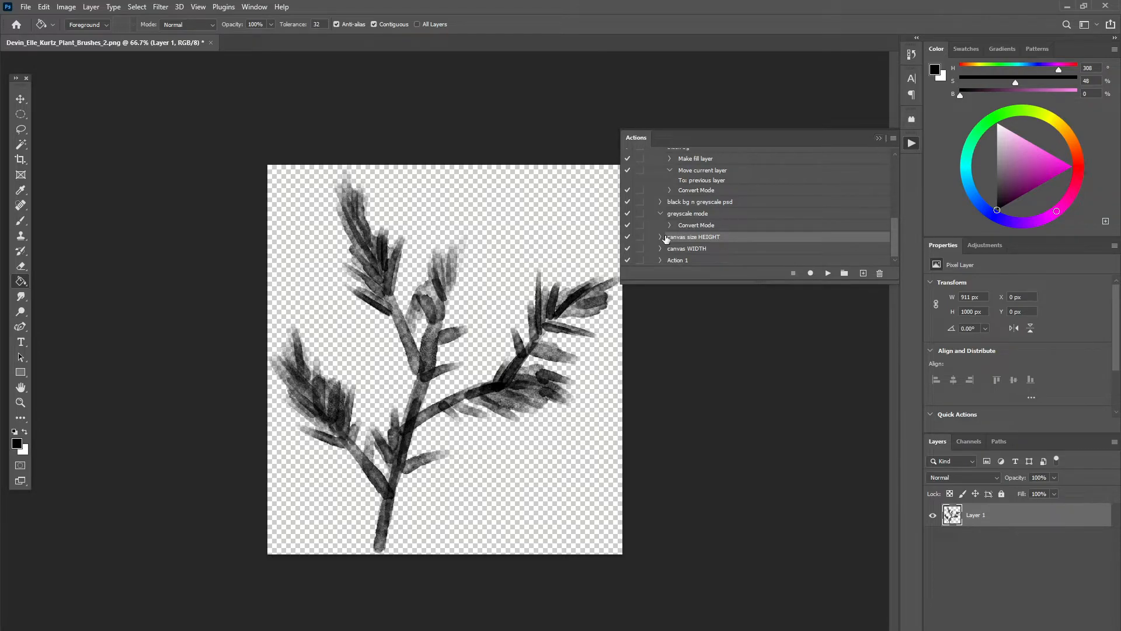
pyautogui.click(661, 237)
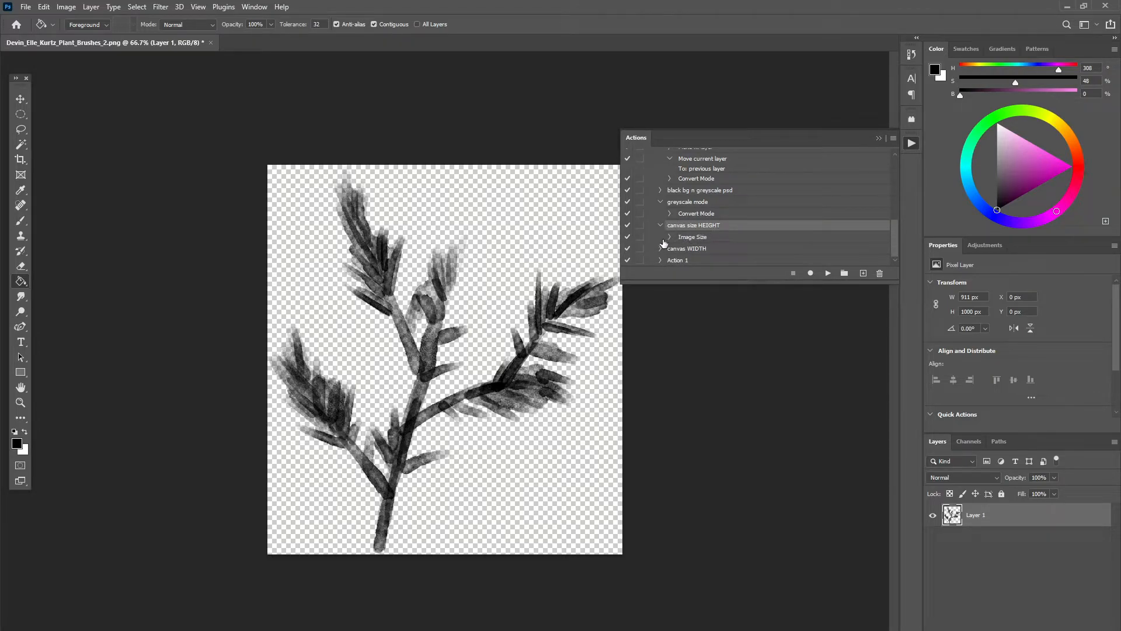
pyautogui.click(670, 236)
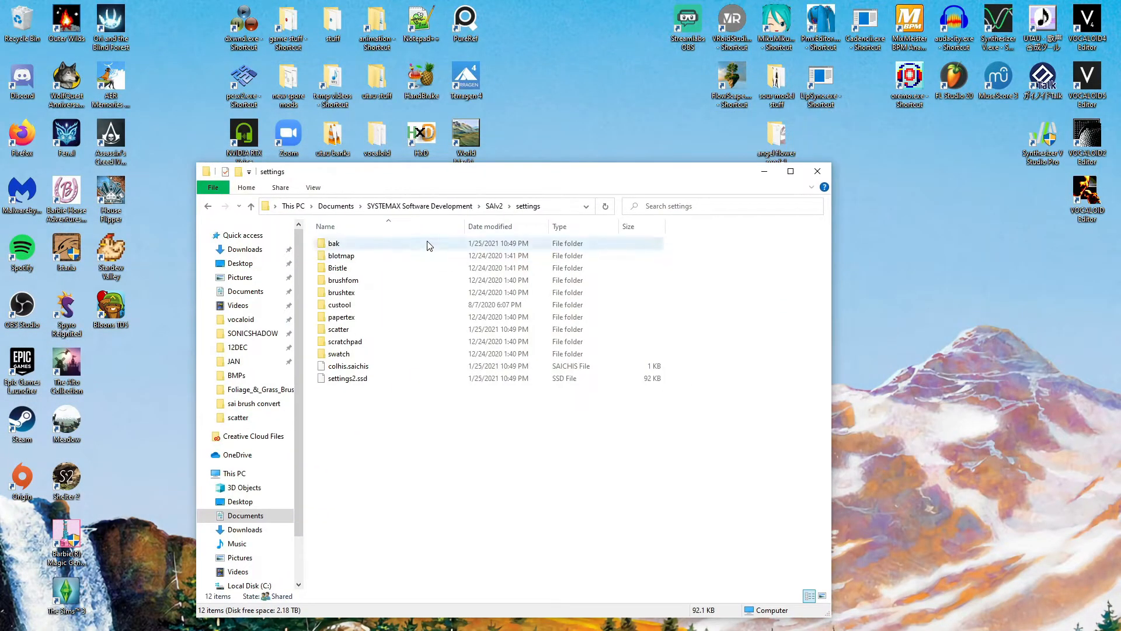
# Open the scatter folder and scroll through its 734 brush BMP and ini items
pyautogui.doubleClick(338, 329)
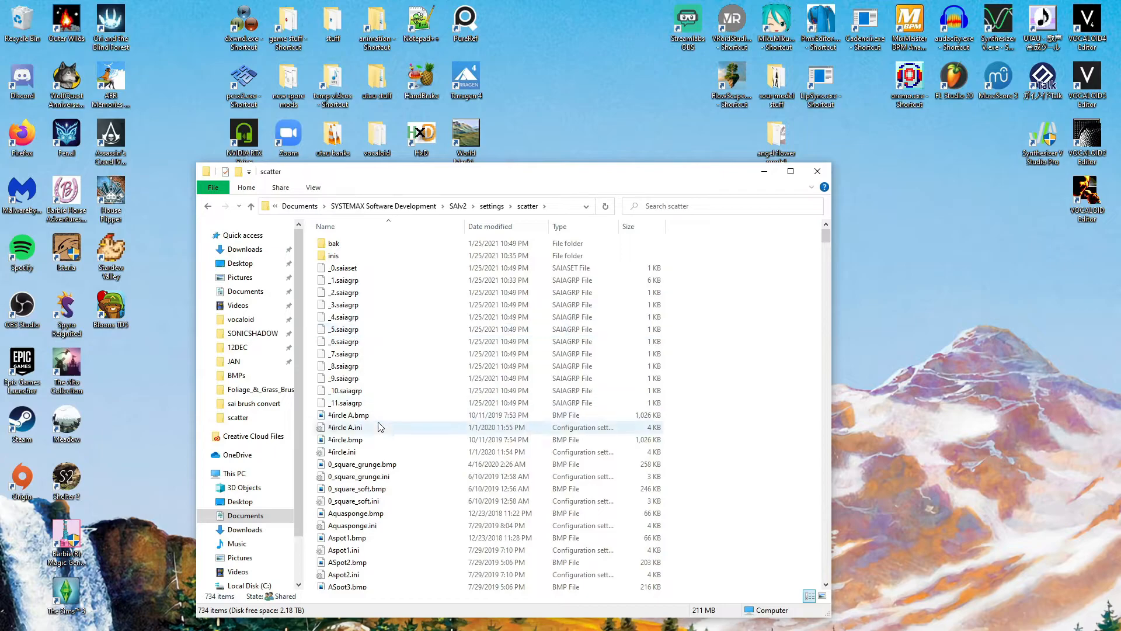
pyautogui.moveTo(408, 429)
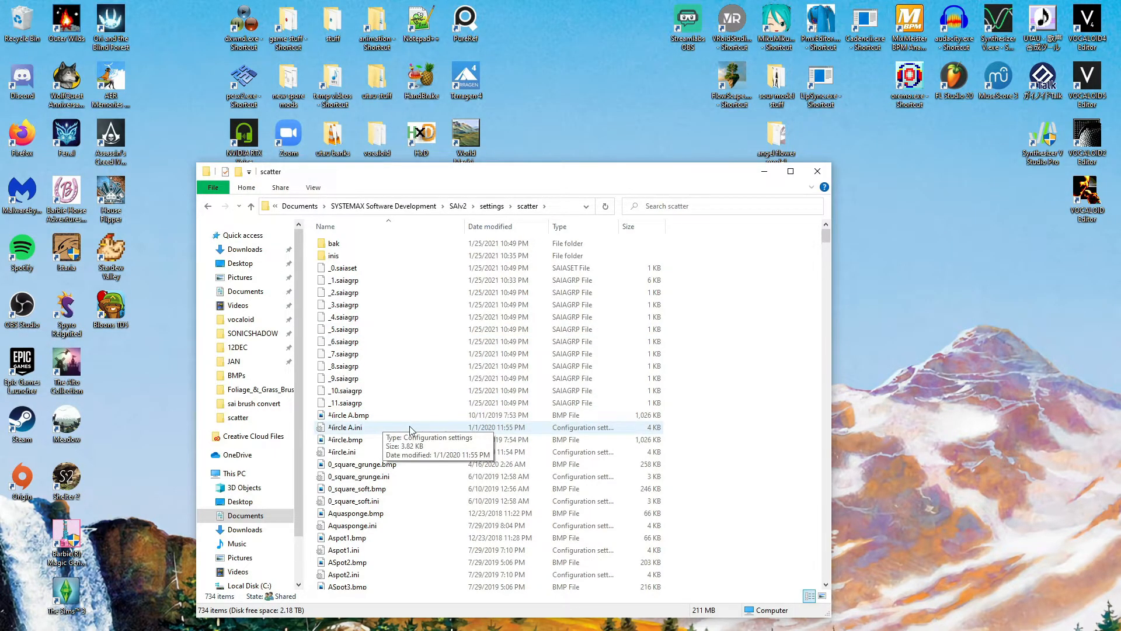
pyautogui.scroll(-3)
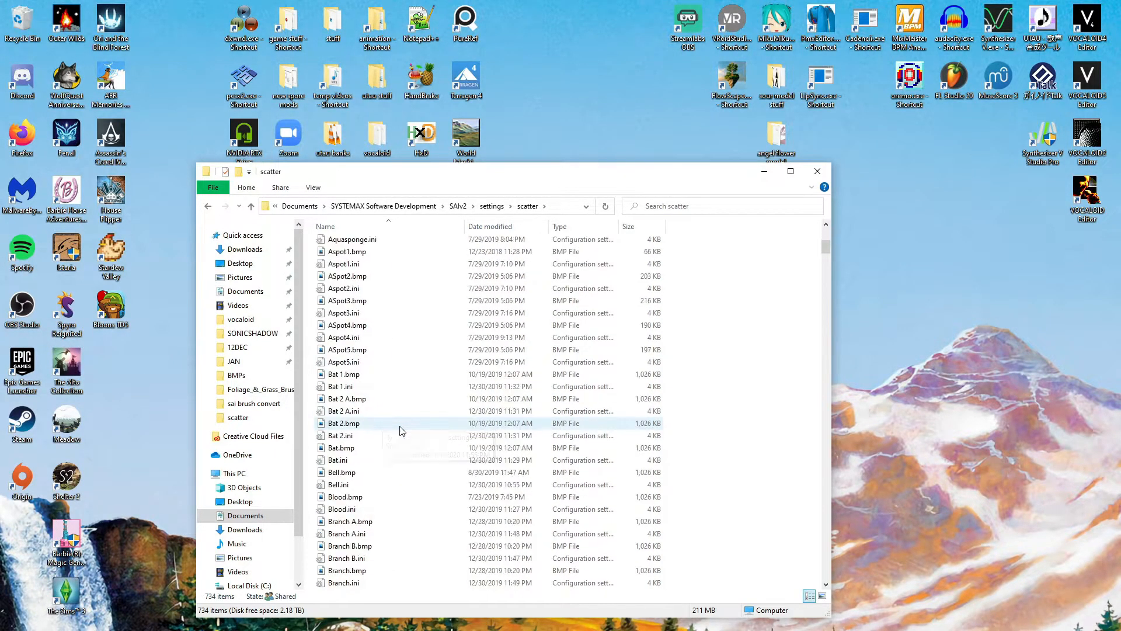
pyautogui.scroll(-3)
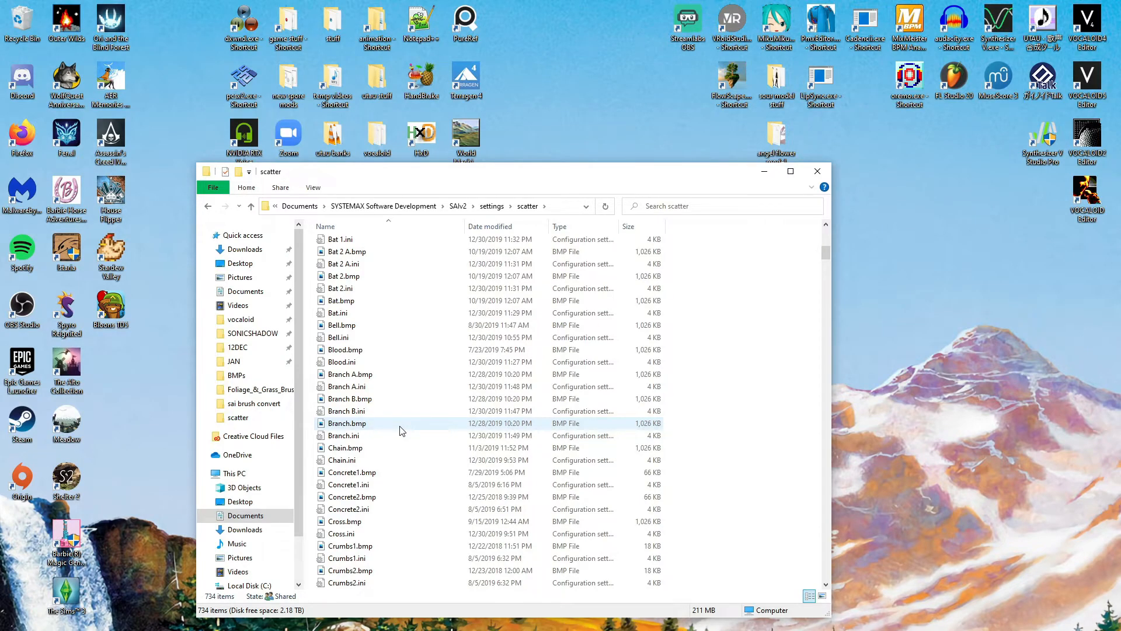